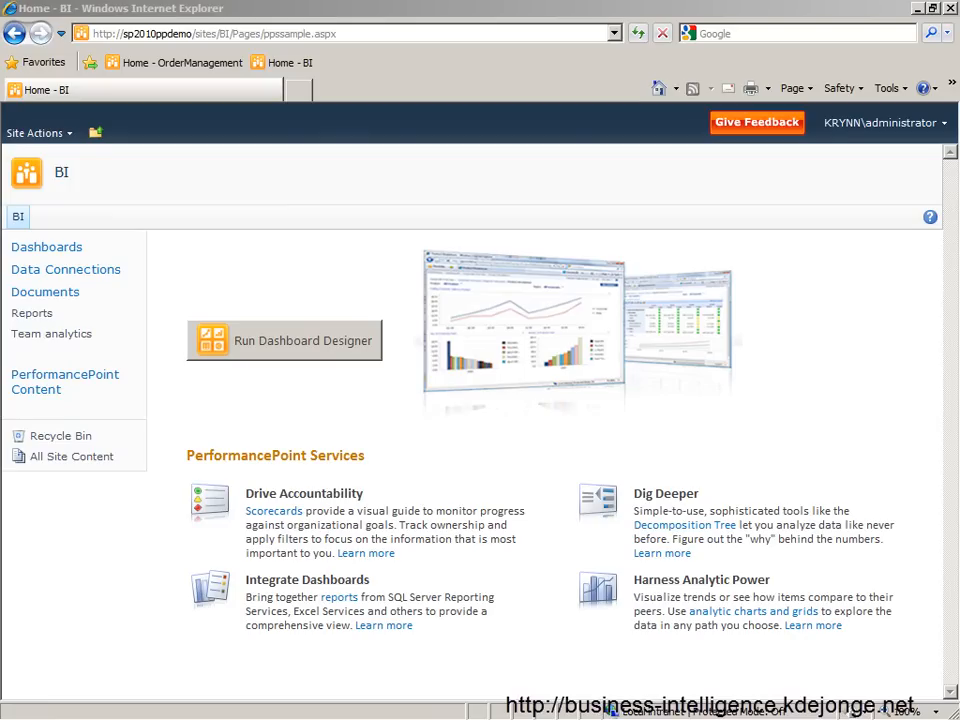
{"action": "mouse_move", "coordinate": [270, 255]}
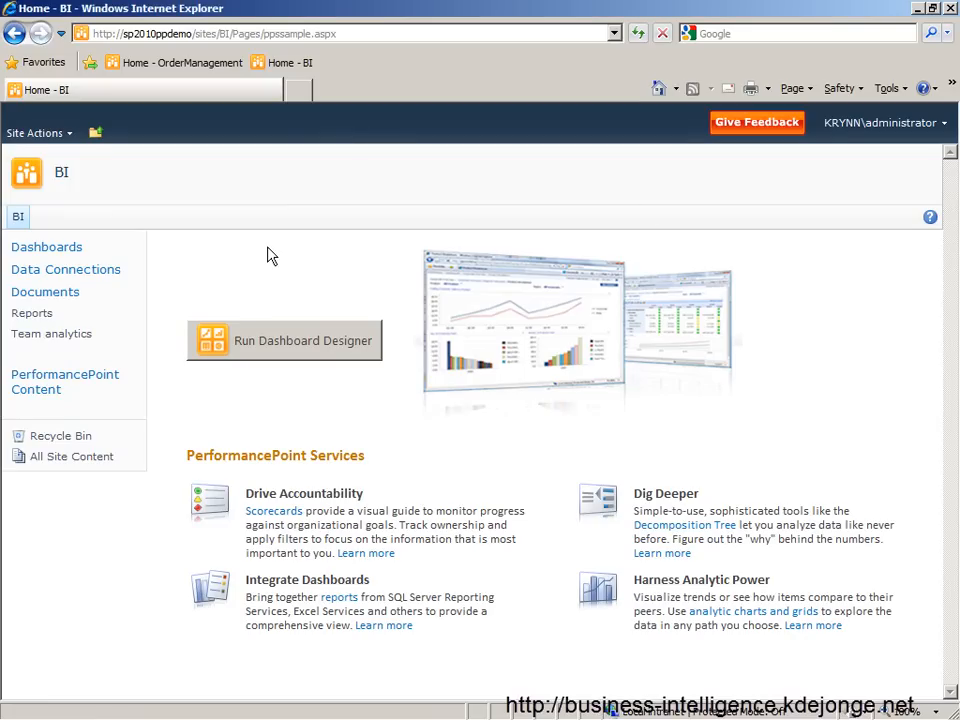
{"action": "mouse_move", "coordinate": [270, 261]}
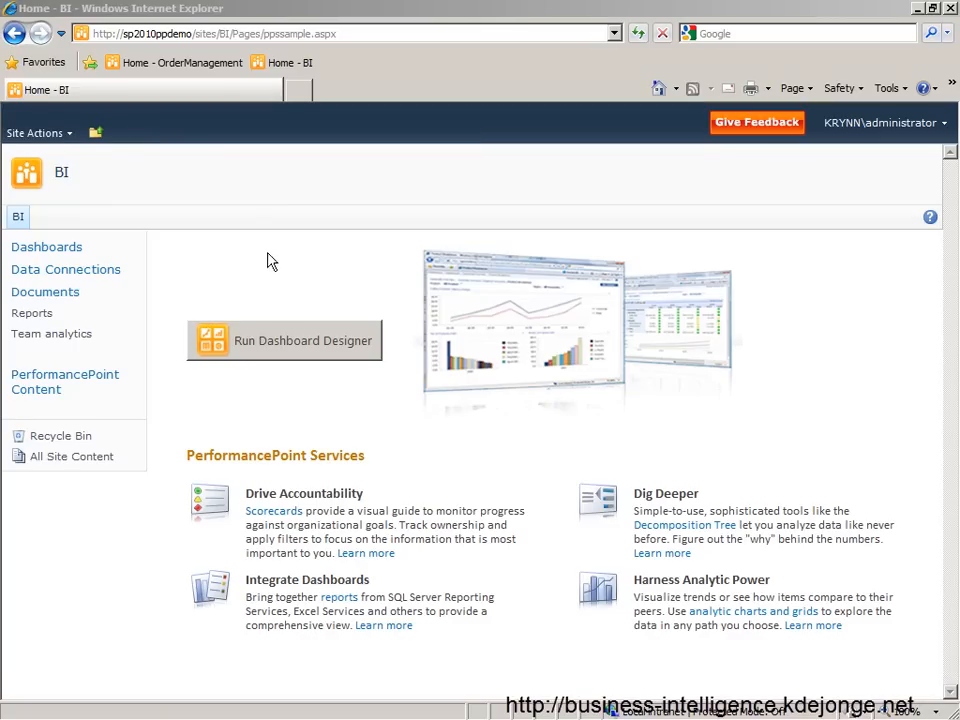
Create an Analysis Services data source on .\sql2008r2, Adventure Works DW 2008R2, using per-user identity.
{"action": "left_click", "coordinate": [285, 340]}
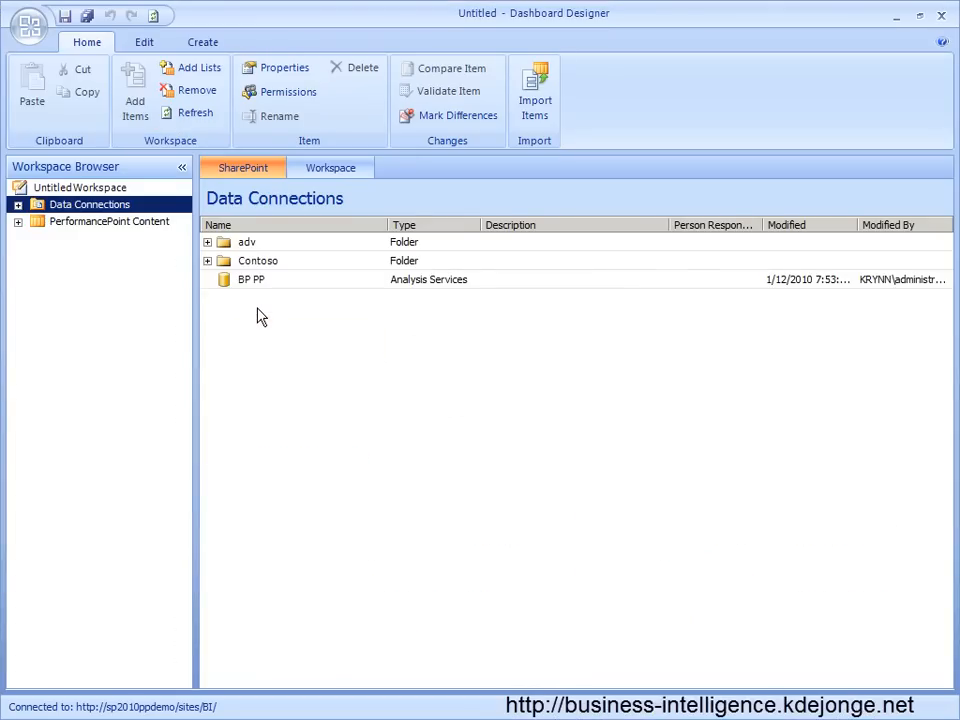
{"action": "right_click", "coordinate": [90, 204]}
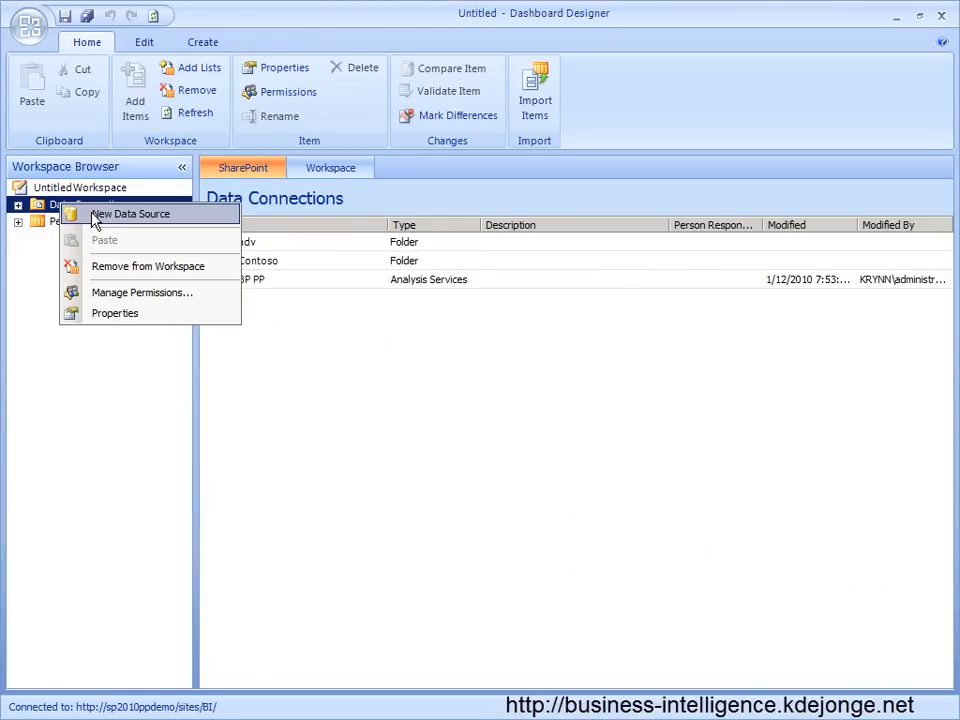
{"action": "left_click", "coordinate": [131, 213]}
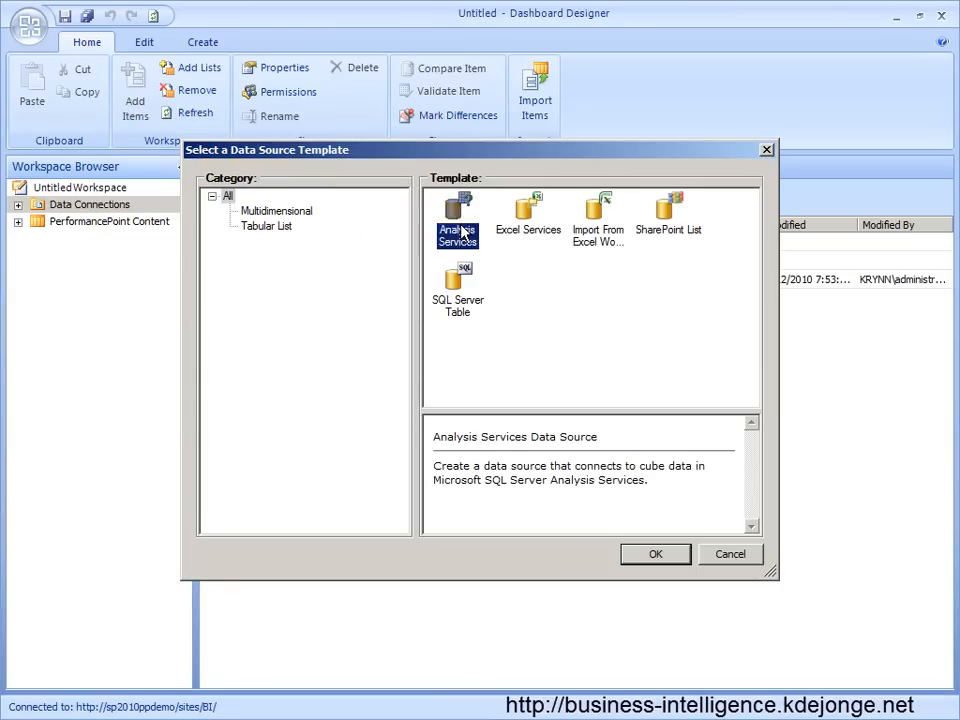
{"action": "left_click", "coordinate": [655, 554]}
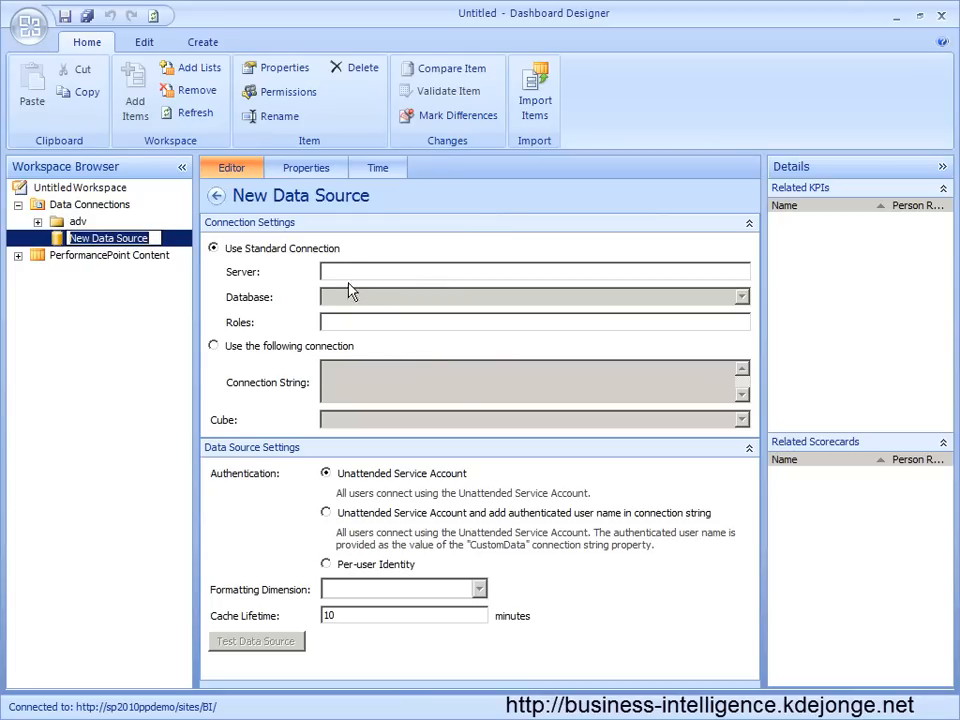
{"action": "type", "text": ".\\sql"}
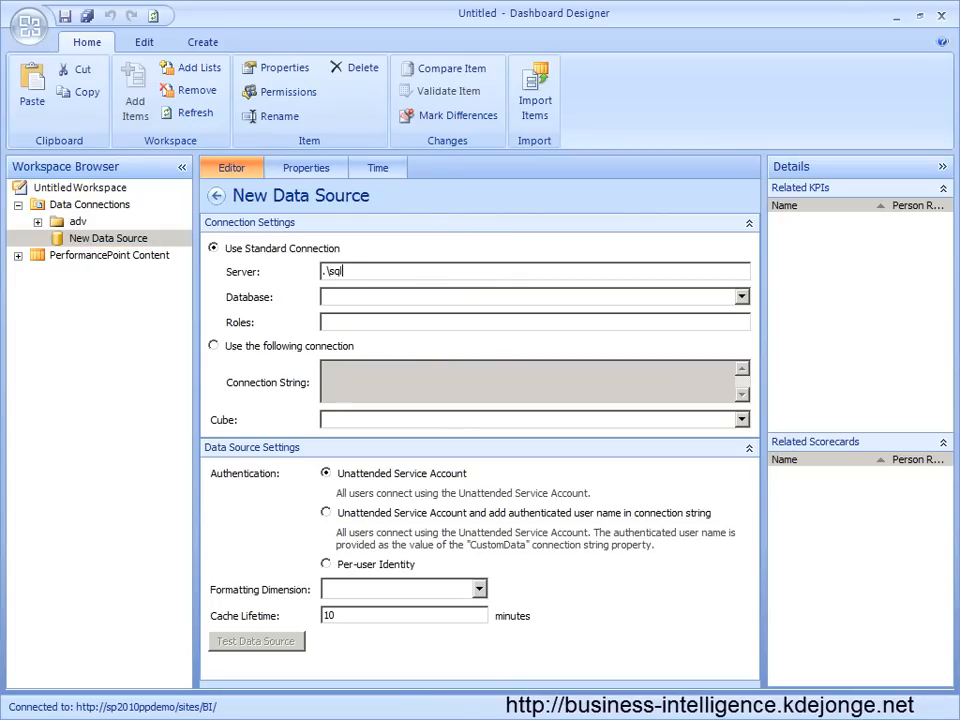
{"action": "type", "text": "2008r2"}
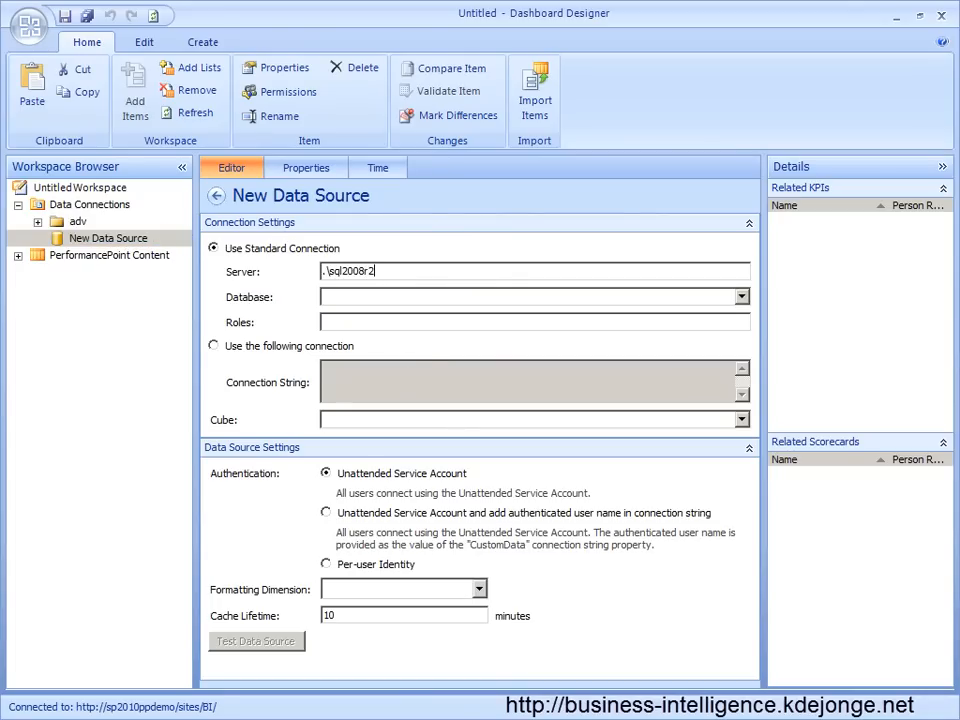
{"action": "left_click", "coordinate": [326, 564]}
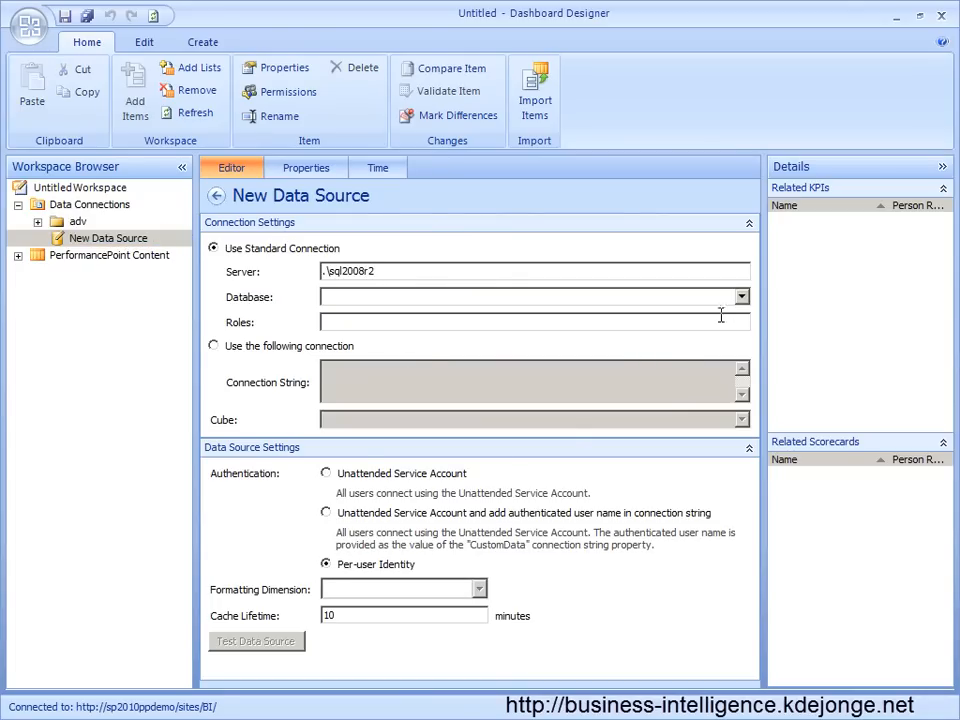
{"action": "left_click", "coordinate": [741, 297]}
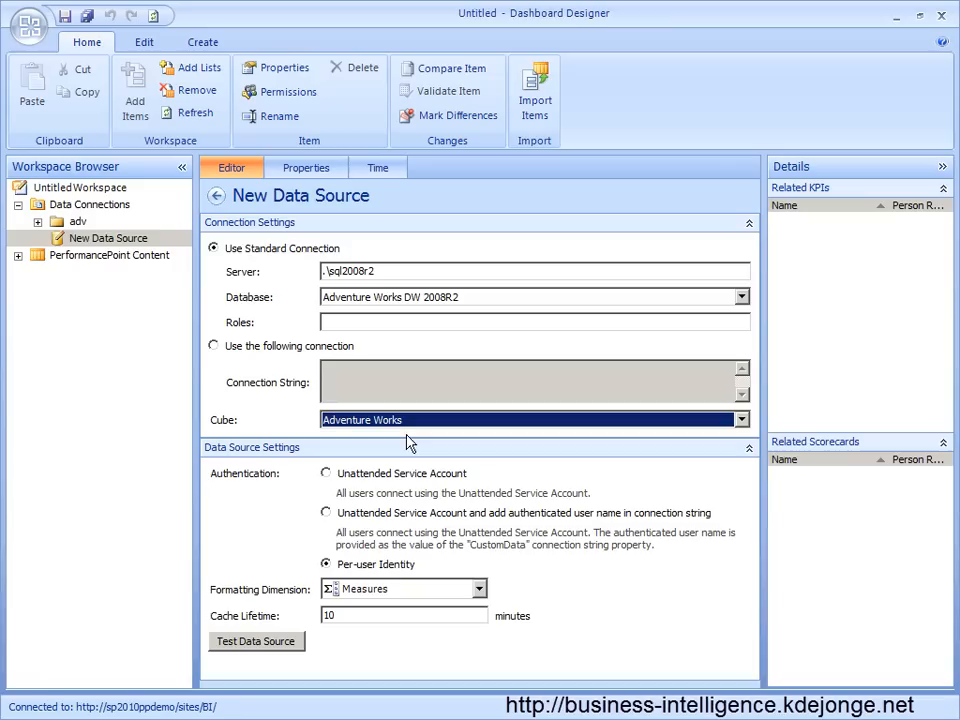
Name the data source 'Adv Time demo'.
{"action": "left_click", "coordinate": [306, 167]}
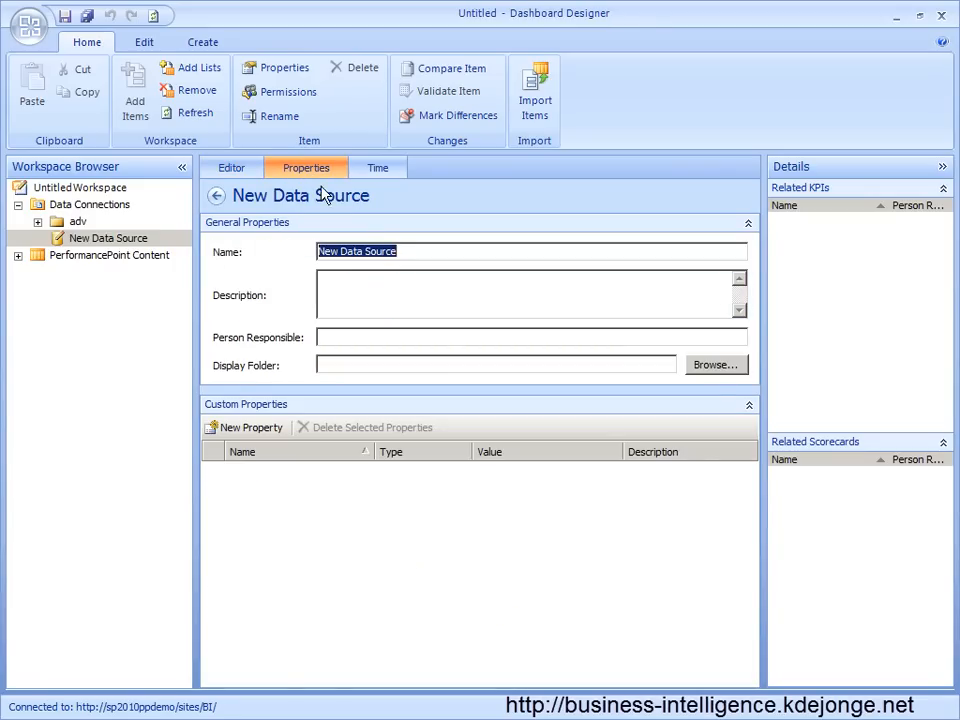
{"action": "type", "text": "Adv"}
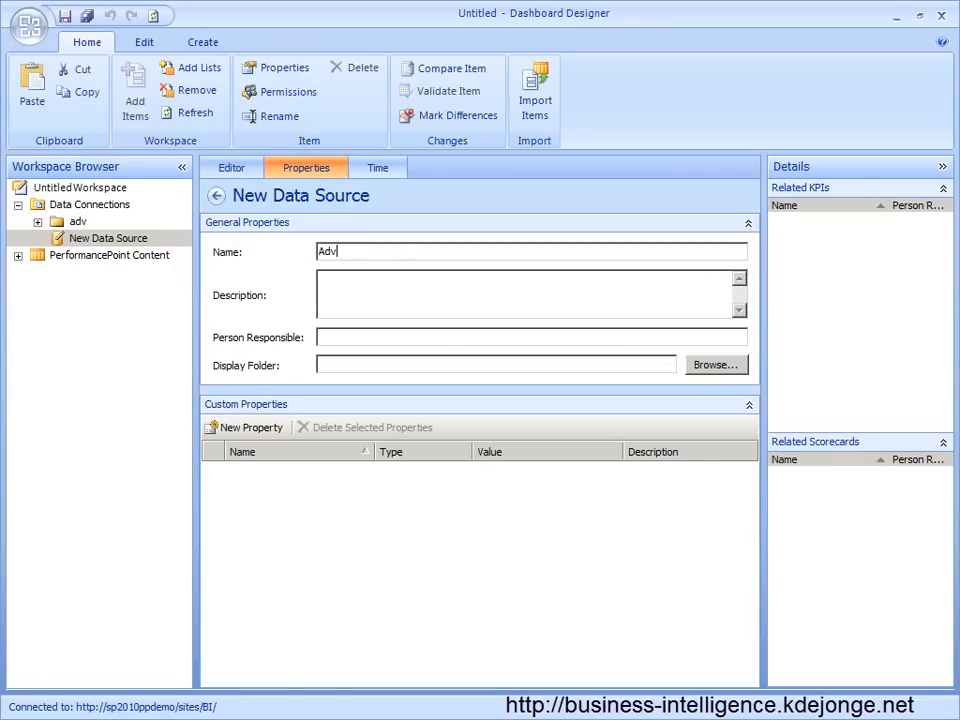
{"action": "type", "text": "Time demo"}
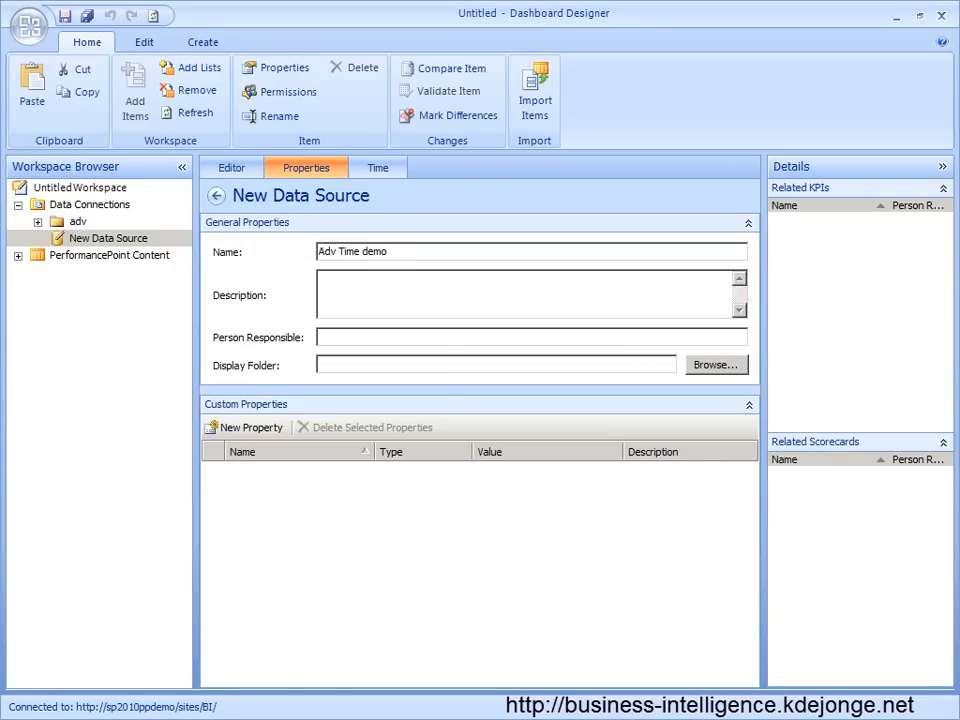
{"action": "mouse_move", "coordinate": [378, 167]}
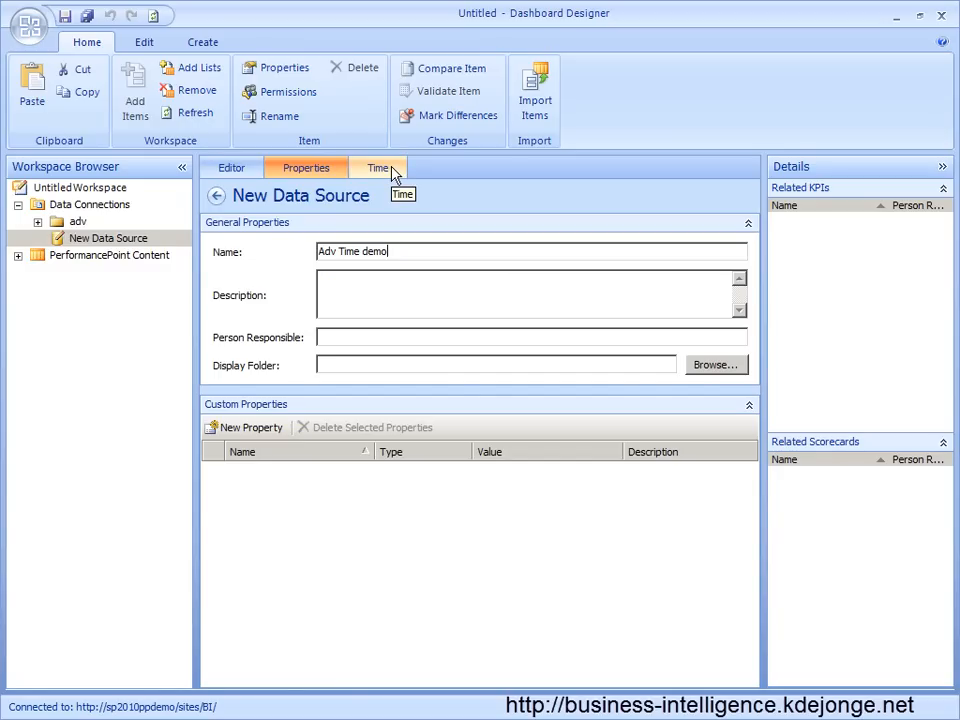
Choose Date.Date.Calendar as the data source's Time Dimension.
{"action": "left_click", "coordinate": [378, 167]}
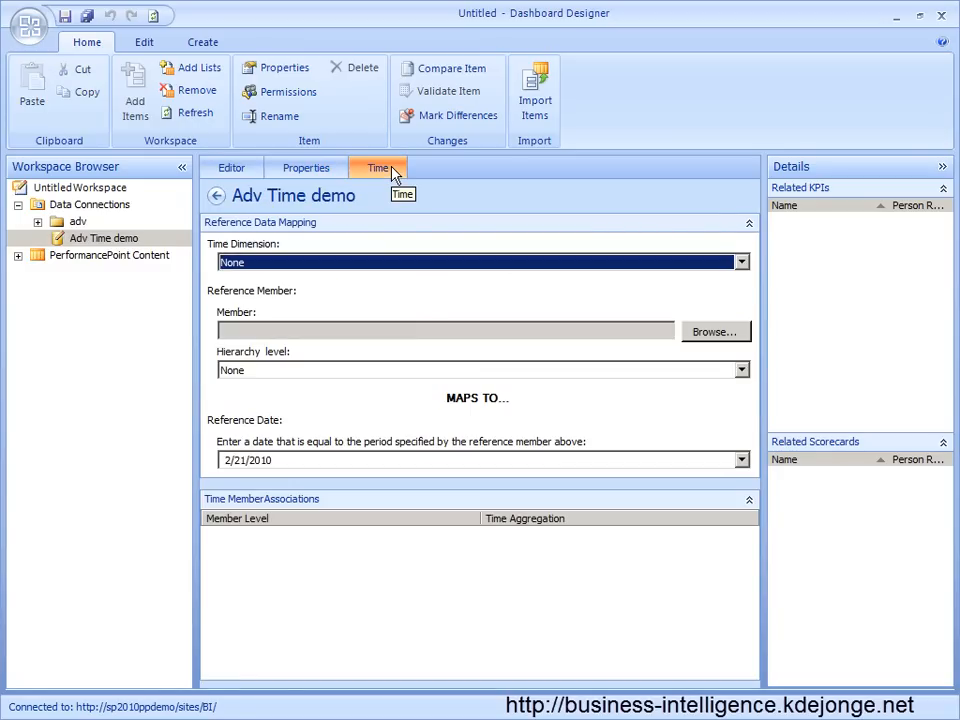
{"action": "left_click", "coordinate": [740, 262]}
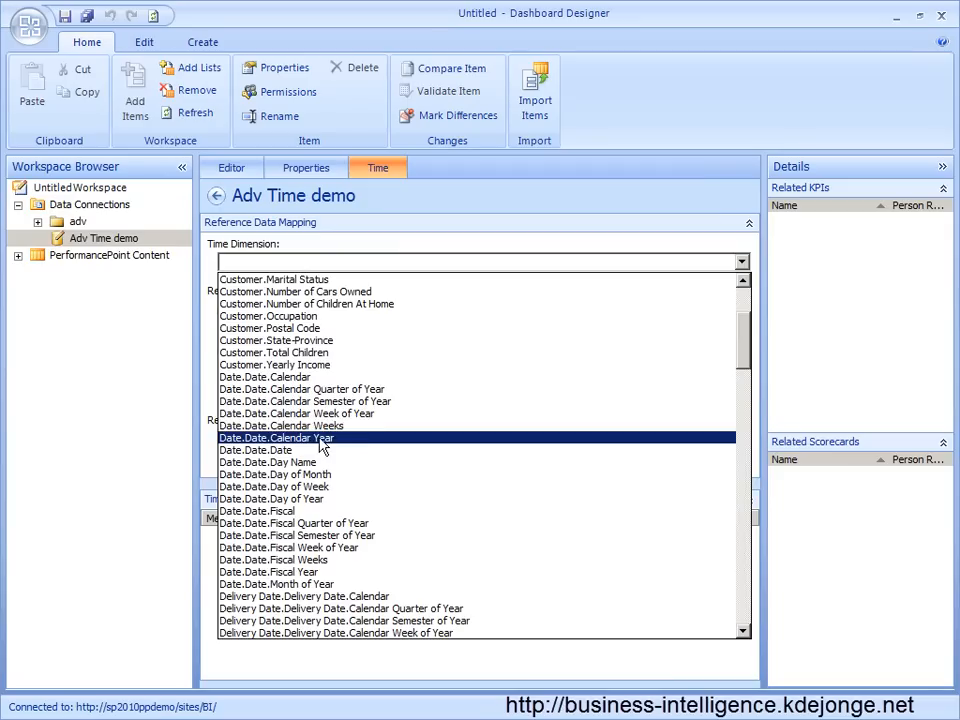
{"action": "left_click", "coordinate": [254, 449]}
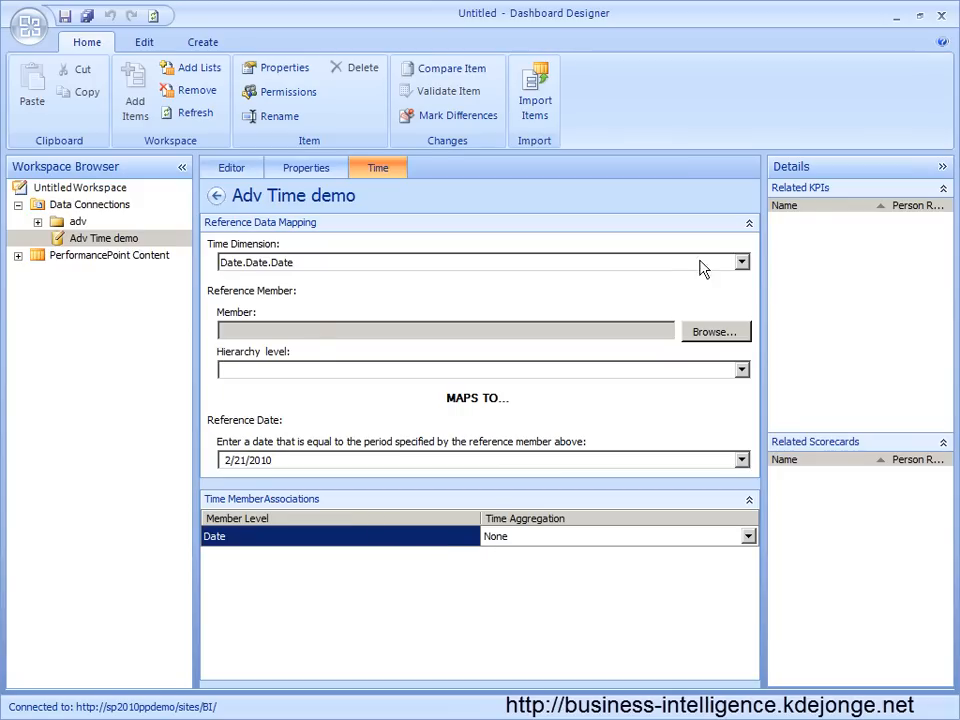
{"action": "left_click", "coordinate": [740, 262]}
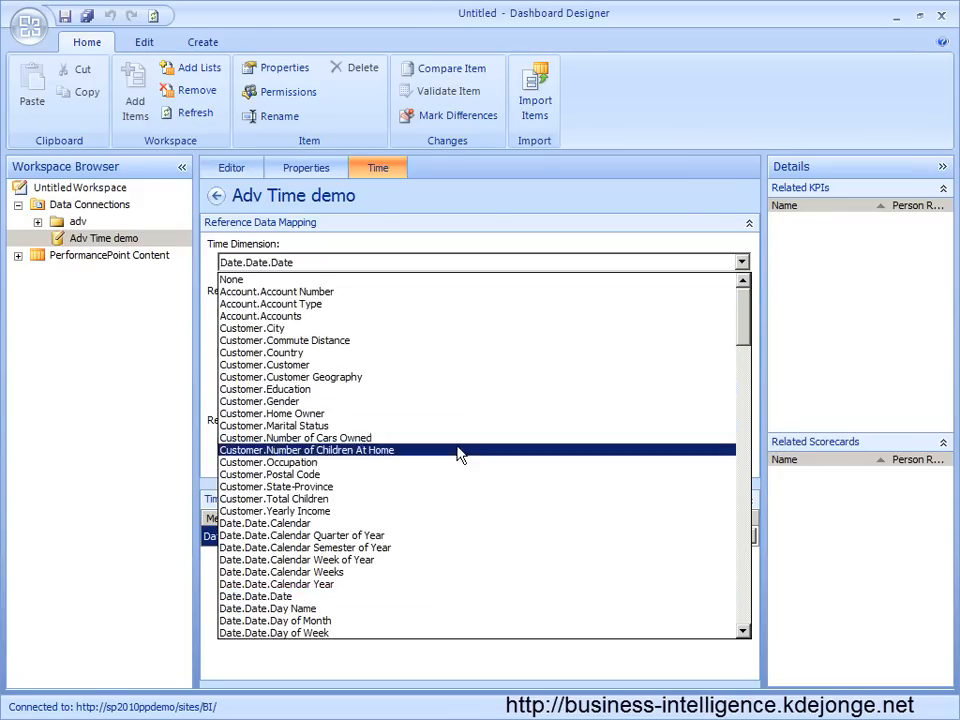
{"action": "left_click", "coordinate": [265, 523]}
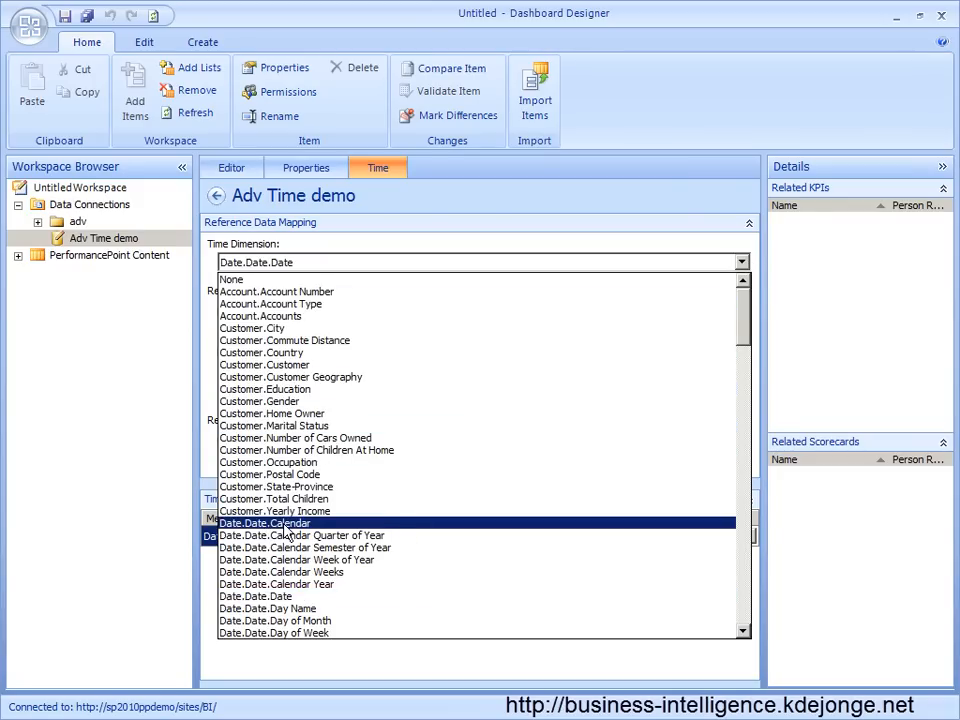
{"action": "left_click", "coordinate": [265, 523]}
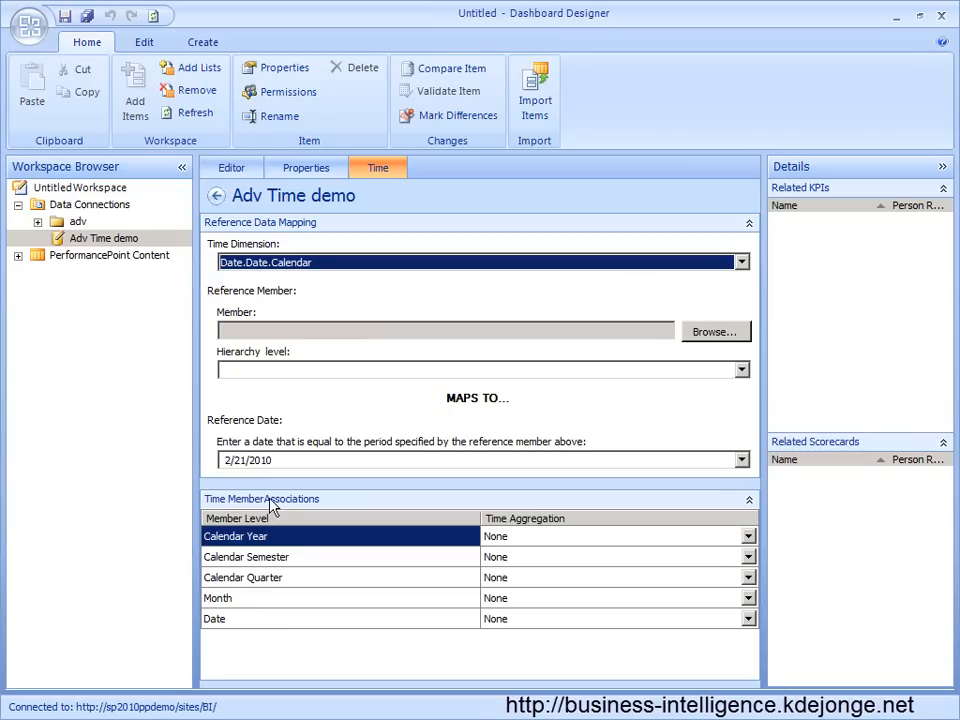
{"action": "mouse_move", "coordinate": [287, 543]}
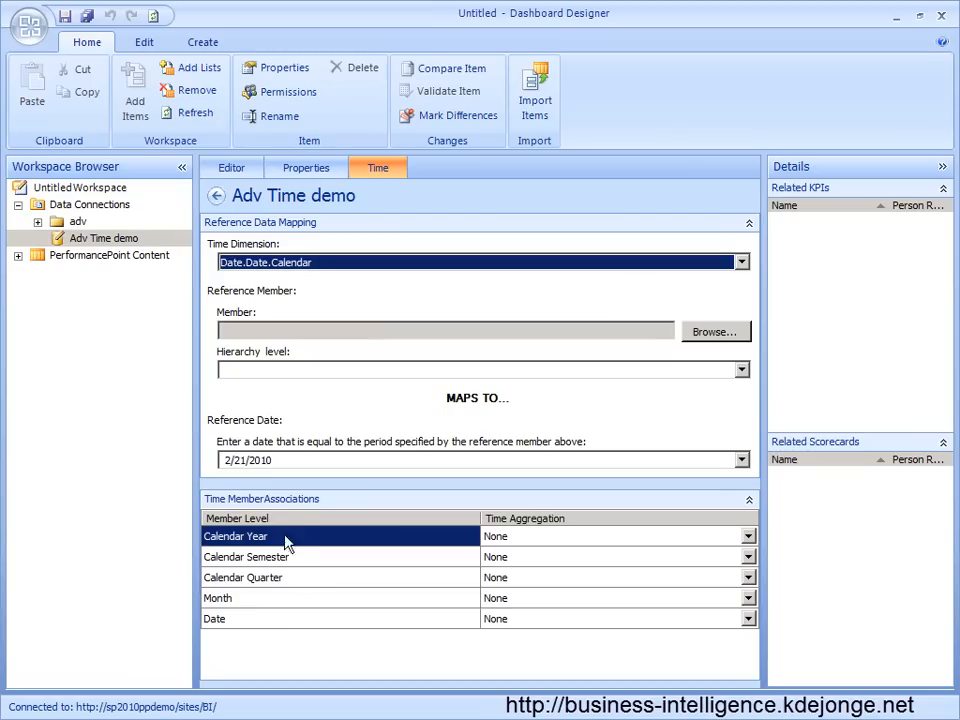
{"action": "mouse_move", "coordinate": [331, 565]}
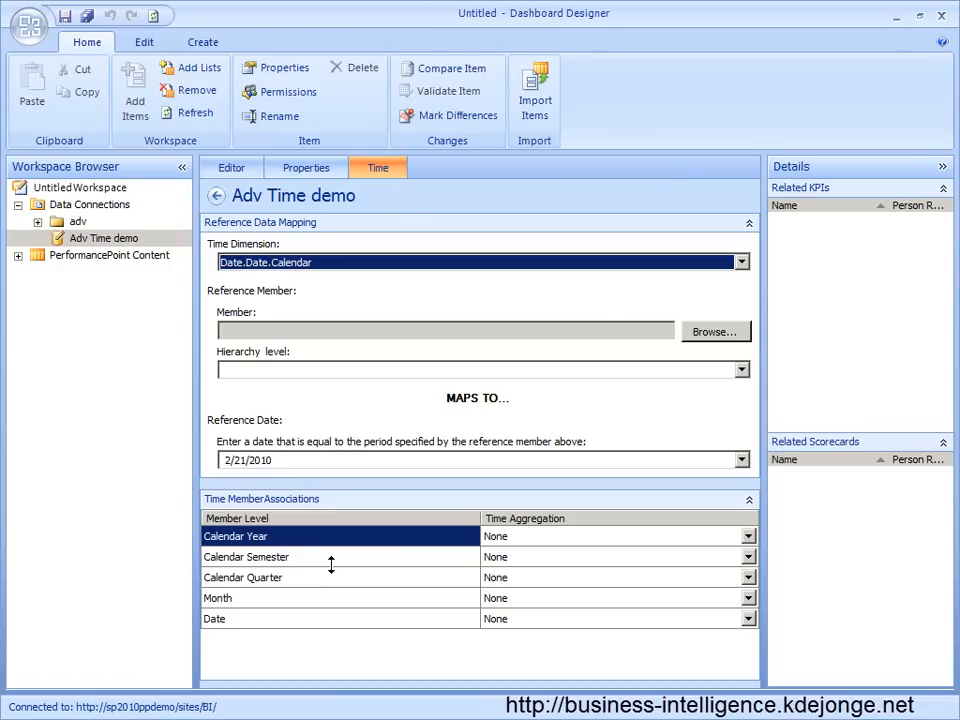
{"action": "mouse_move", "coordinate": [343, 454]}
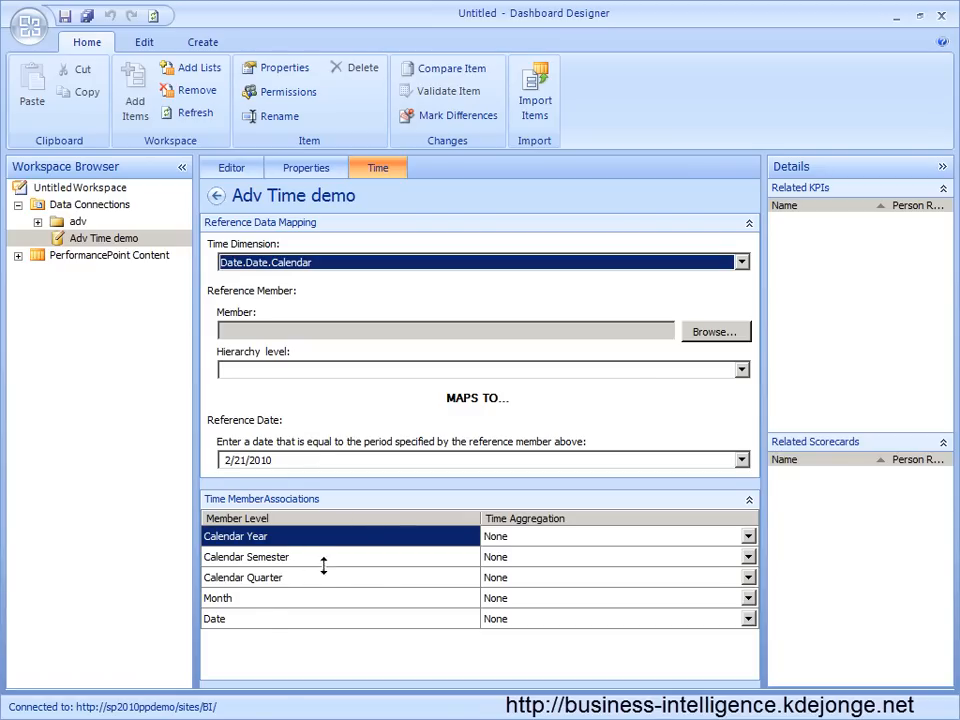
{"action": "mouse_move", "coordinate": [267, 643]}
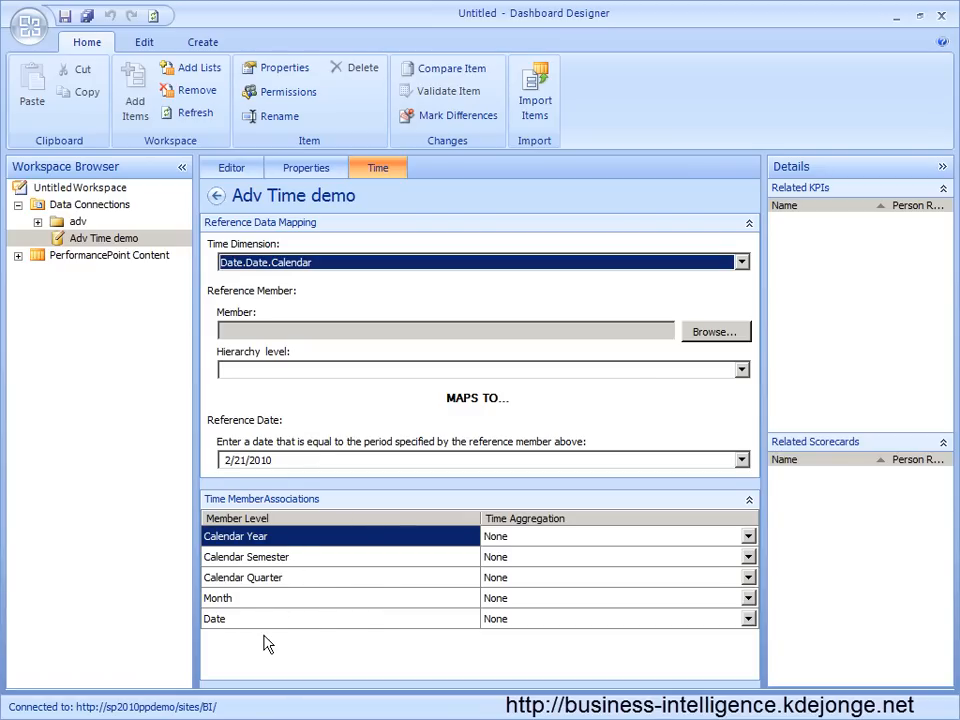
{"action": "mouse_move", "coordinate": [270, 548]}
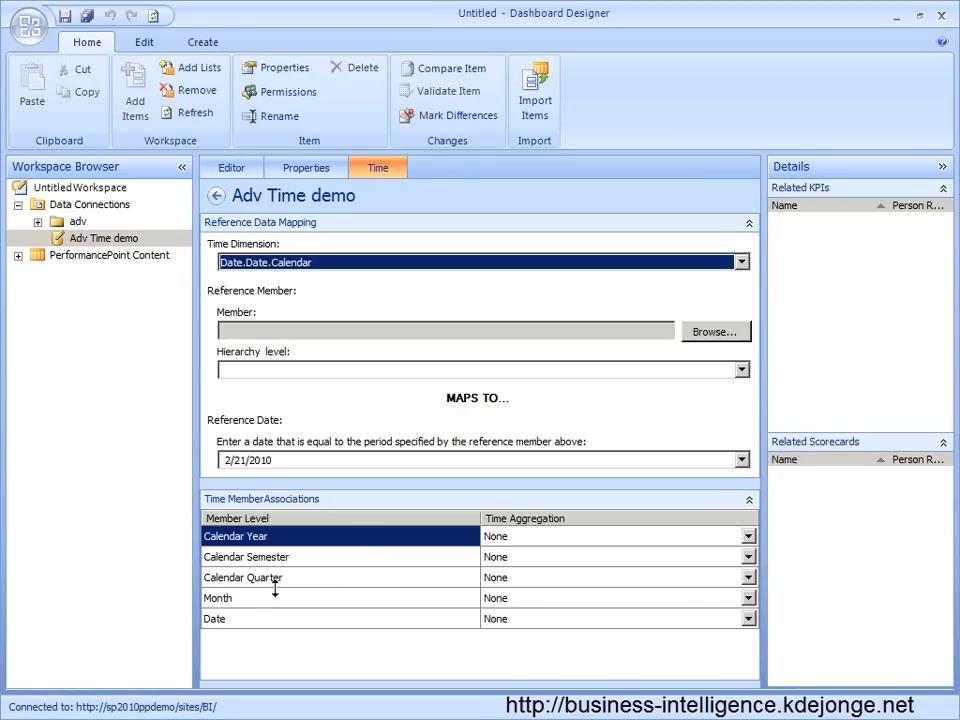
{"action": "mouse_move", "coordinate": [313, 280]}
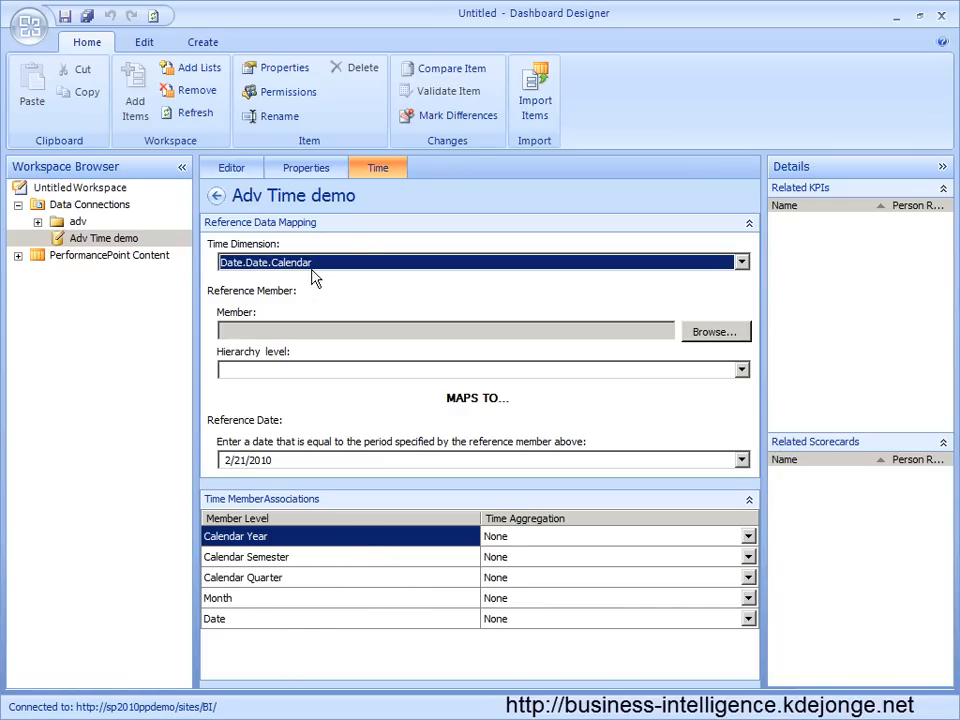
{"action": "mouse_move", "coordinate": [273, 270]}
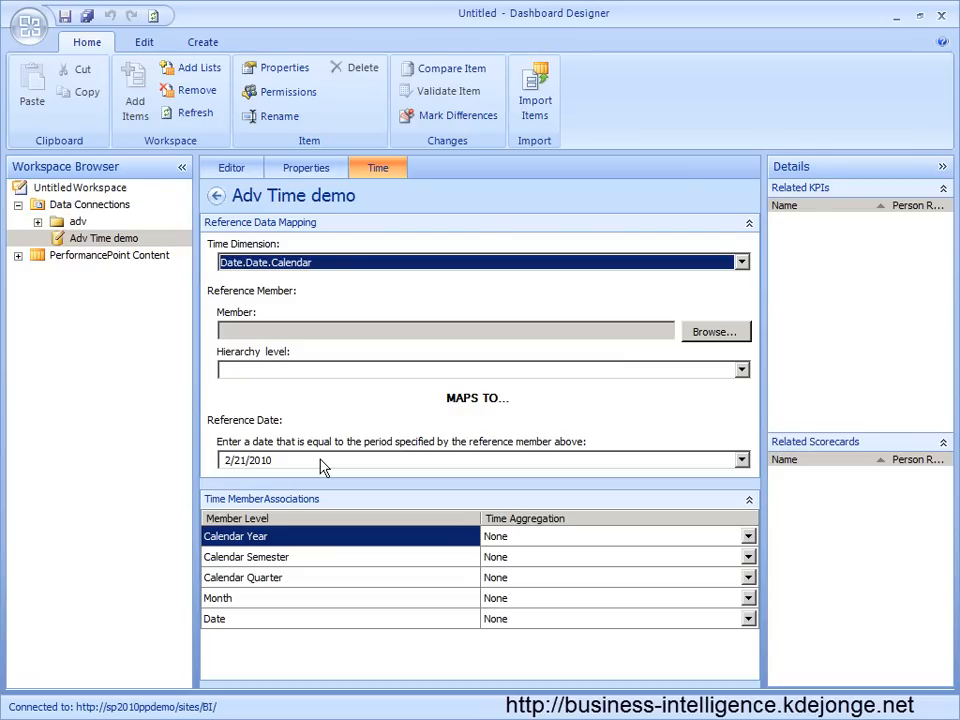
{"action": "mouse_move", "coordinate": [710, 334]}
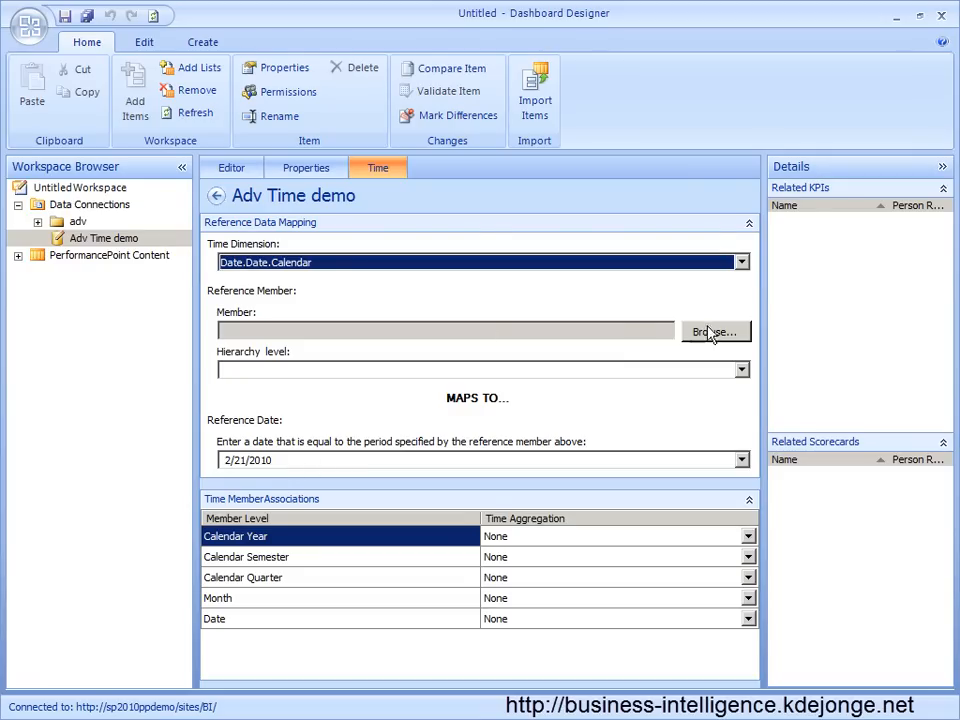
Select January 1, 2008 as the reference member.
{"action": "left_click", "coordinate": [715, 331]}
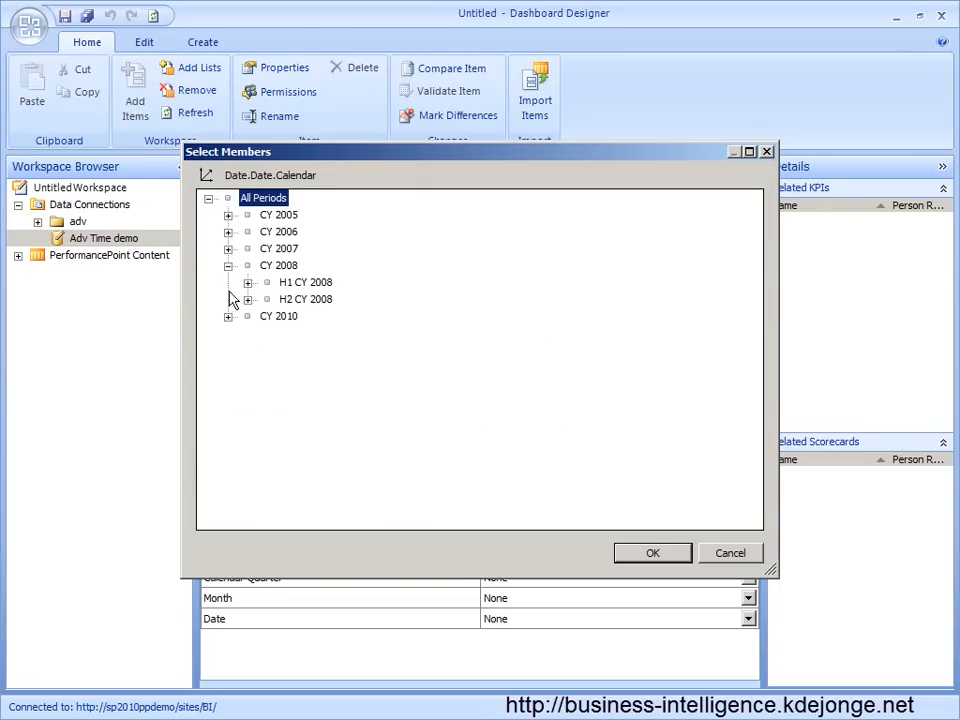
{"action": "left_click", "coordinate": [248, 282]}
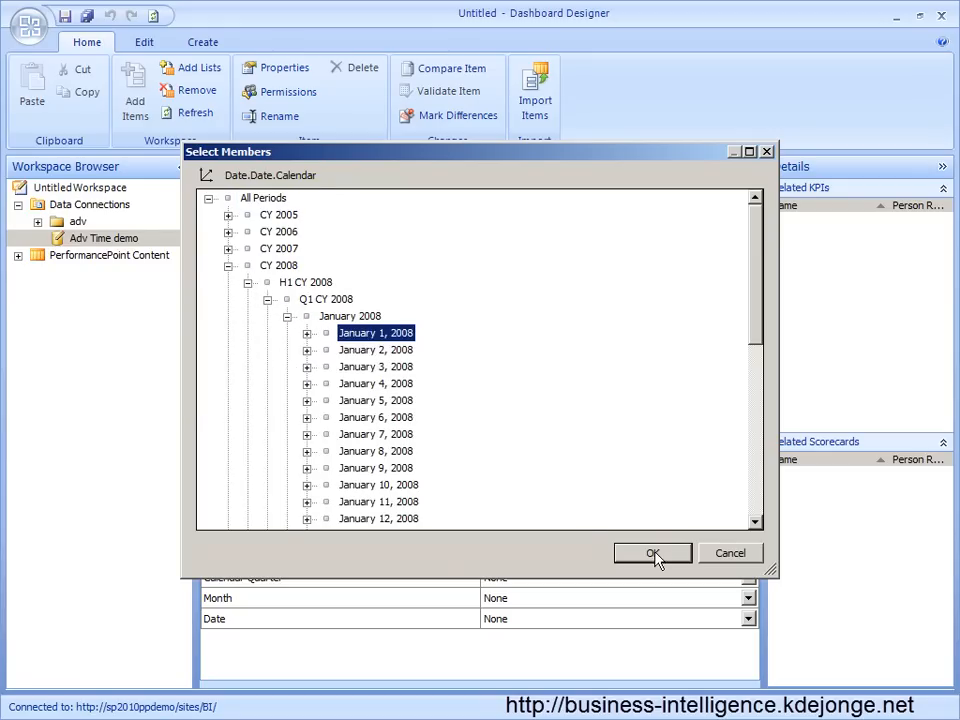
{"action": "left_click", "coordinate": [652, 553]}
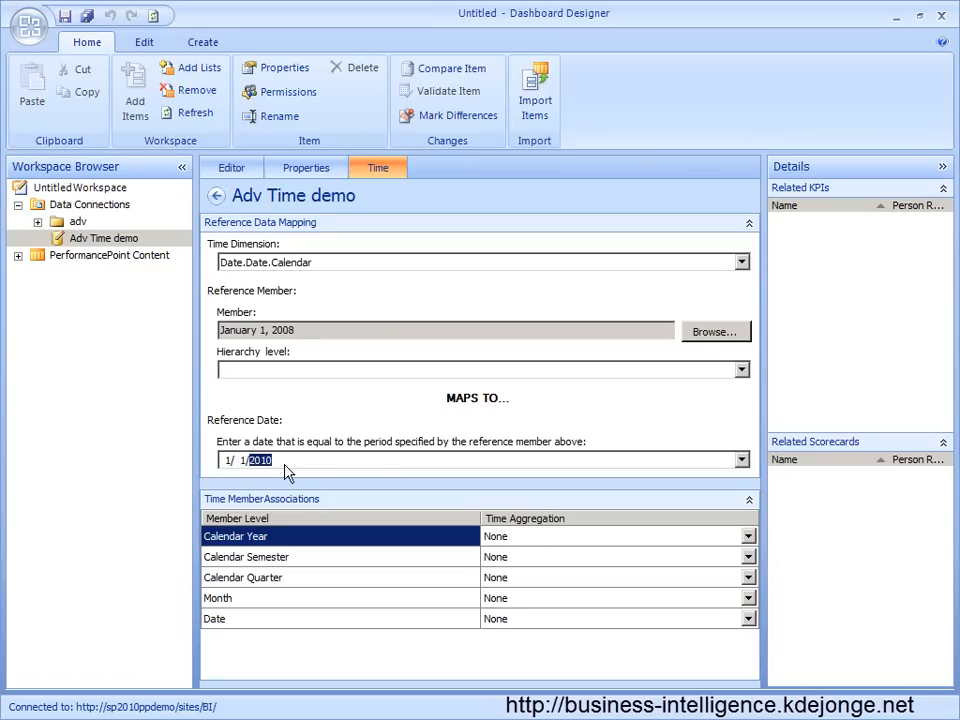
Set Year, Semester and Month aggregations and the Day hierarchy level.
{"action": "left_click", "coordinate": [610, 536]}
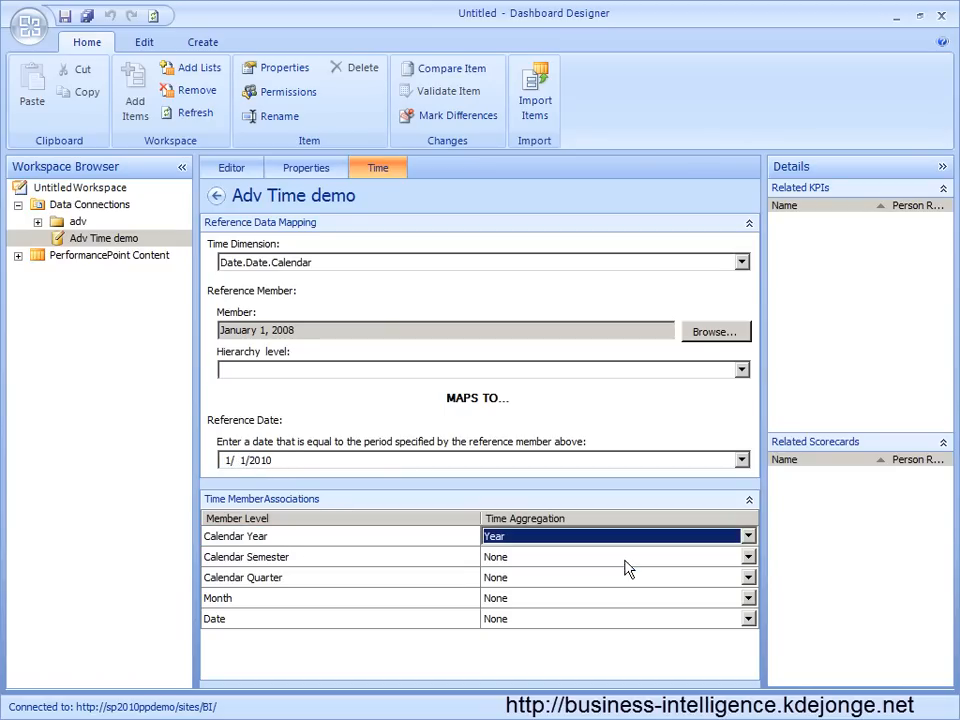
{"action": "left_click", "coordinate": [748, 556]}
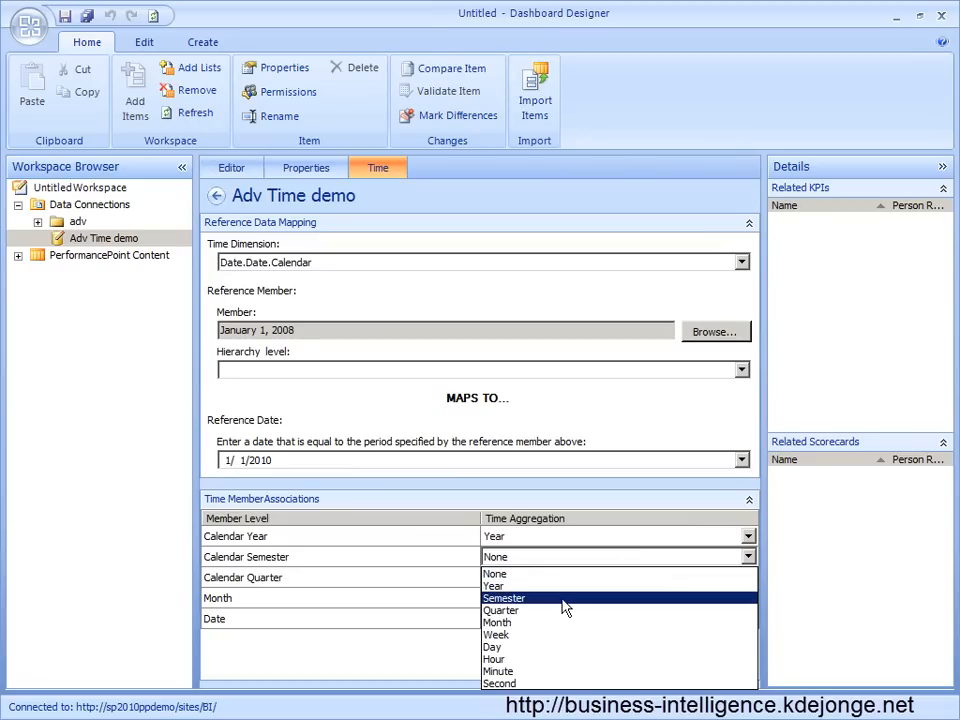
{"action": "left_click", "coordinate": [503, 597]}
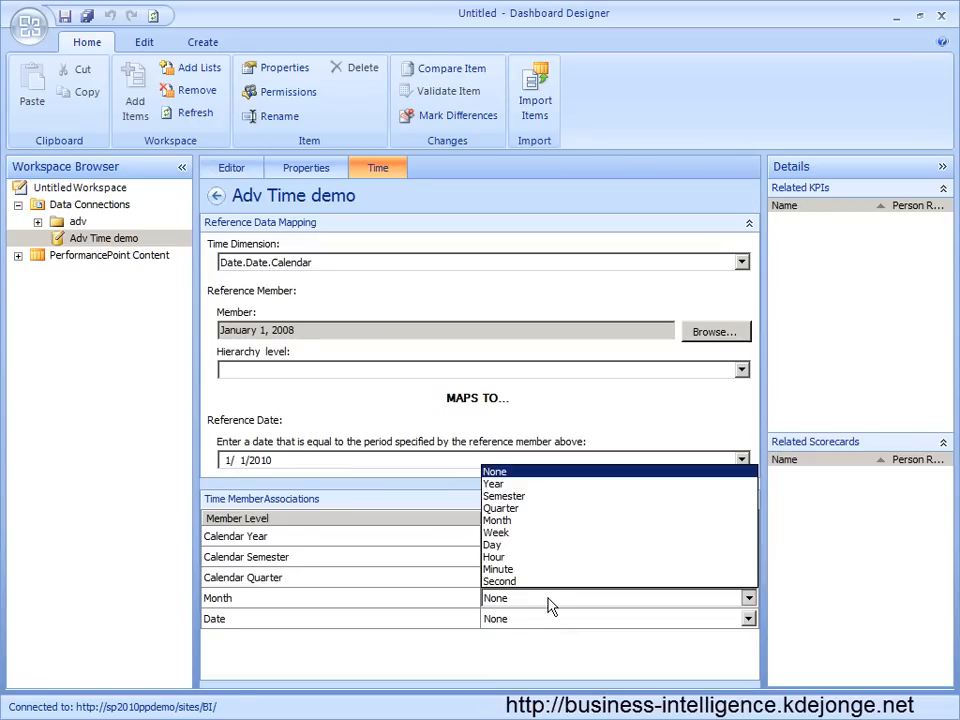
{"action": "left_click", "coordinate": [494, 471]}
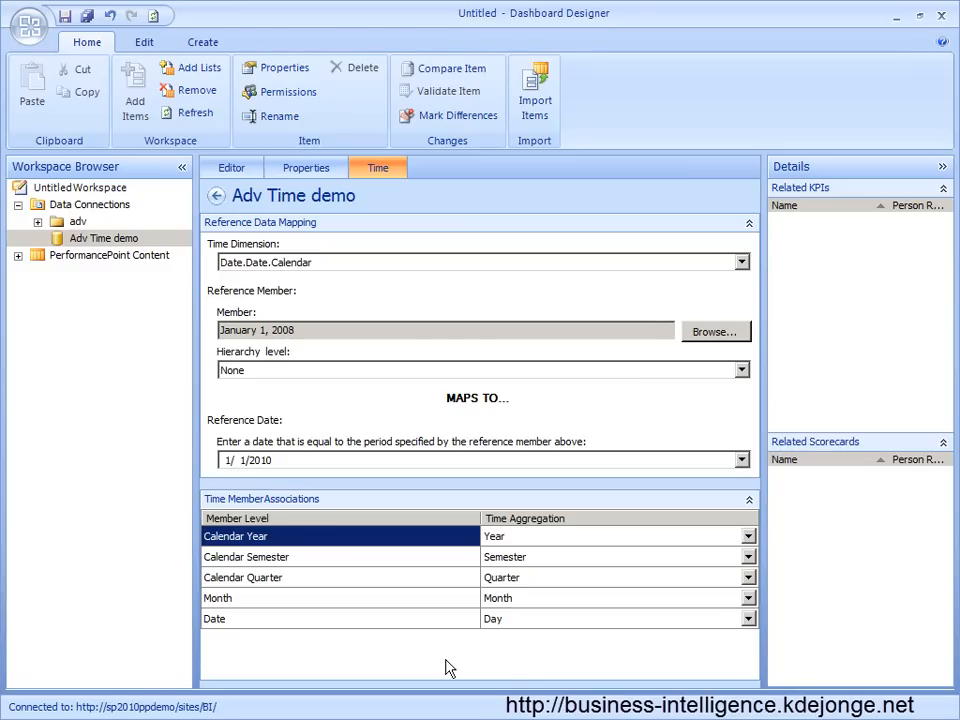
{"action": "mouse_move", "coordinate": [277, 370]}
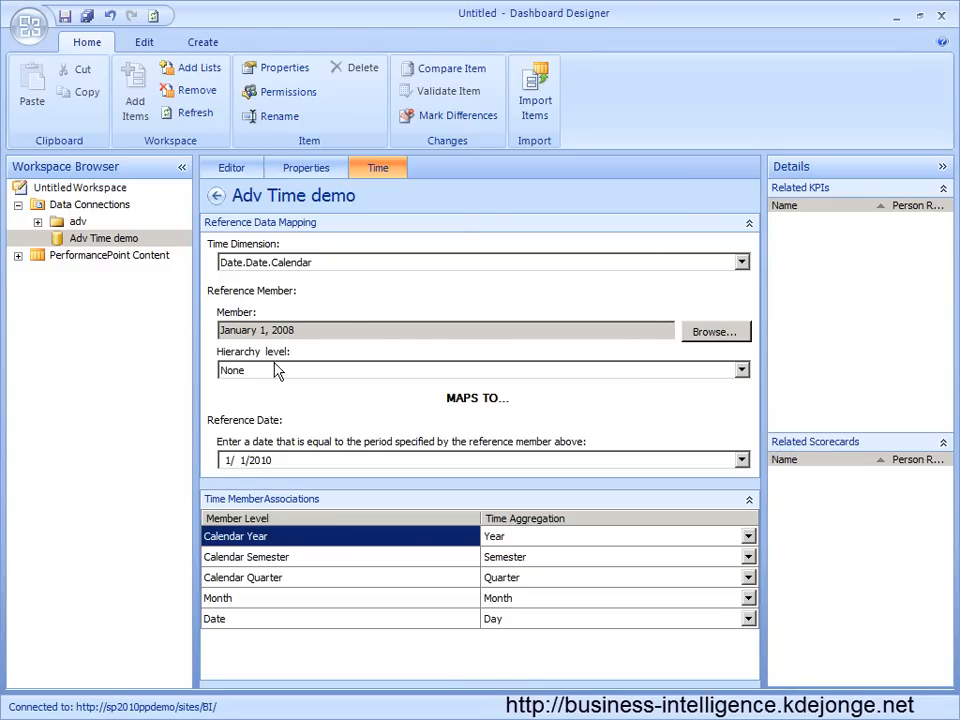
{"action": "left_click", "coordinate": [740, 369]}
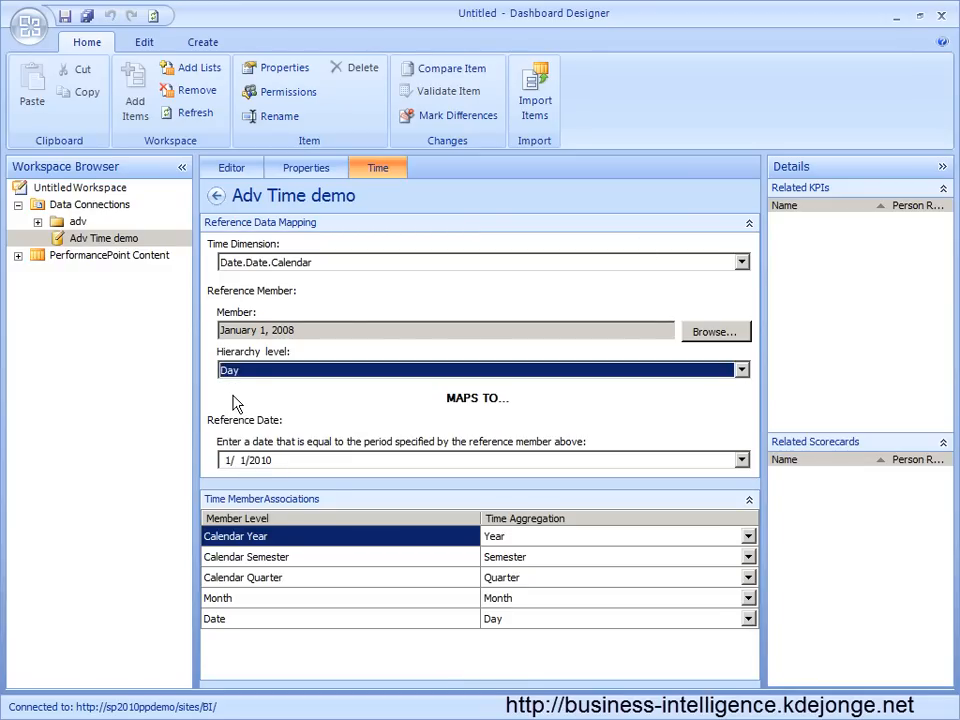
{"action": "mouse_move", "coordinate": [170, 308]}
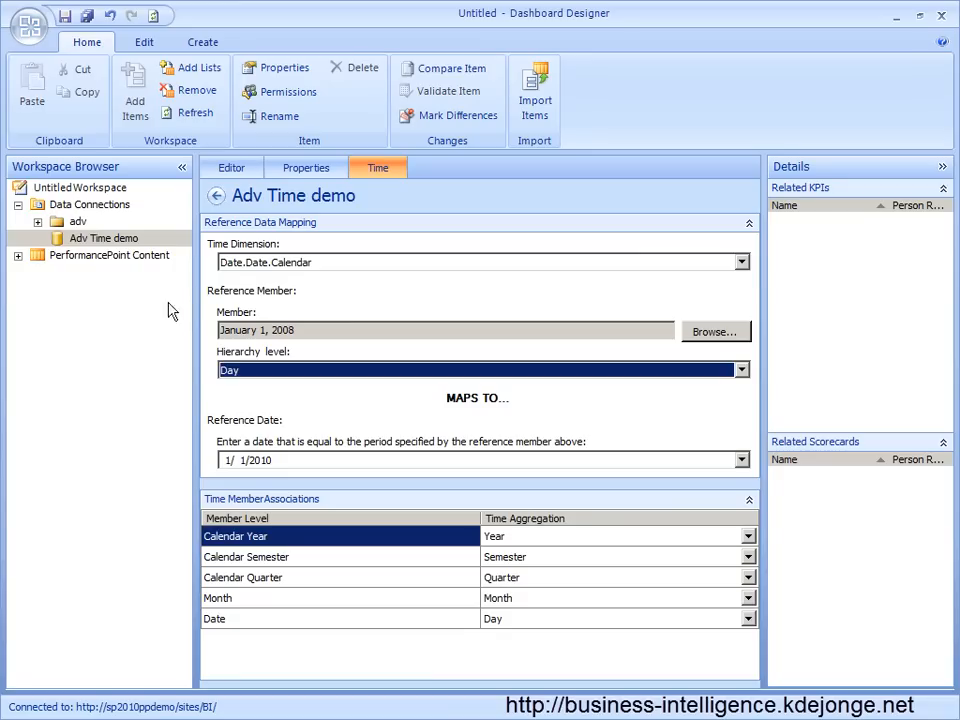
{"action": "mouse_move", "coordinate": [108, 255]}
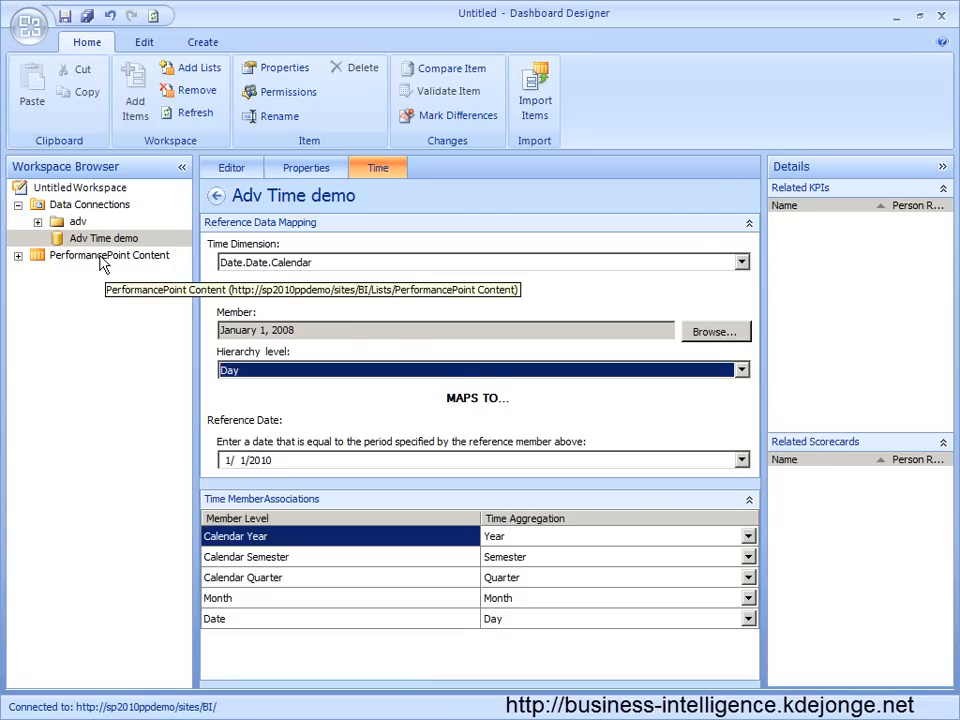
Start a Time Intelligence filter using the Adv Time demo data source.
{"action": "right_click", "coordinate": [108, 255]}
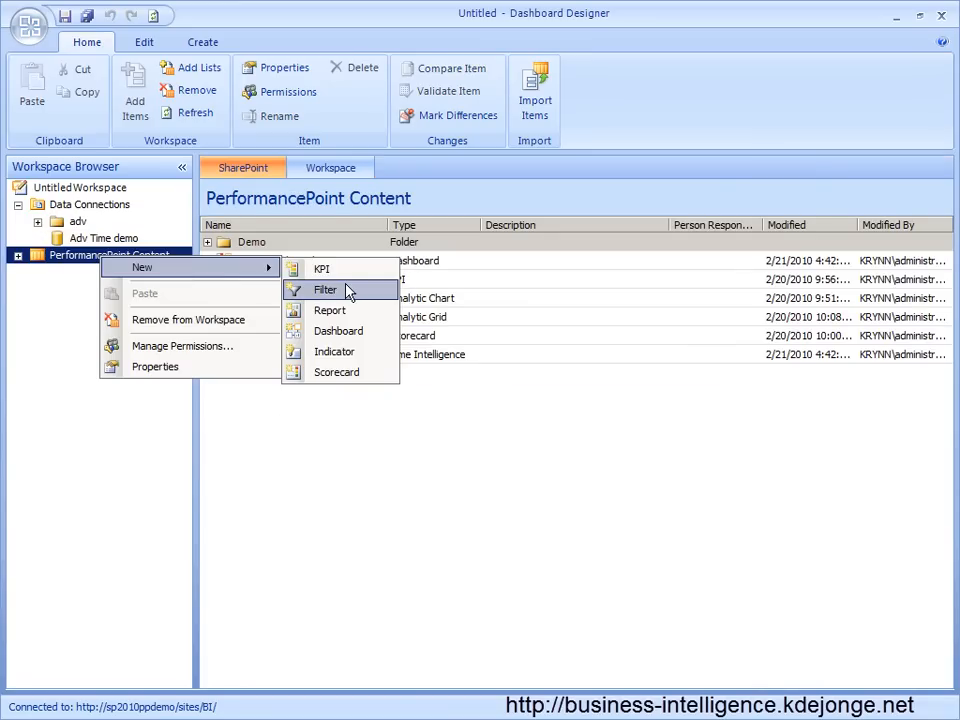
{"action": "left_click", "coordinate": [324, 289]}
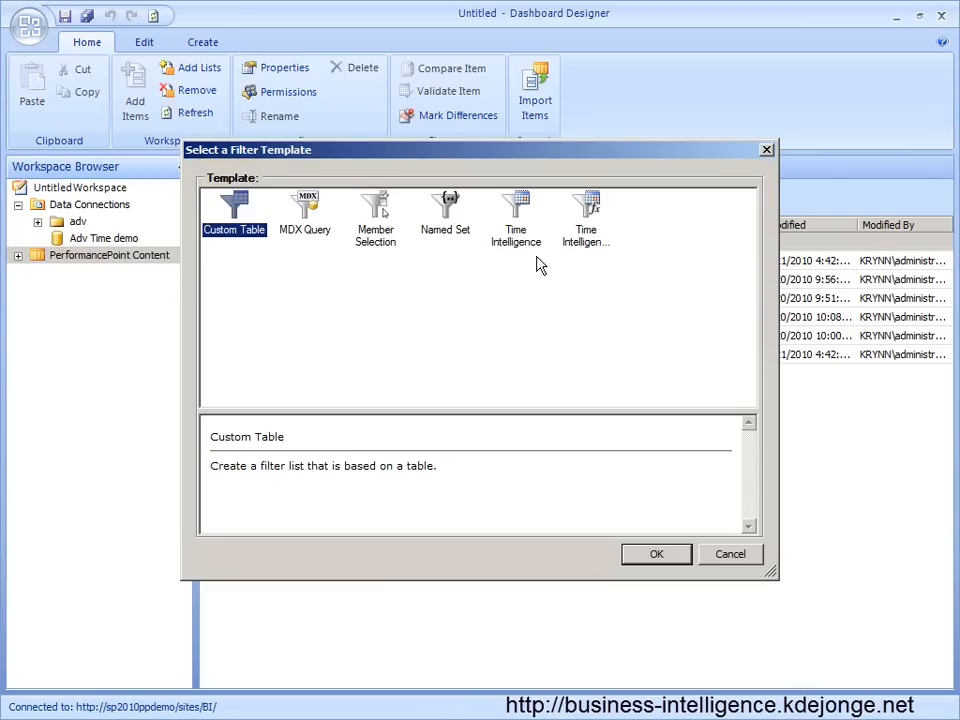
{"action": "left_click", "coordinate": [516, 210]}
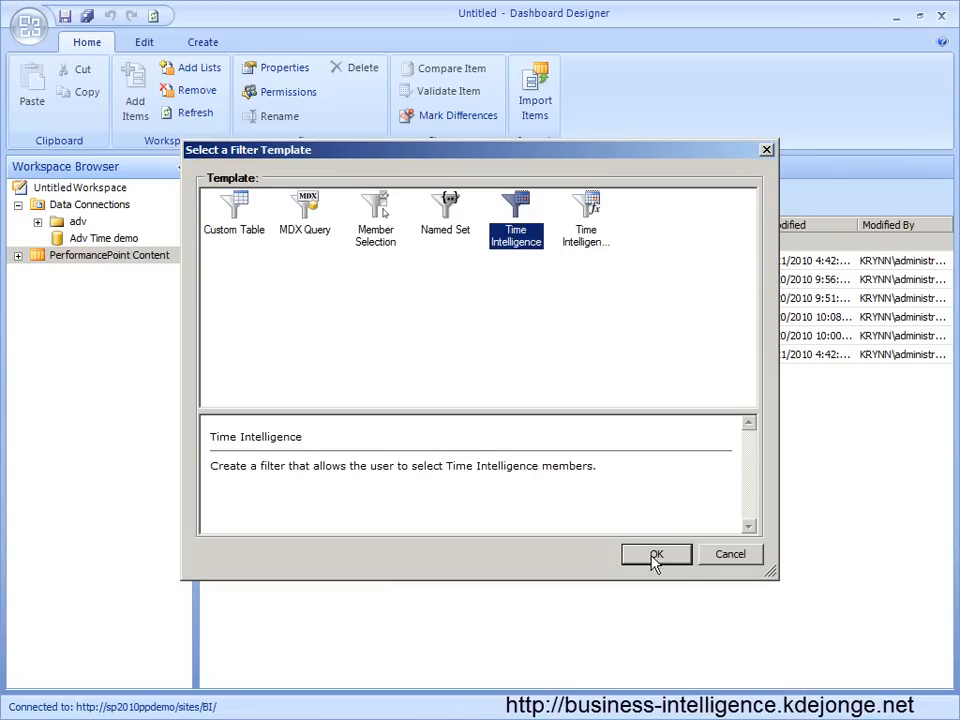
{"action": "left_click", "coordinate": [656, 554]}
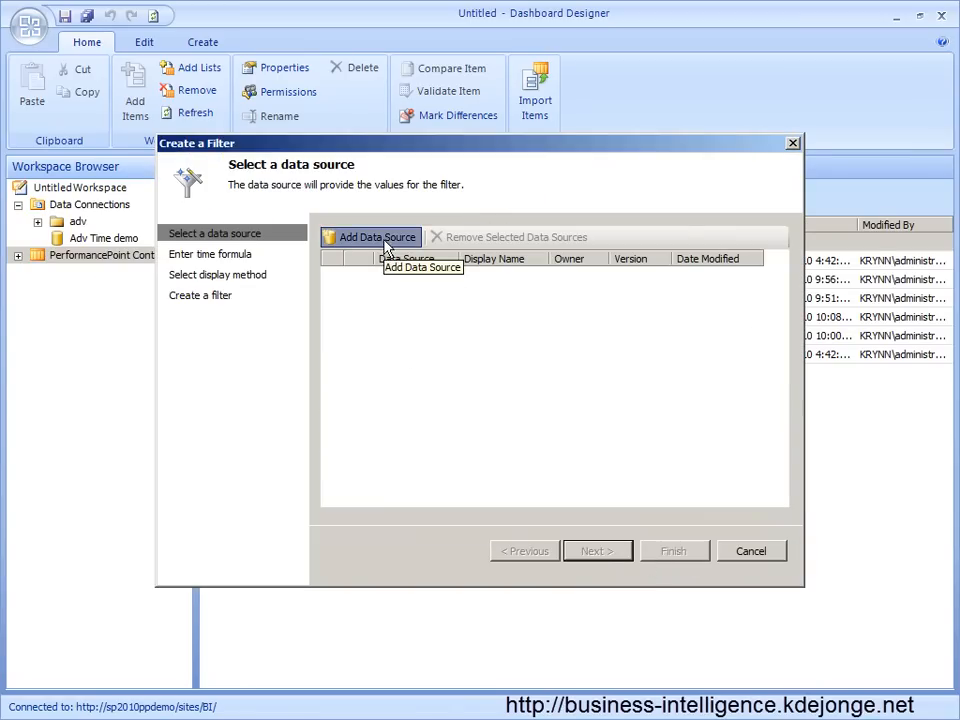
{"action": "left_click", "coordinate": [371, 237]}
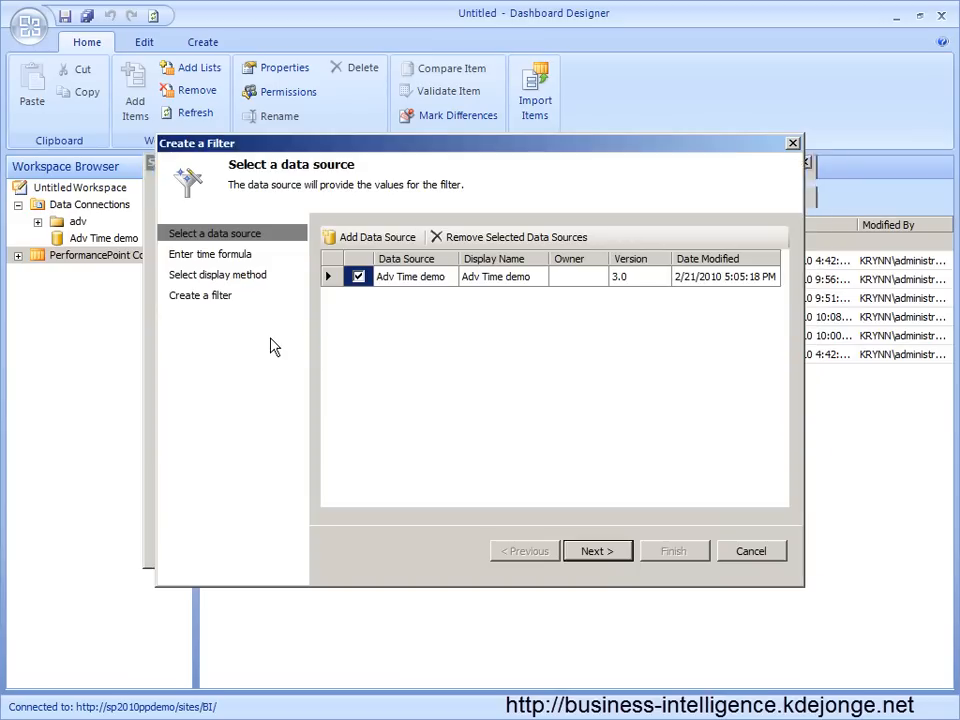
{"action": "left_click", "coordinate": [597, 551]}
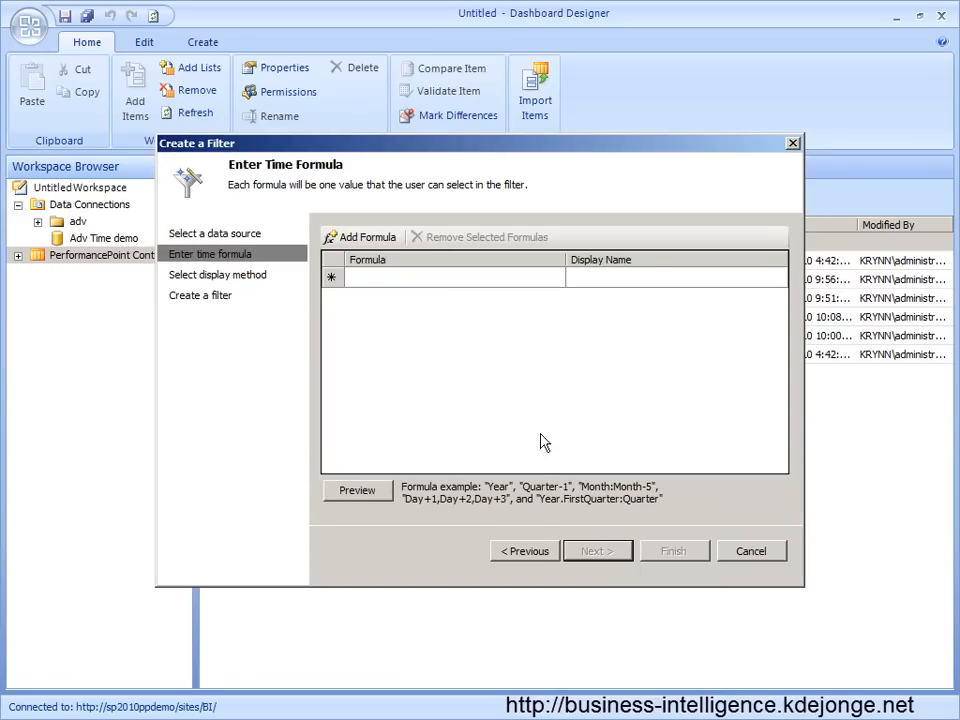
{"action": "mouse_move", "coordinate": [477, 420]}
{"action": "type", "text": "Cu"}
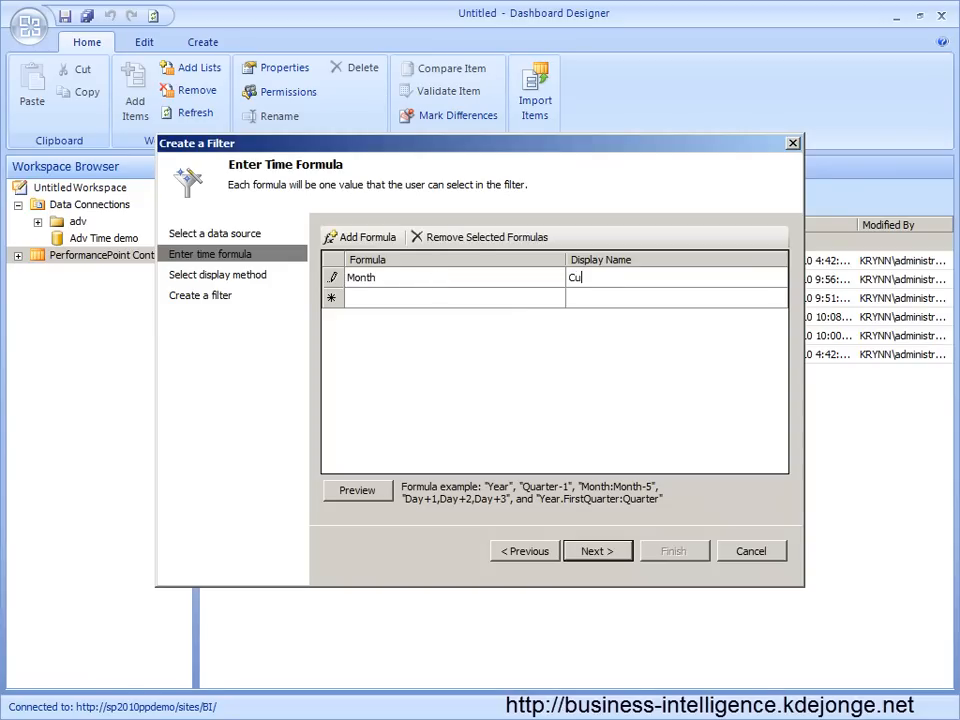
Enter Current Month, Last Month and month-range formulas with their display names.
{"action": "type", "text": "rrent Month"}
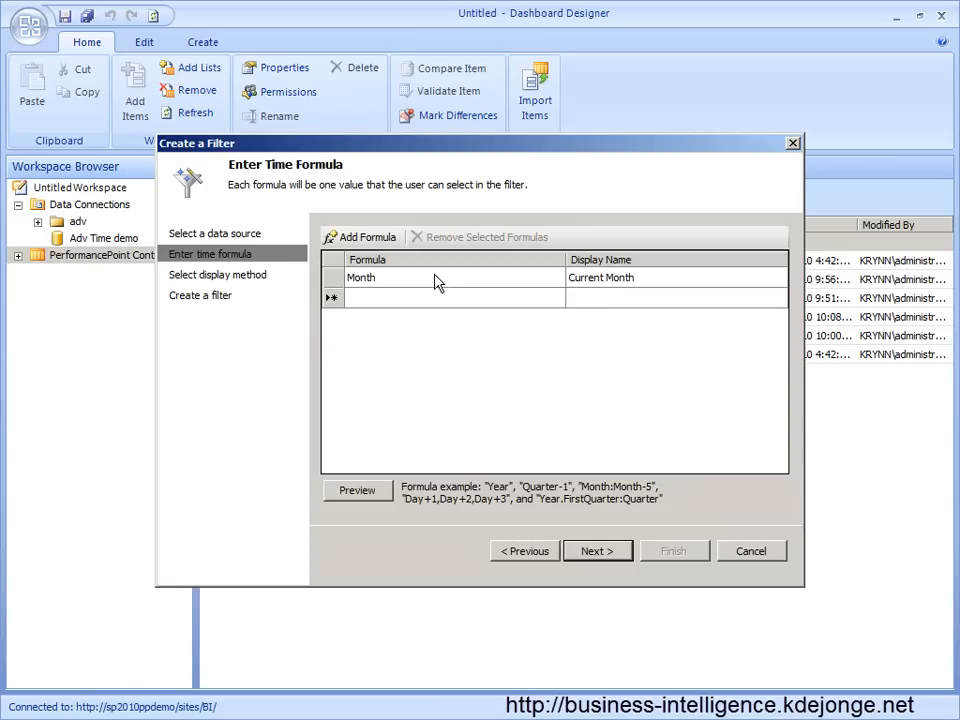
{"action": "left_click", "coordinate": [360, 237]}
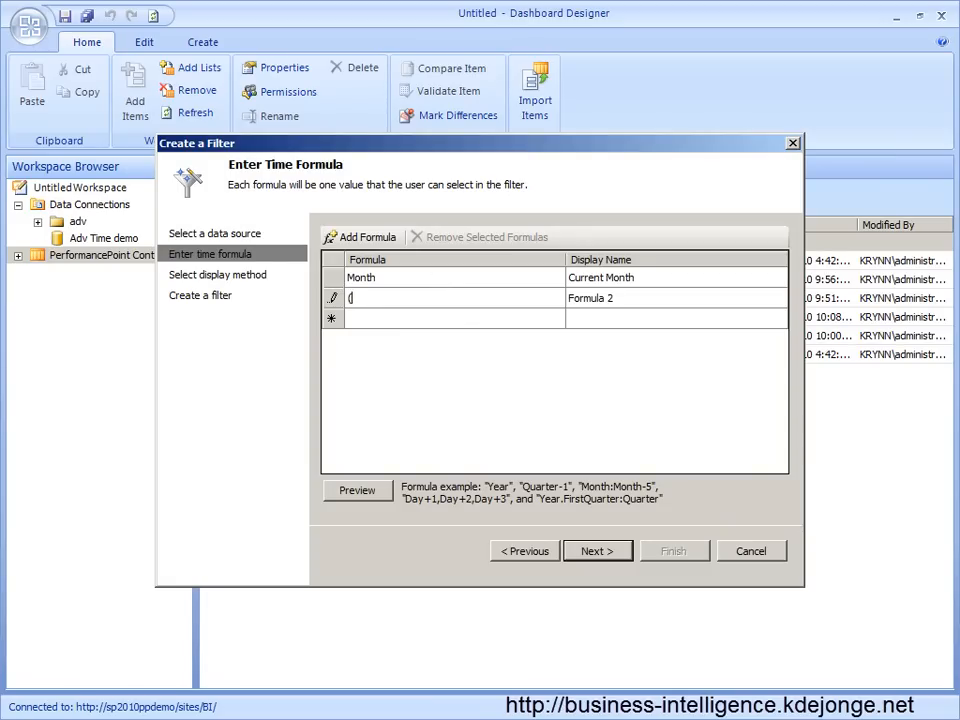
{"action": "type", "text": "year-1).Month"}
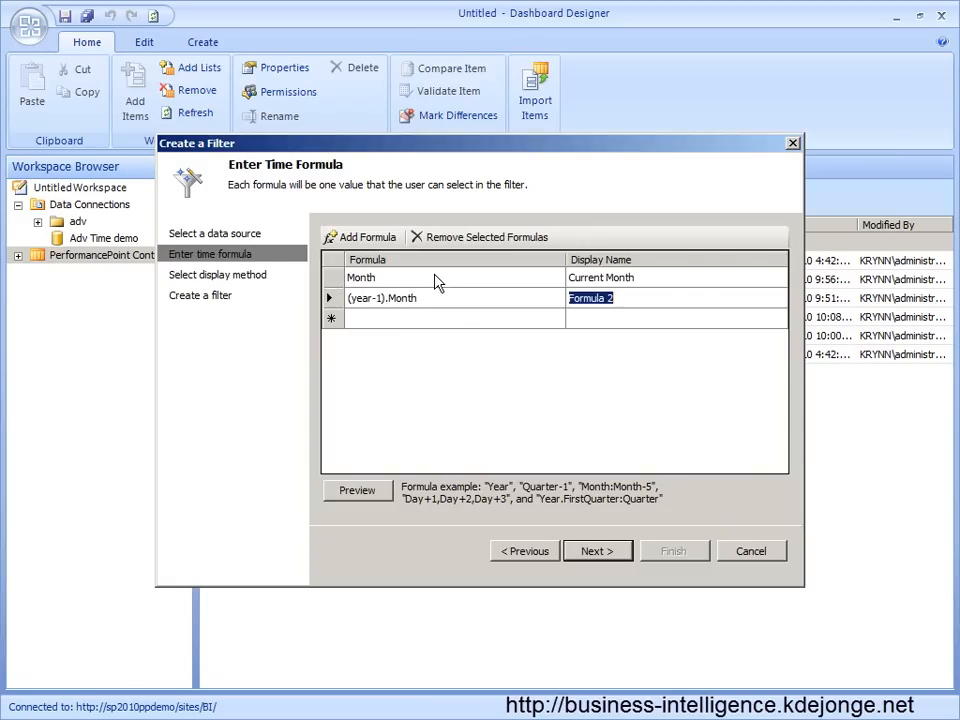
{"action": "type", "text": "Current month last year"}
{"action": "left_click", "coordinate": [454, 318]}
{"action": "type", "text": "Month-1"}
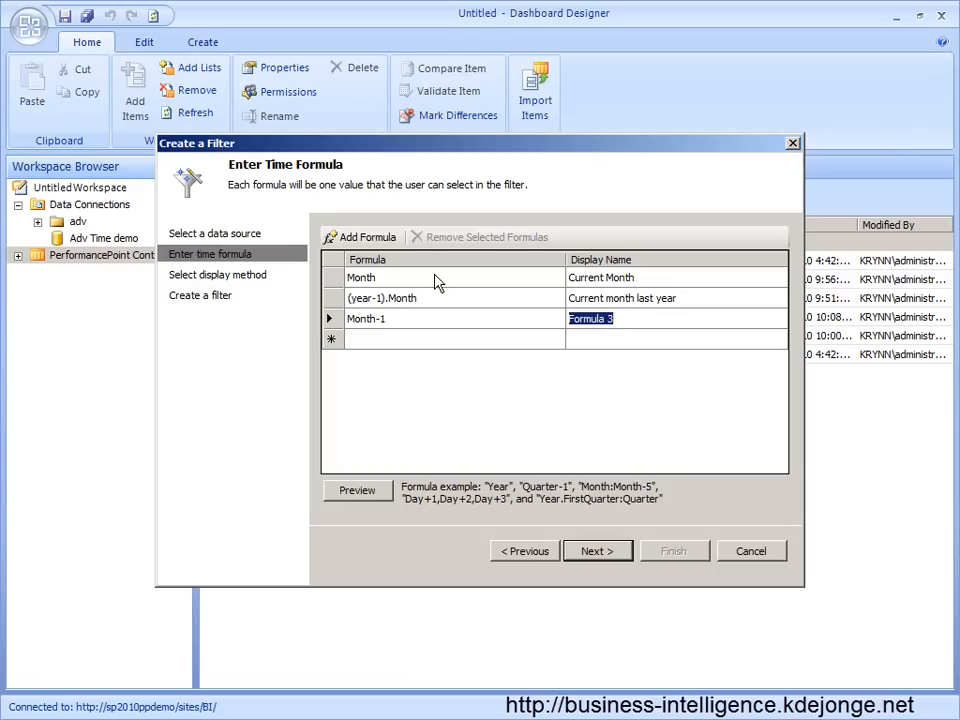
{"action": "type", "text": "Last Month"}
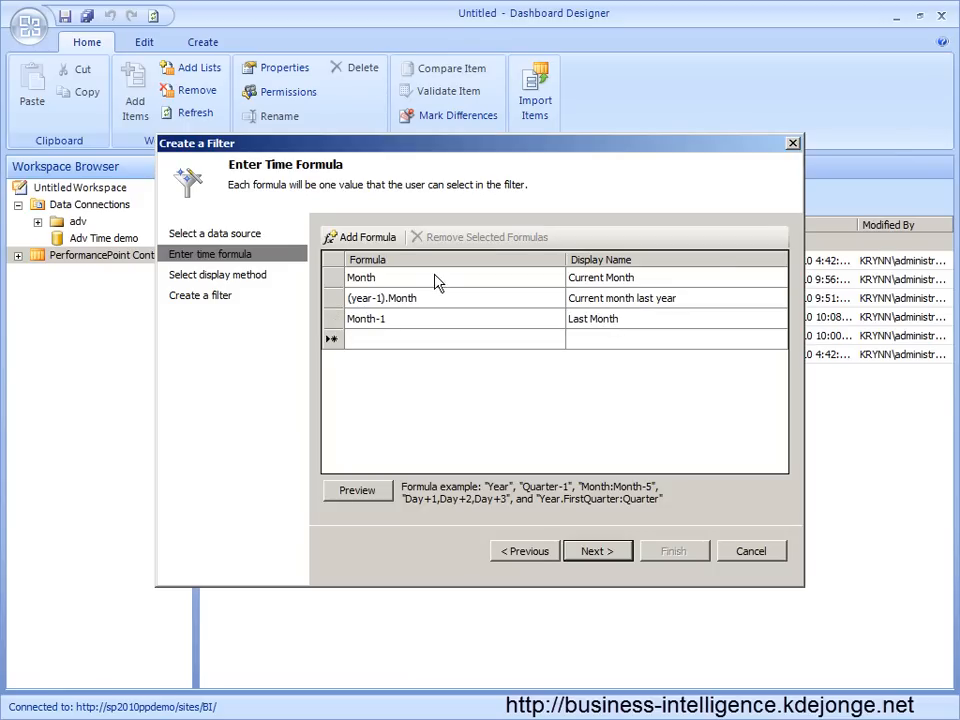
{"action": "type", "text": "Mo"}
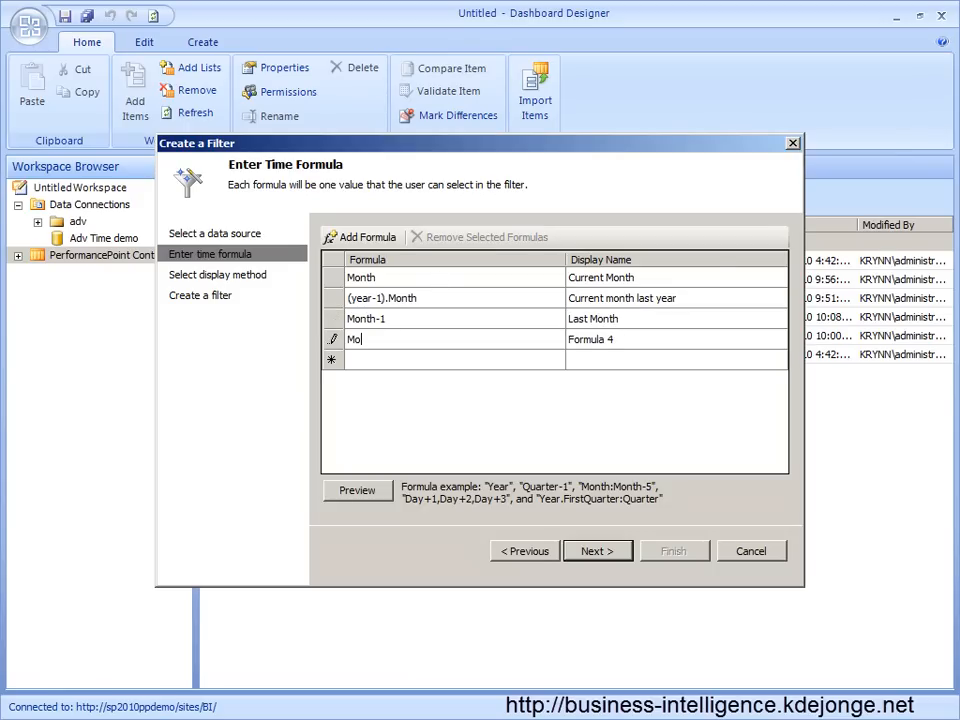
{"action": "type", "text": "nth"}
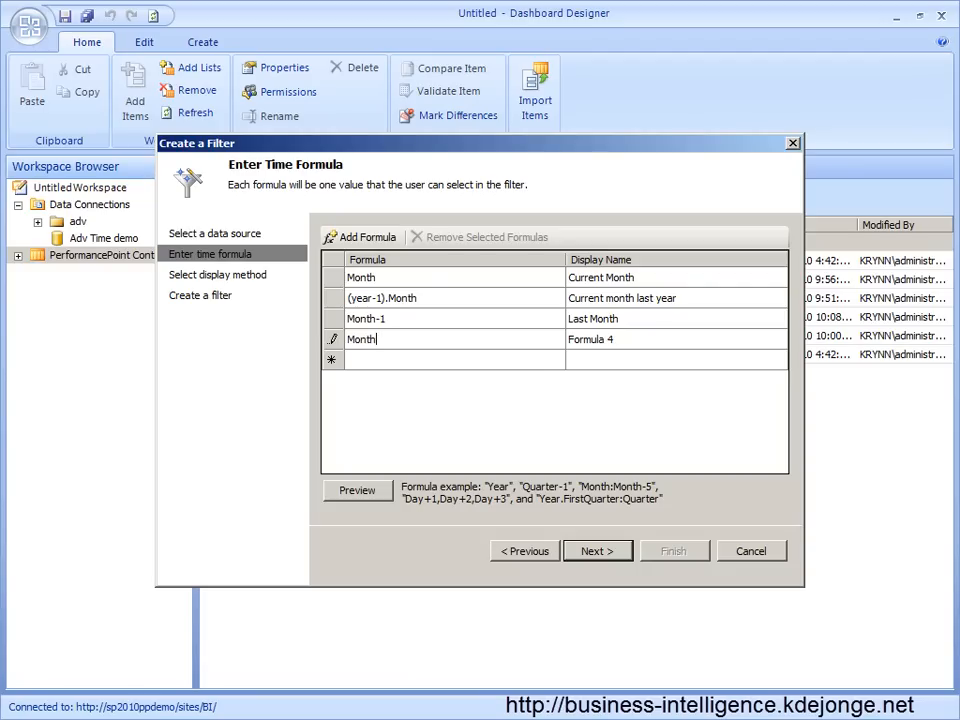
{"action": "type", "text": "-5:Month"}
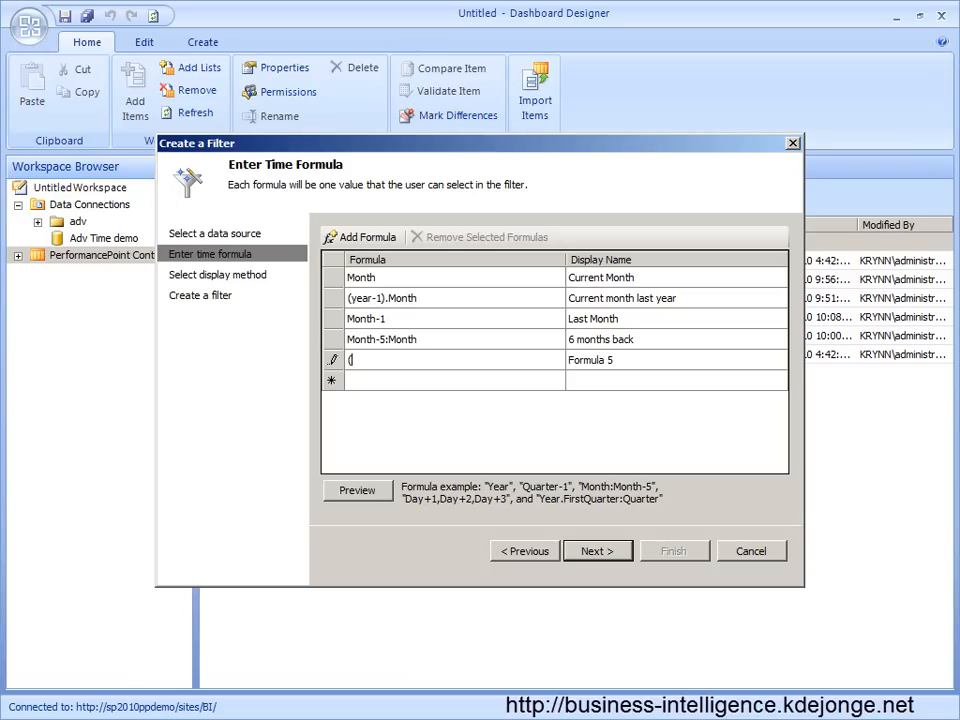
{"action": "type", "text": "(year-1).Mo"}
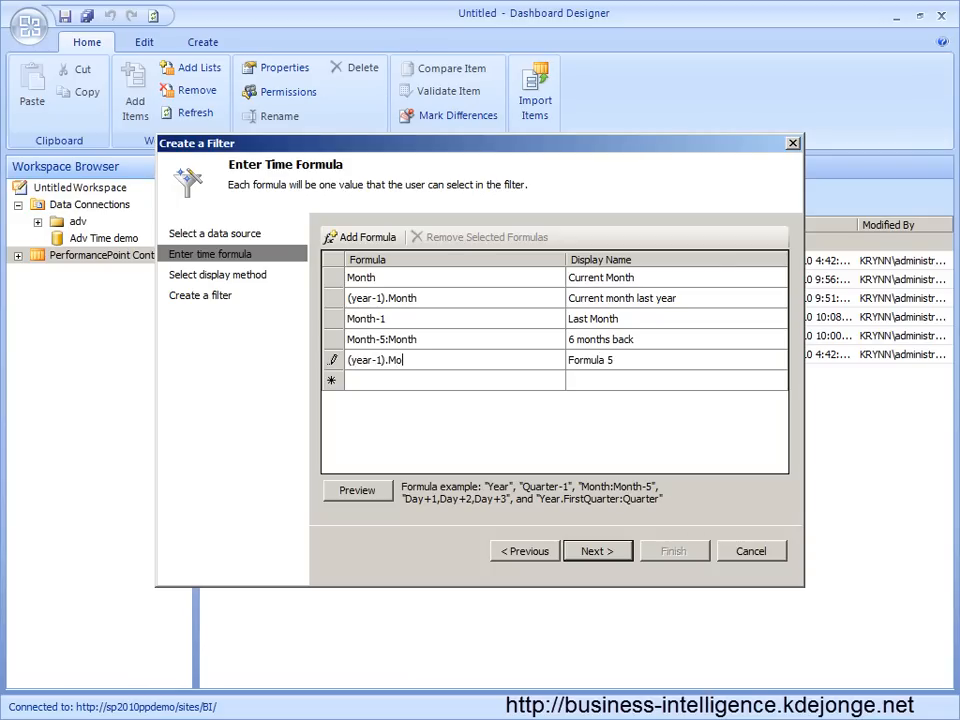
{"action": "type", "text": "nth-5:Month"}
{"action": "left_click", "coordinate": [454, 380]}
{"action": "type", "text": "Y"}
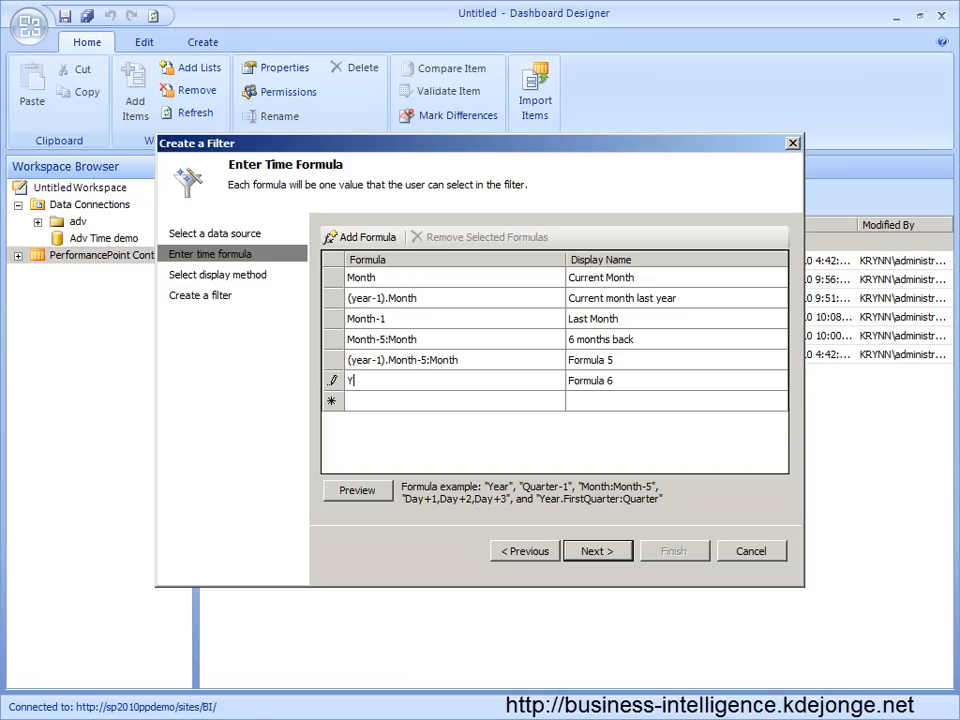
Add year-to-date formulas, ending with Yeartodate.Fullmonth labelled 'Year to date full month'.
{"action": "type", "text": "eartodate"}
{"action": "left_click", "coordinate": [677, 360]}
{"action": "type", "text": "6 months back"}
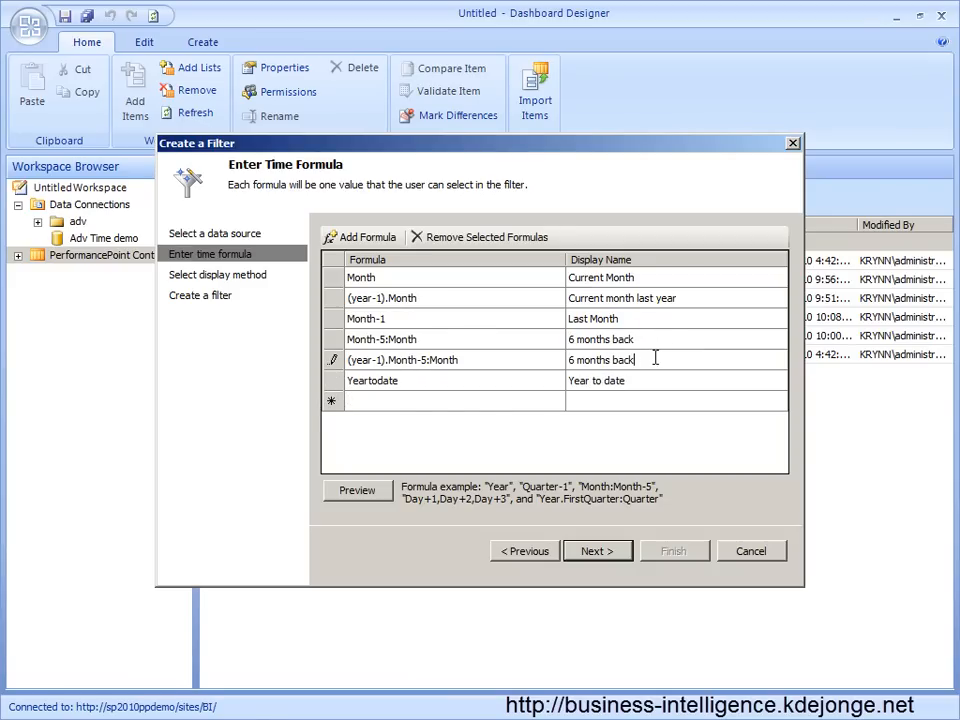
{"action": "type", "text": "last year"}
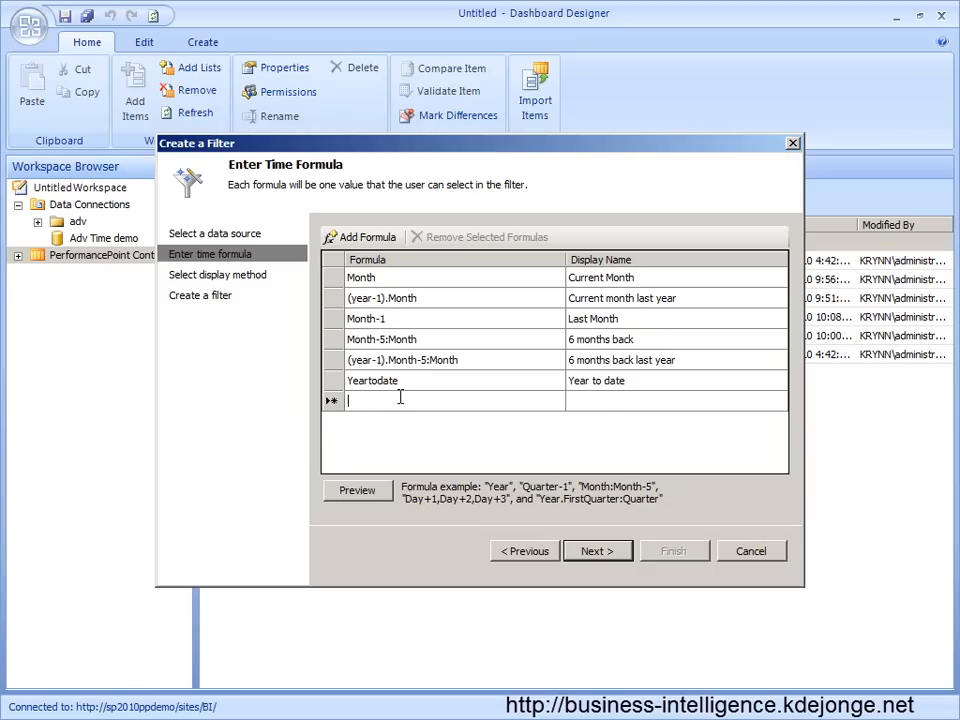
{"action": "type", "text": "Yeartodate."}
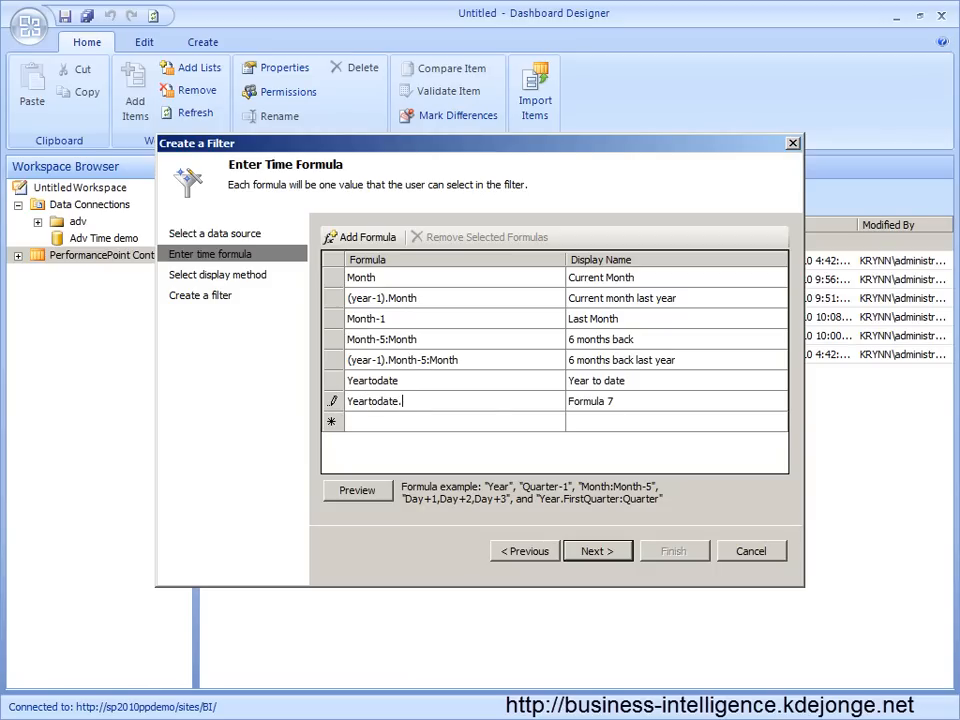
{"action": "type", "text": "Full"}
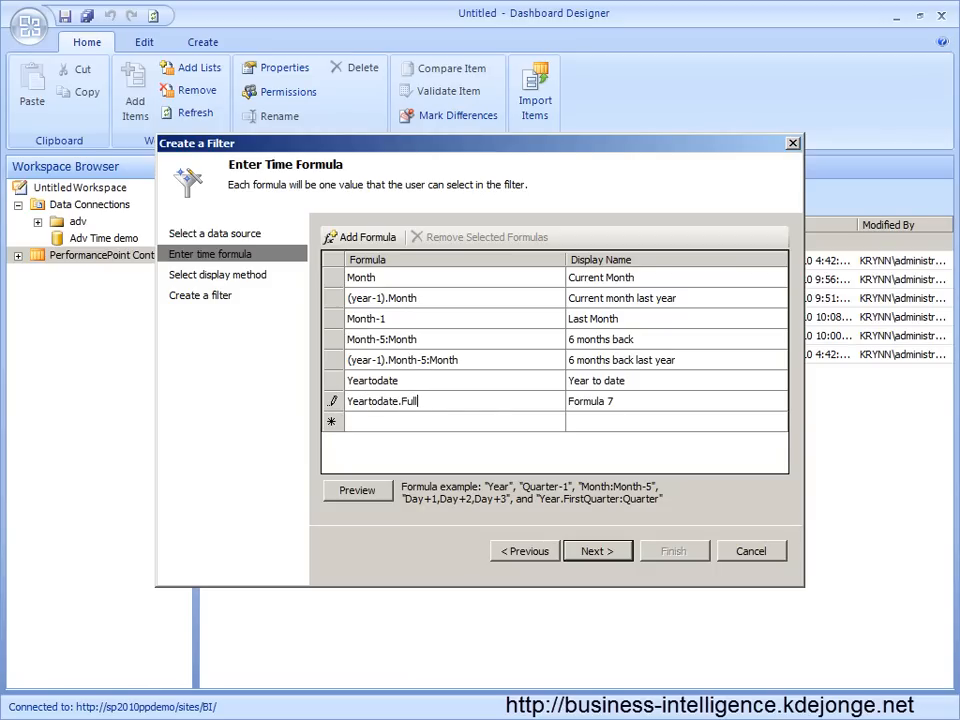
{"action": "type", "text": "month"}
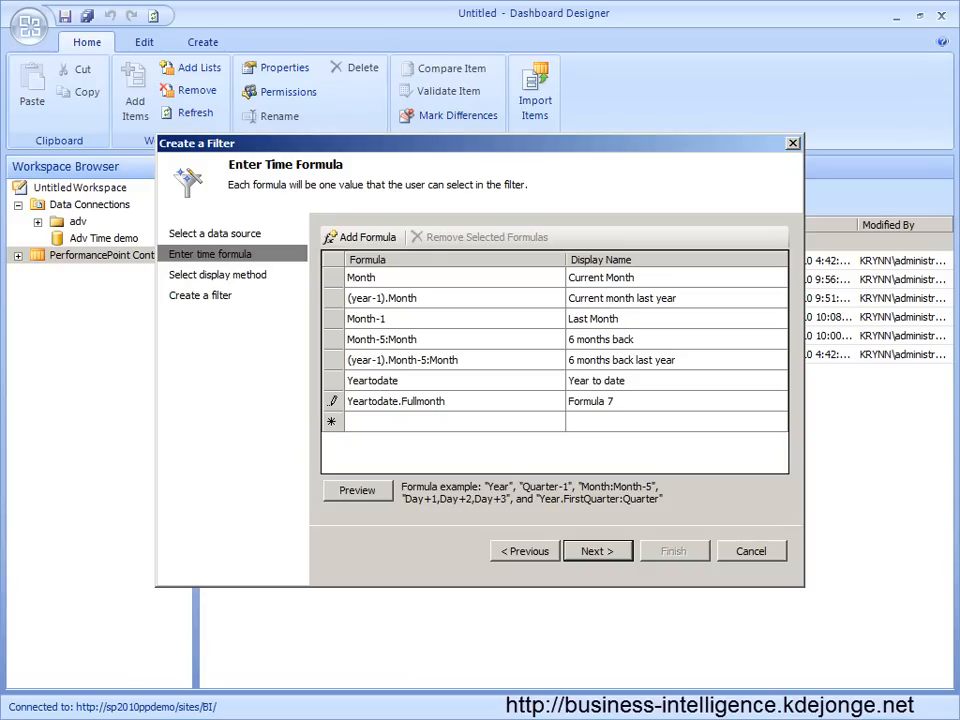
{"action": "double_click", "coordinate": [590, 401]}
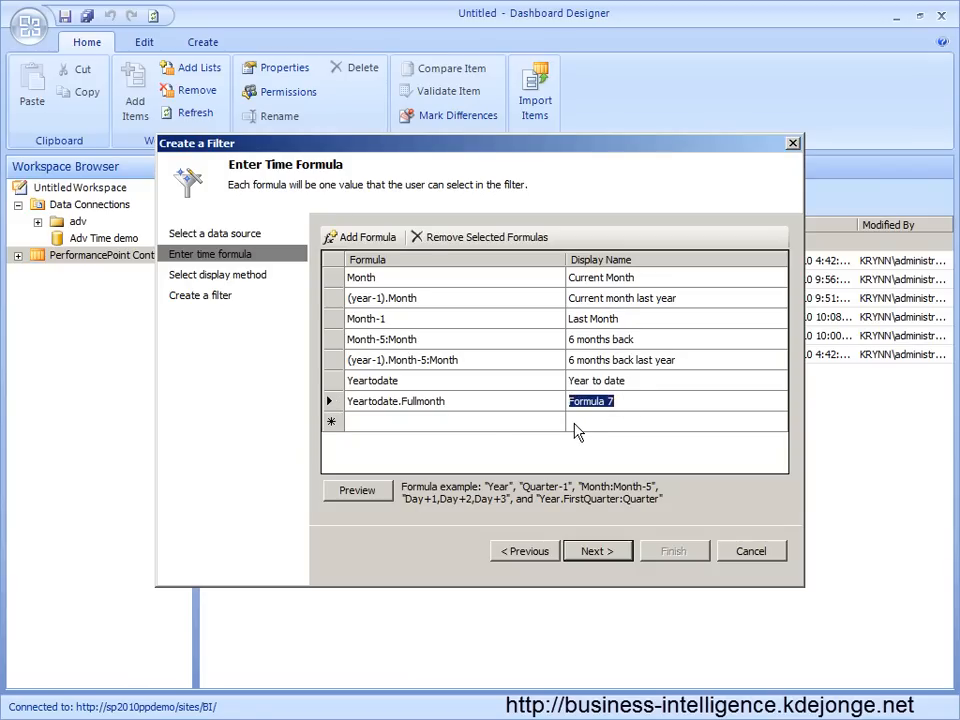
{"action": "mouse_move", "coordinate": [582, 429]}
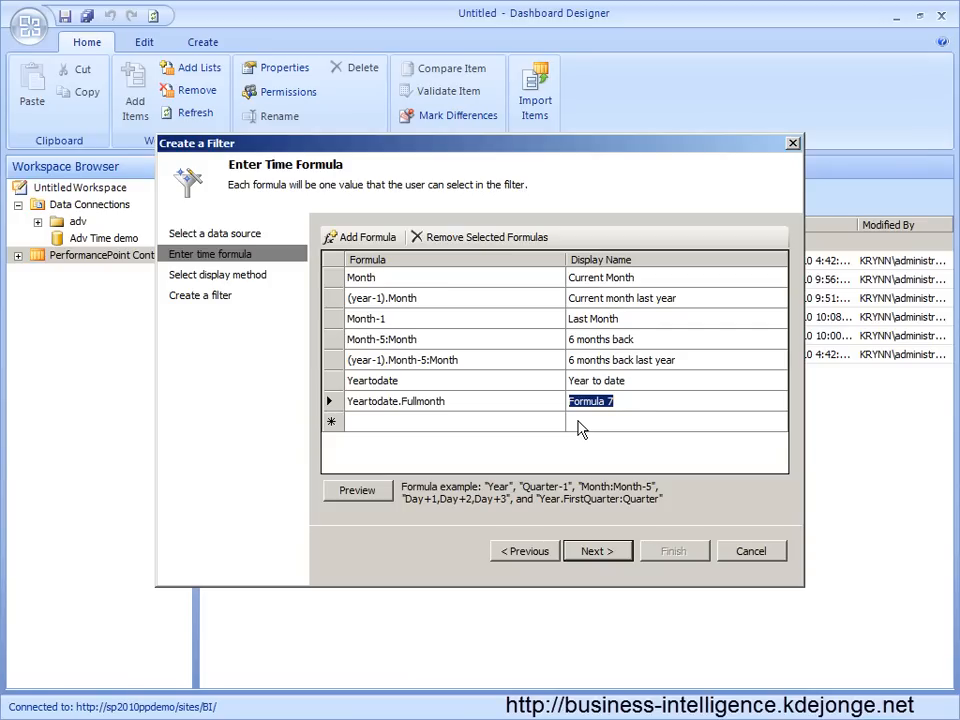
{"action": "type", "text": "Year to date full month"}
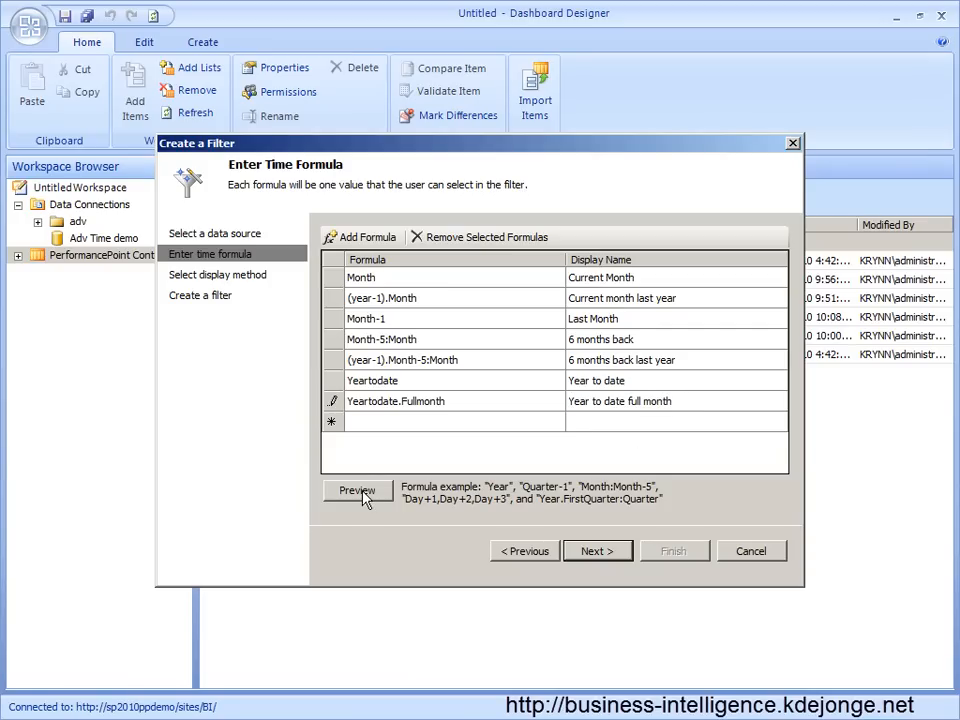
Preview each formula's resolved members, then finish the filter with List display.
{"action": "left_click", "coordinate": [356, 490]}
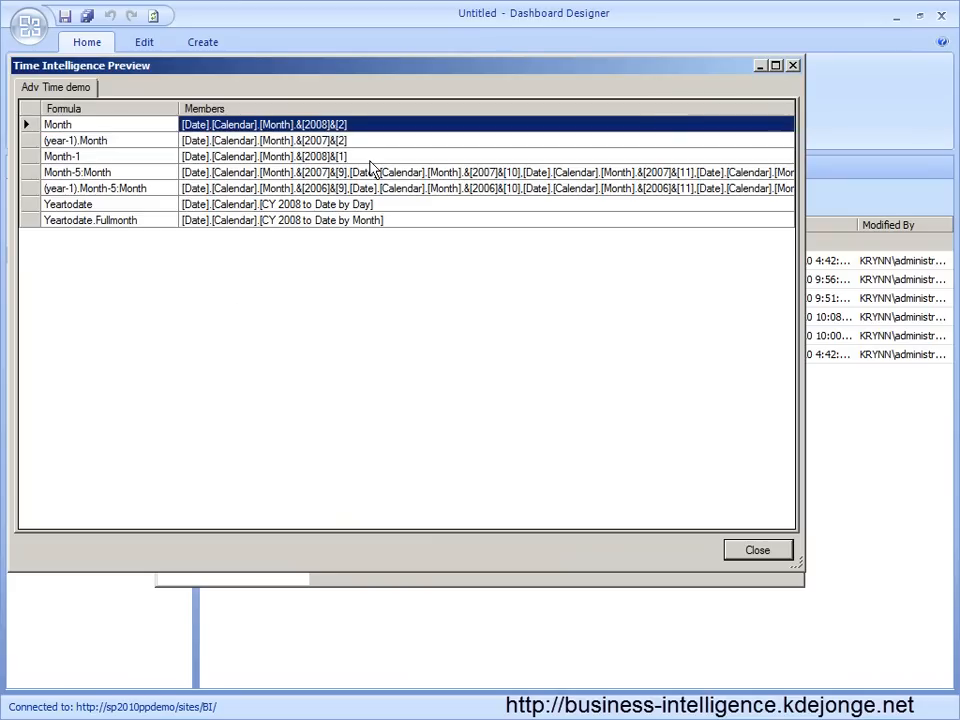
{"action": "mouse_move", "coordinate": [392, 130]}
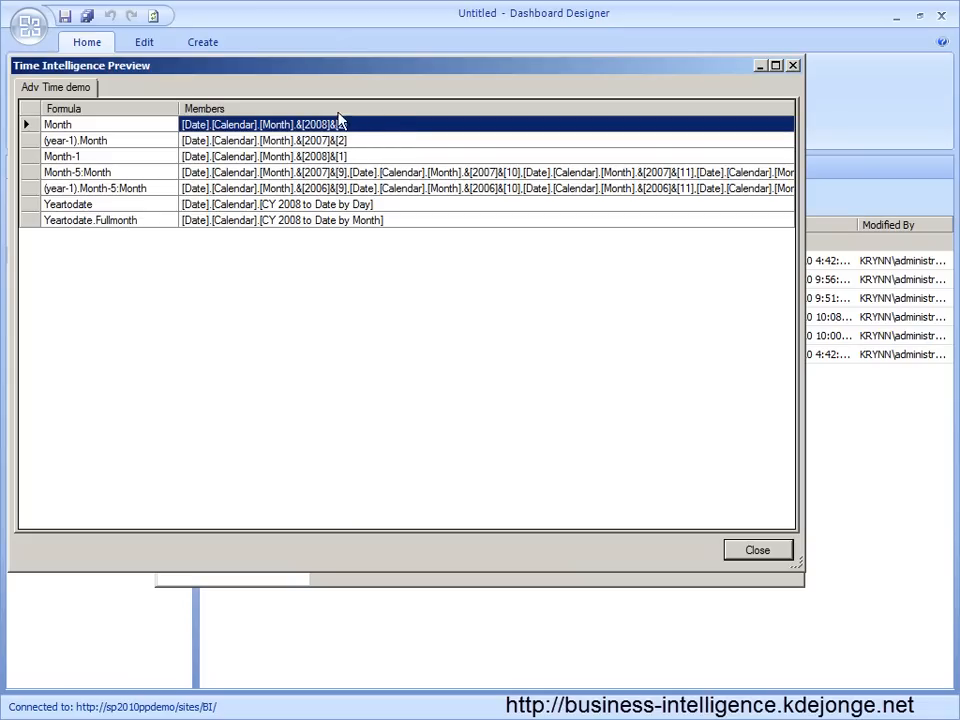
{"action": "mouse_move", "coordinate": [322, 127]}
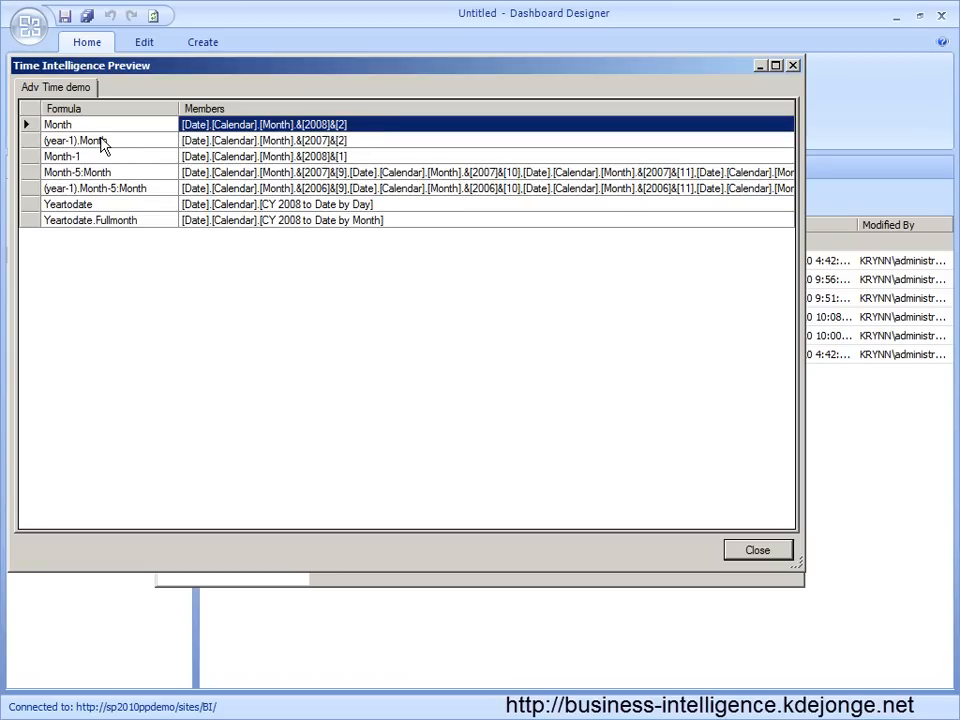
{"action": "left_click", "coordinate": [90, 140]}
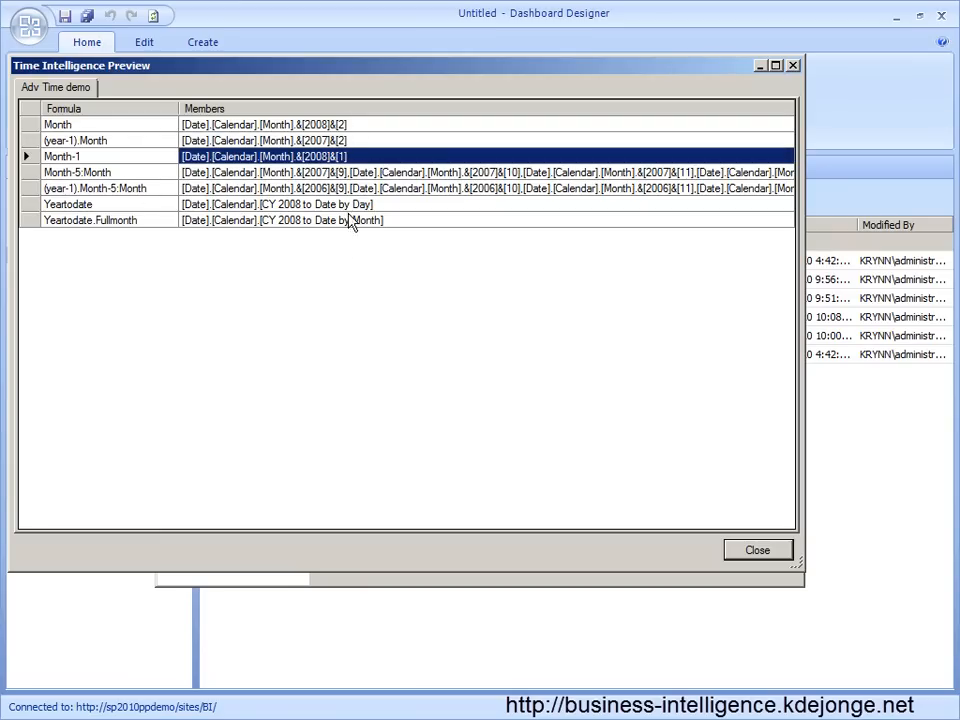
{"action": "mouse_move", "coordinate": [118, 212]}
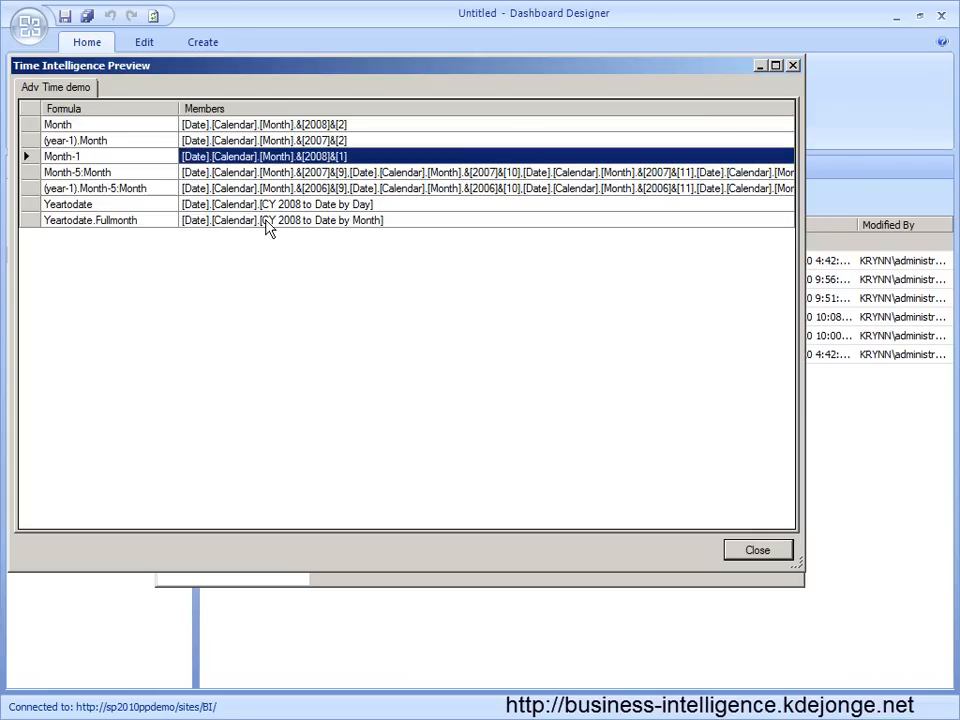
{"action": "mouse_move", "coordinate": [715, 565]}
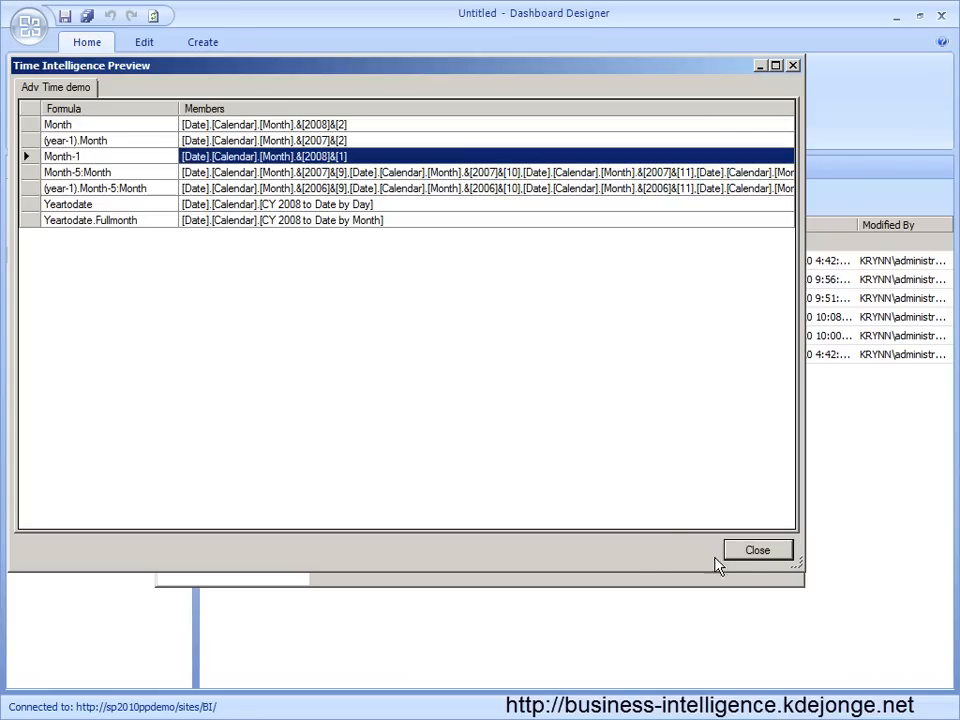
{"action": "left_click", "coordinate": [757, 550]}
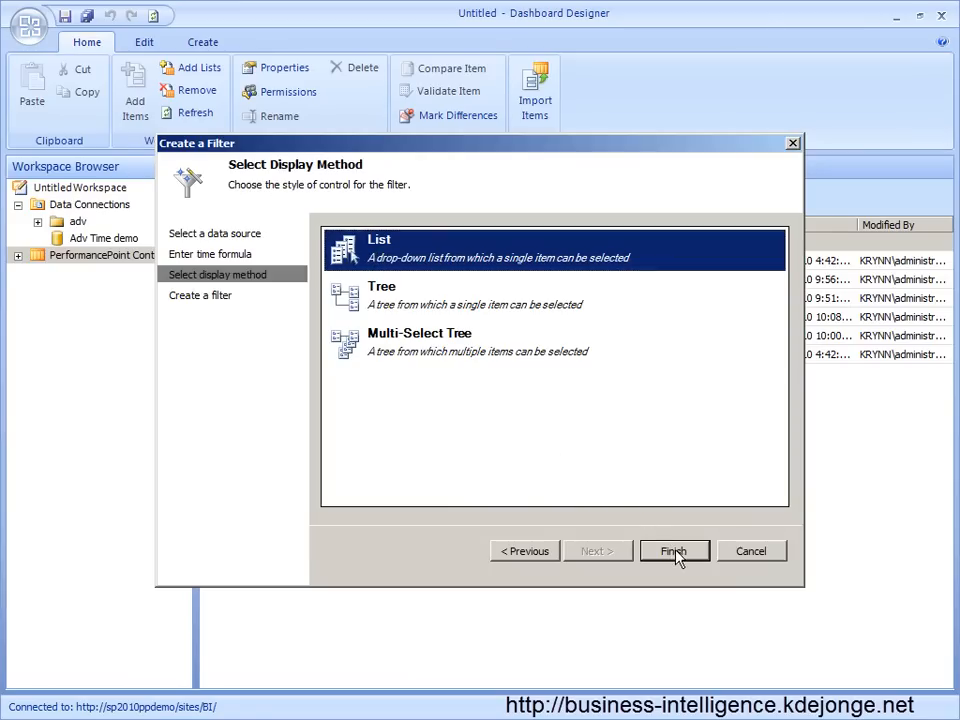
{"action": "left_click", "coordinate": [674, 551]}
{"action": "type", "text": "Time function"}
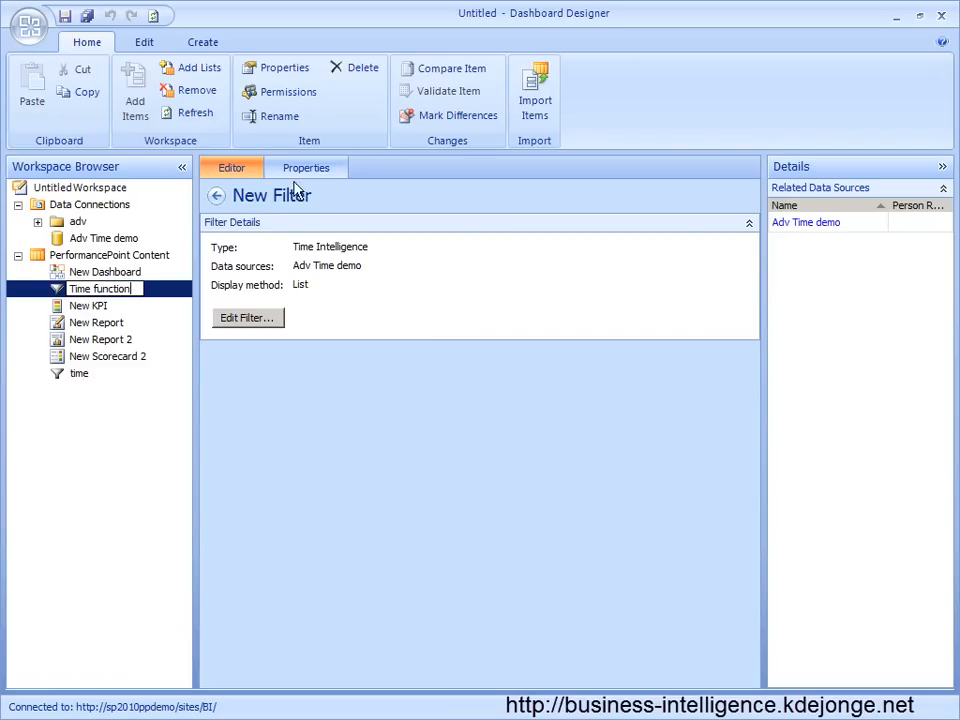
Set the filter's Display Folder to 'Time demo' and expand that folder.
{"action": "left_click", "coordinate": [306, 167]}
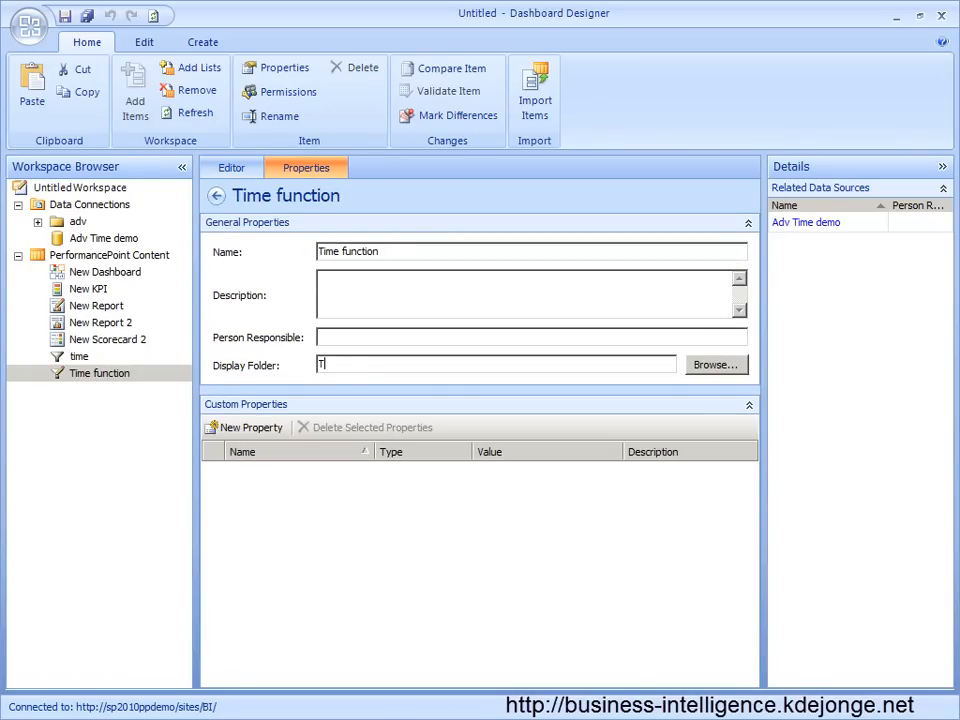
{"action": "type", "text": "Time demo"}
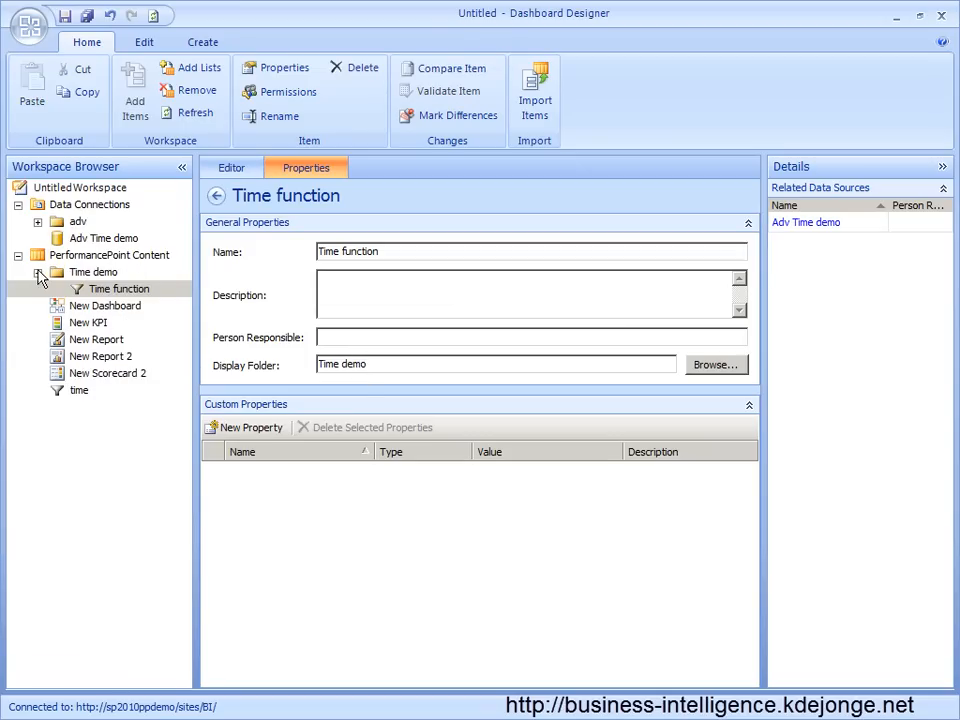
{"action": "left_click", "coordinate": [110, 254]}
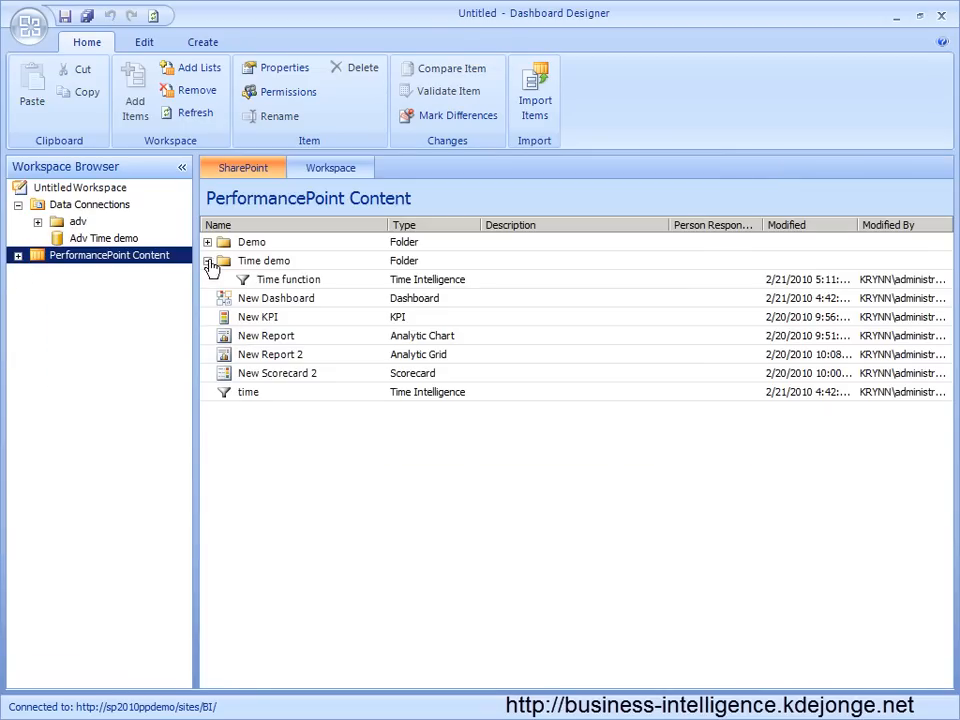
{"action": "double_click", "coordinate": [289, 279]}
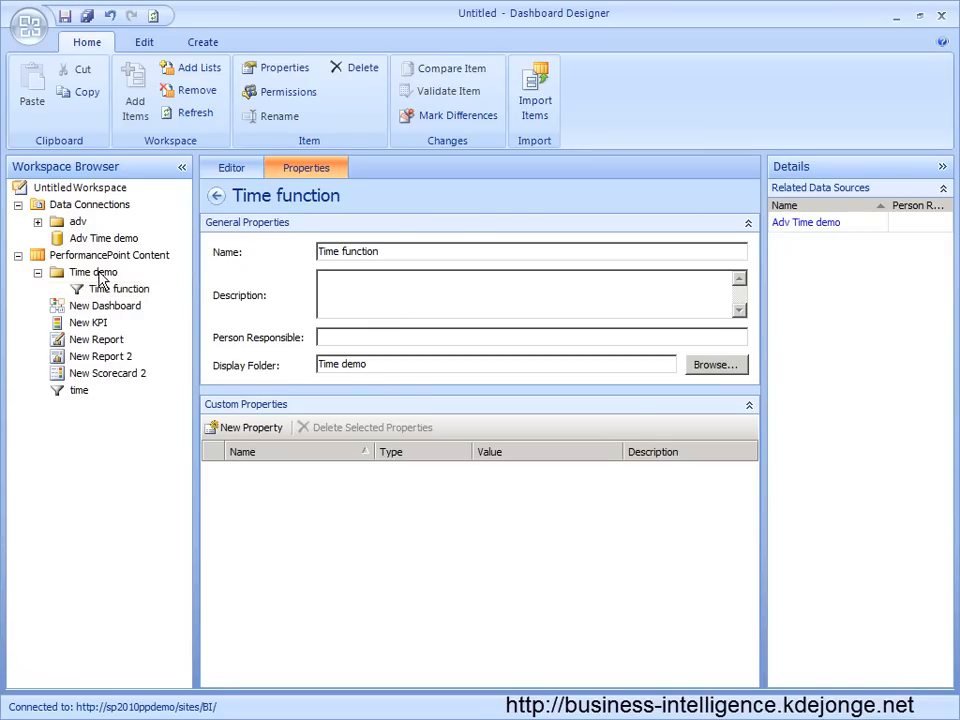
{"action": "right_click", "coordinate": [94, 272]}
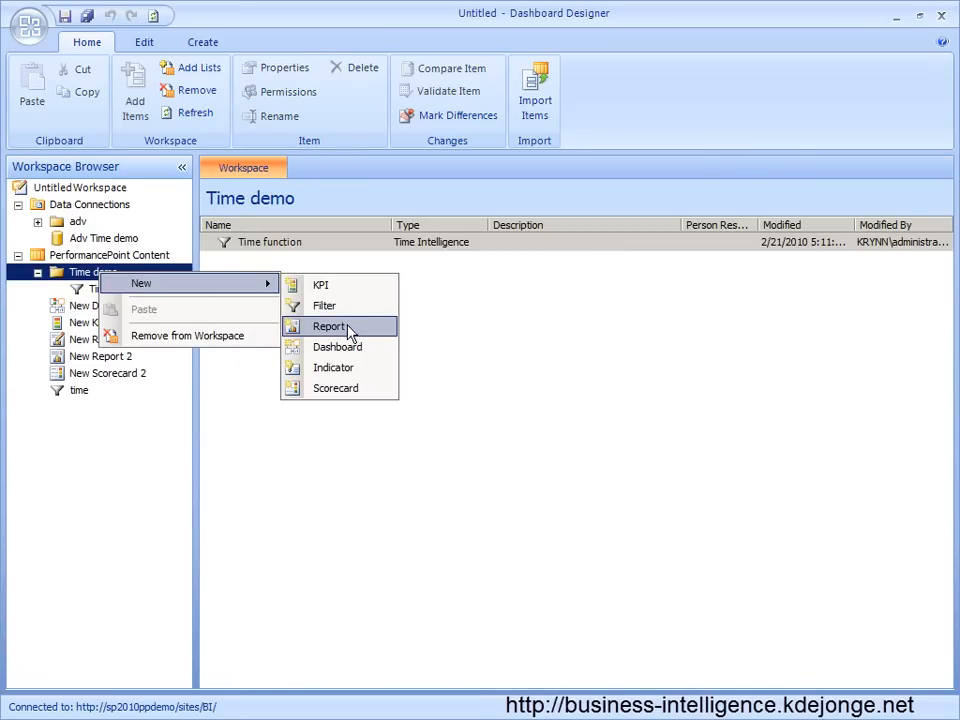
Create an analytic chart with Sales Amount measures as series and Sales Territory on the bottom axis.
{"action": "left_click", "coordinate": [330, 326]}
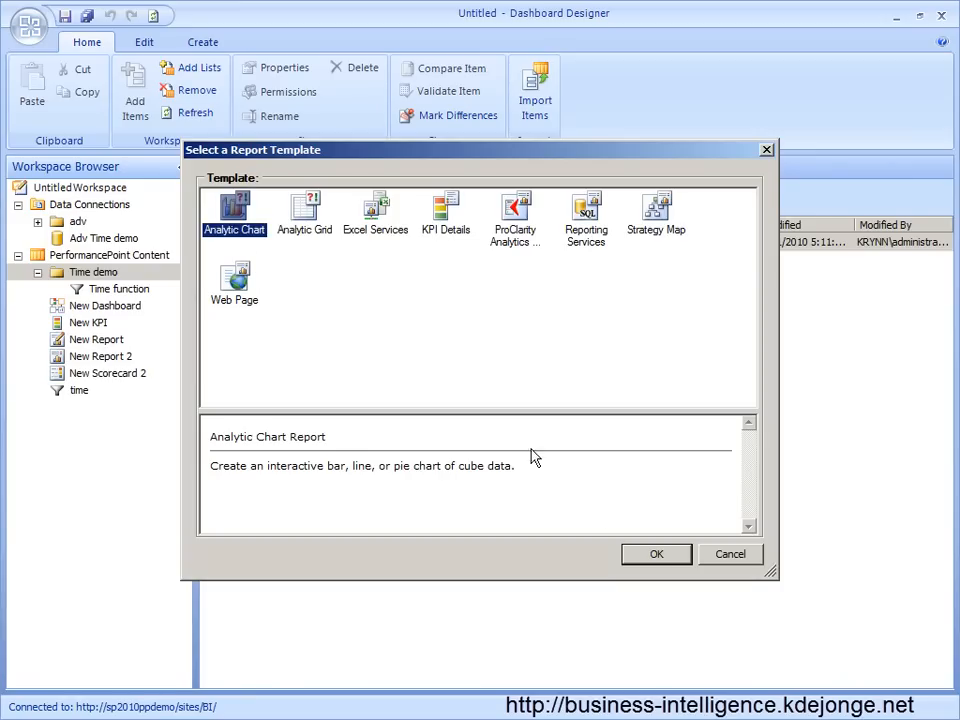
{"action": "left_click", "coordinate": [656, 554]}
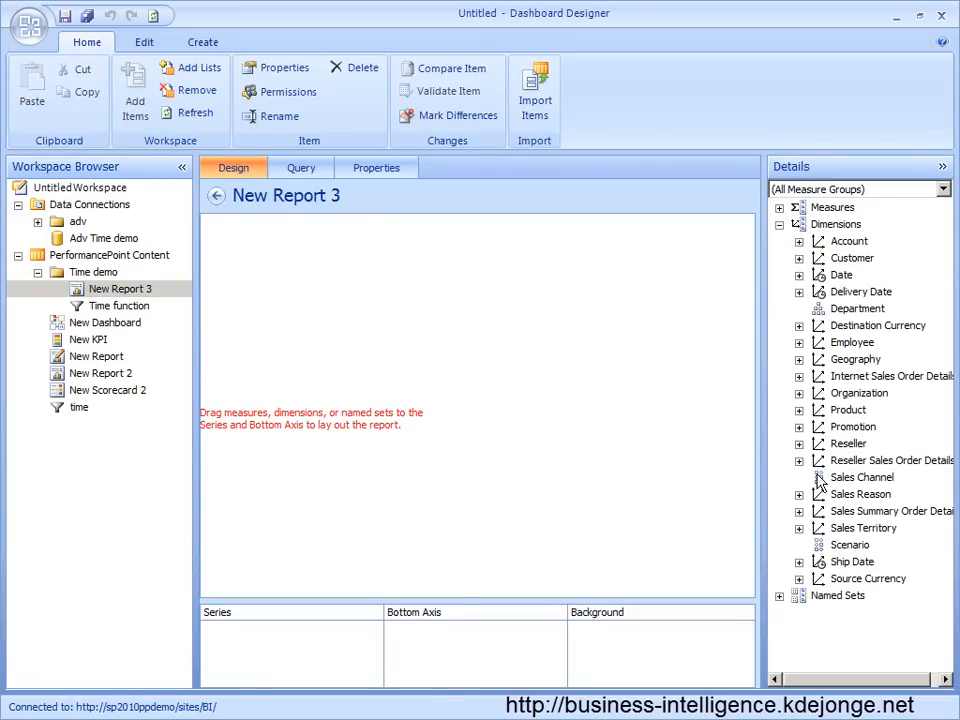
{"action": "scroll", "scroll_direction": "down", "scroll_amount": 3}
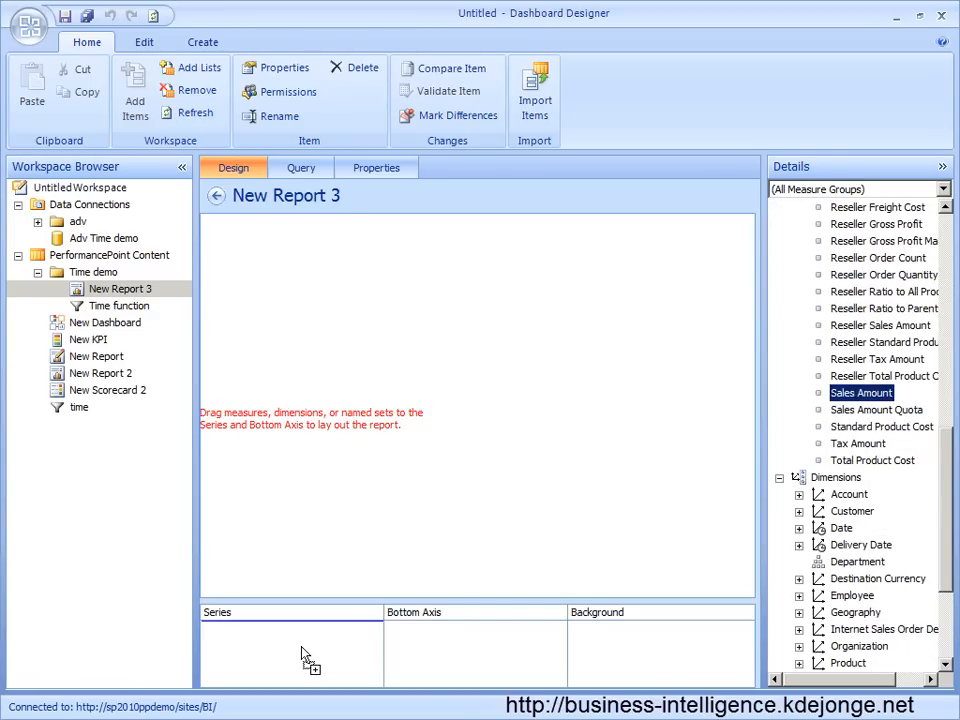
{"action": "left_click_drag", "start_coordinate": [861, 392], "coordinate": [291, 630]}
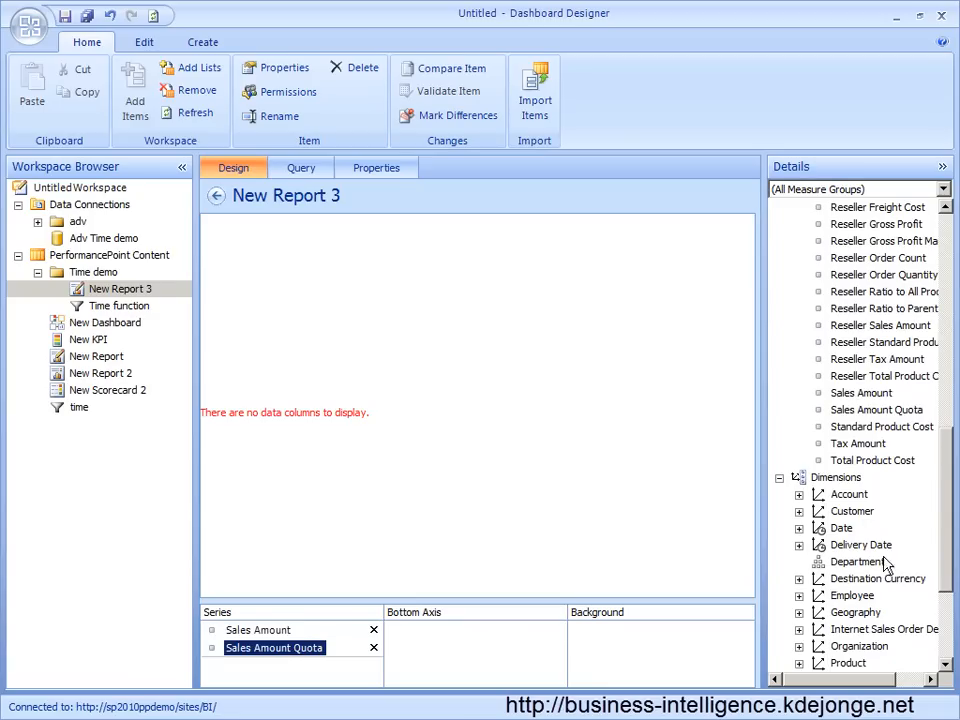
{"action": "scroll", "scroll_direction": "down", "scroll_amount": 3}
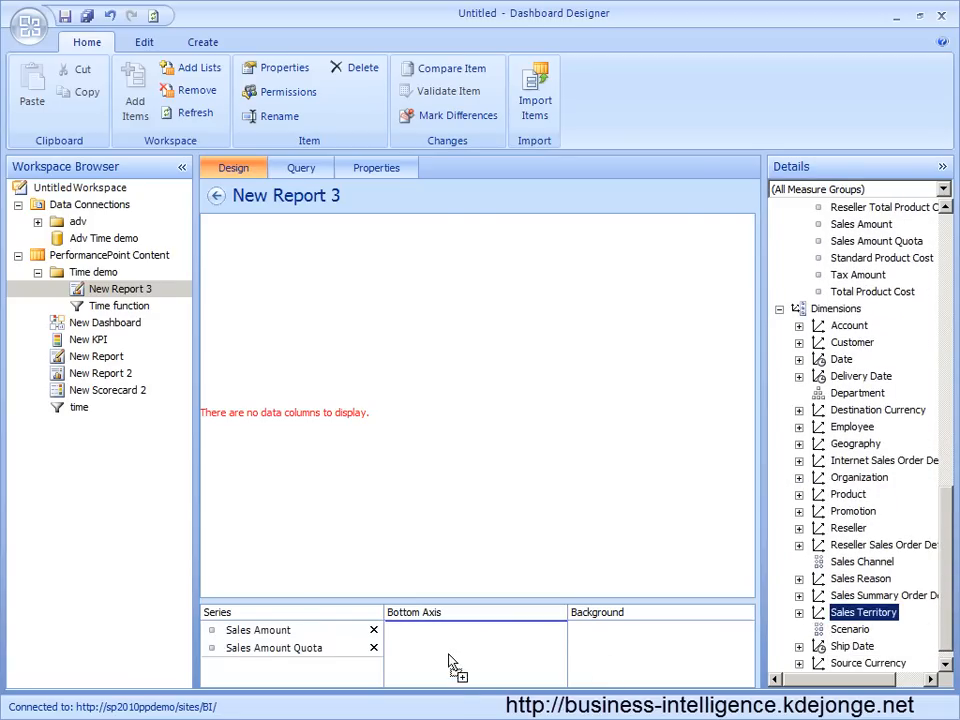
{"action": "left_click_drag", "start_coordinate": [863, 612], "coordinate": [460, 630]}
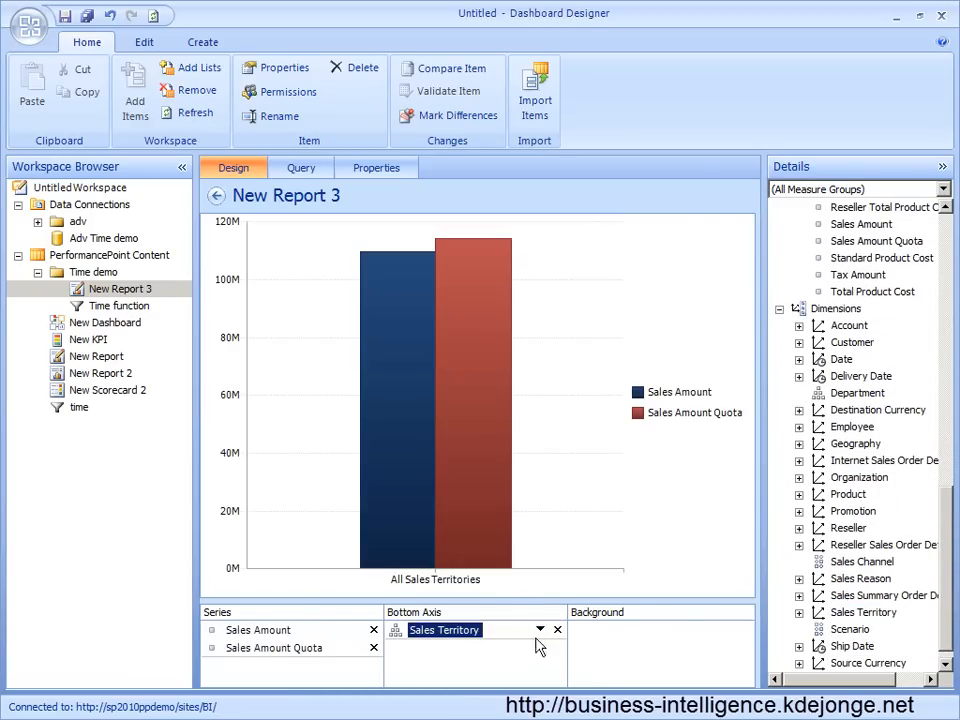
Show the individual sales territory regions on the chart.
{"action": "left_click", "coordinate": [541, 629]}
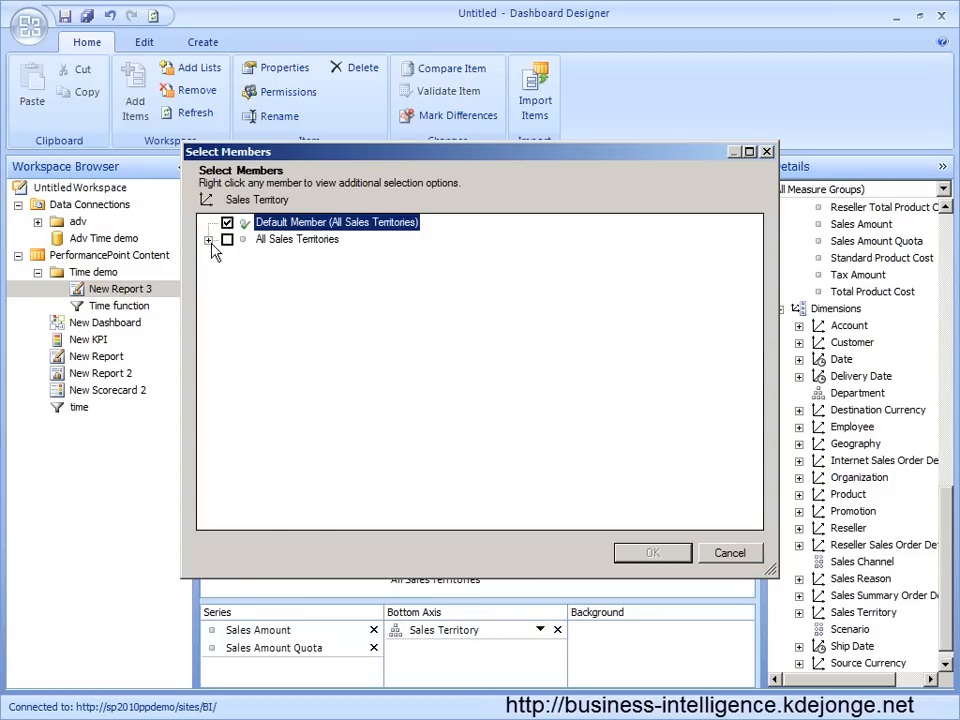
{"action": "left_click", "coordinate": [209, 239]}
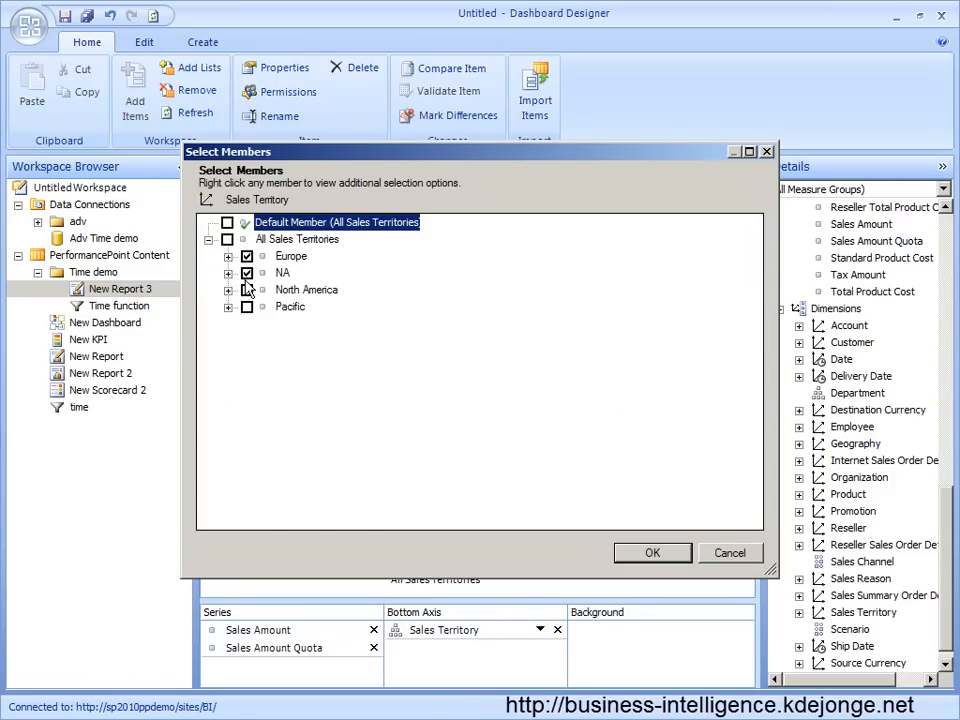
{"action": "left_click", "coordinate": [652, 552]}
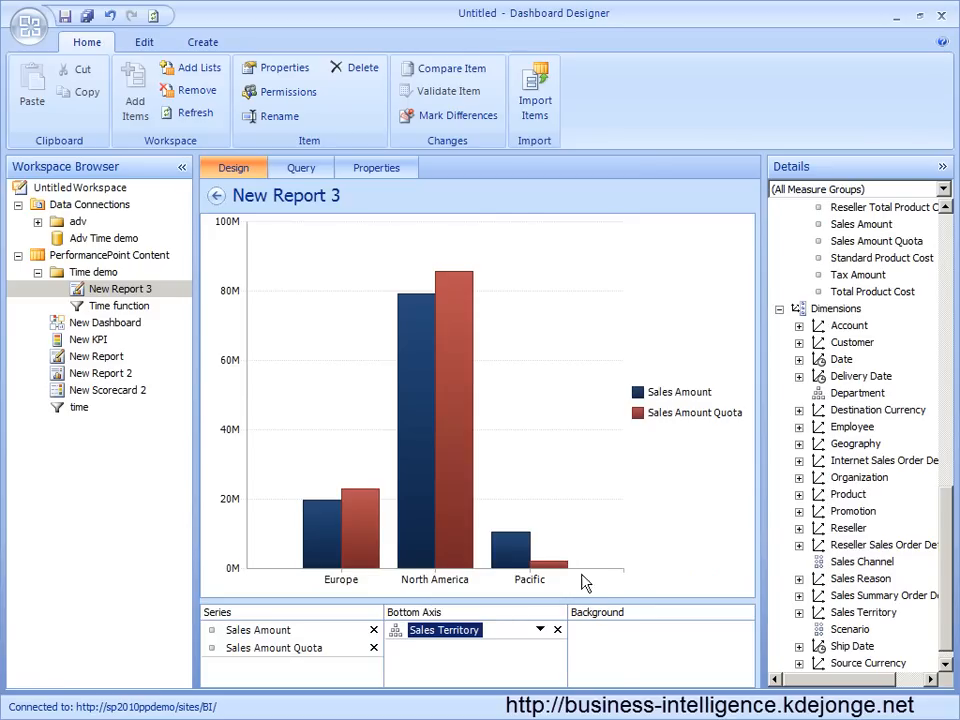
{"action": "mouse_move", "coordinate": [619, 663]}
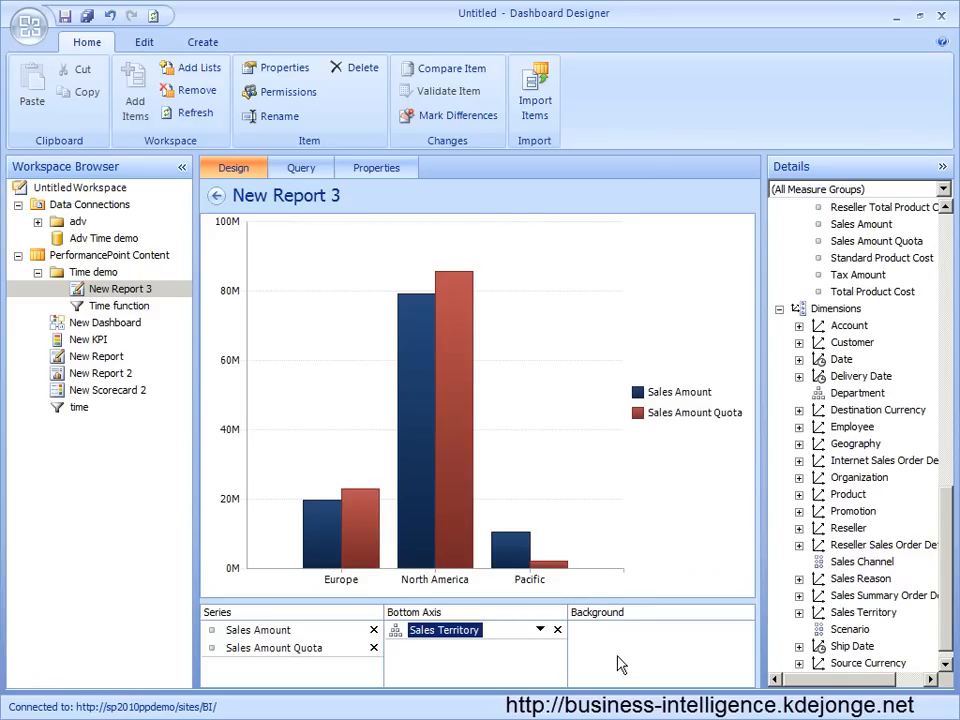
{"action": "mouse_move", "coordinate": [782, 540]}
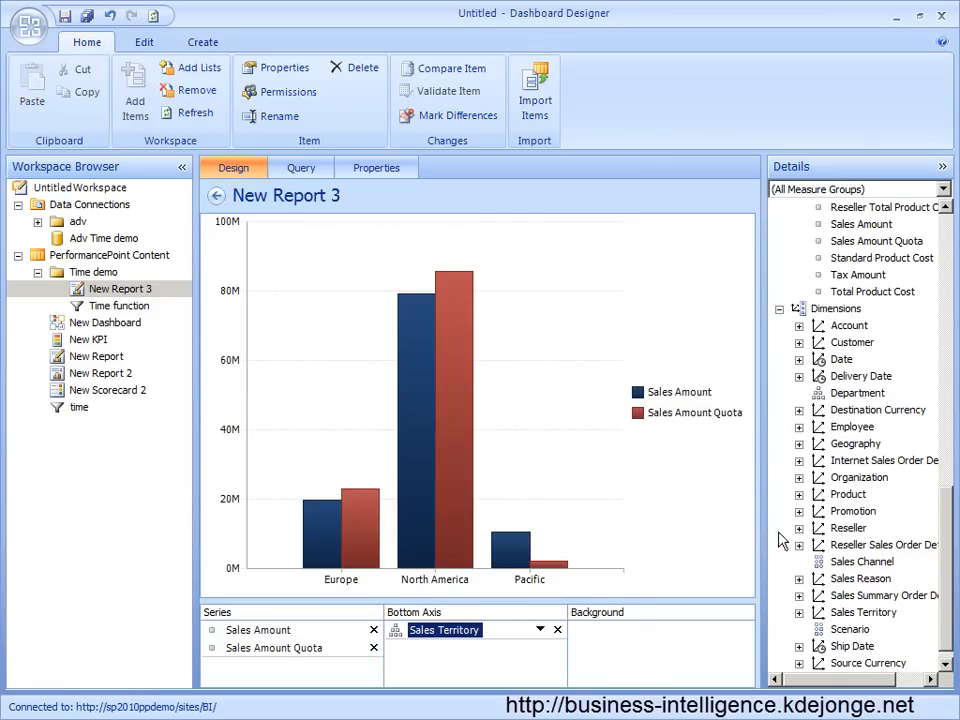
{"action": "mouse_move", "coordinate": [860, 387]}
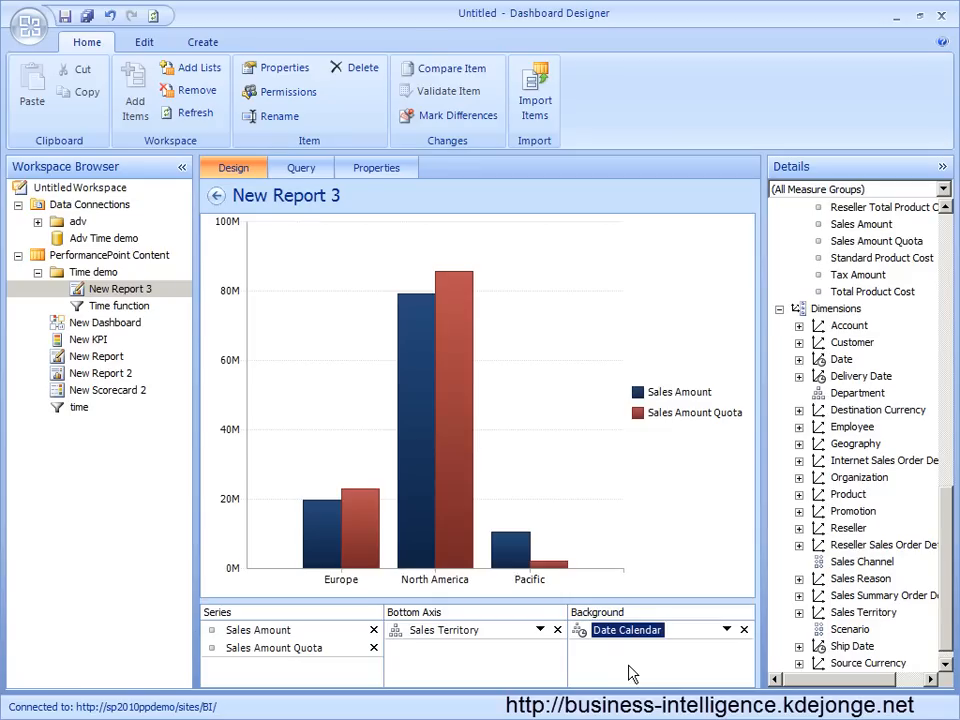
{"action": "left_click", "coordinate": [376, 167]}
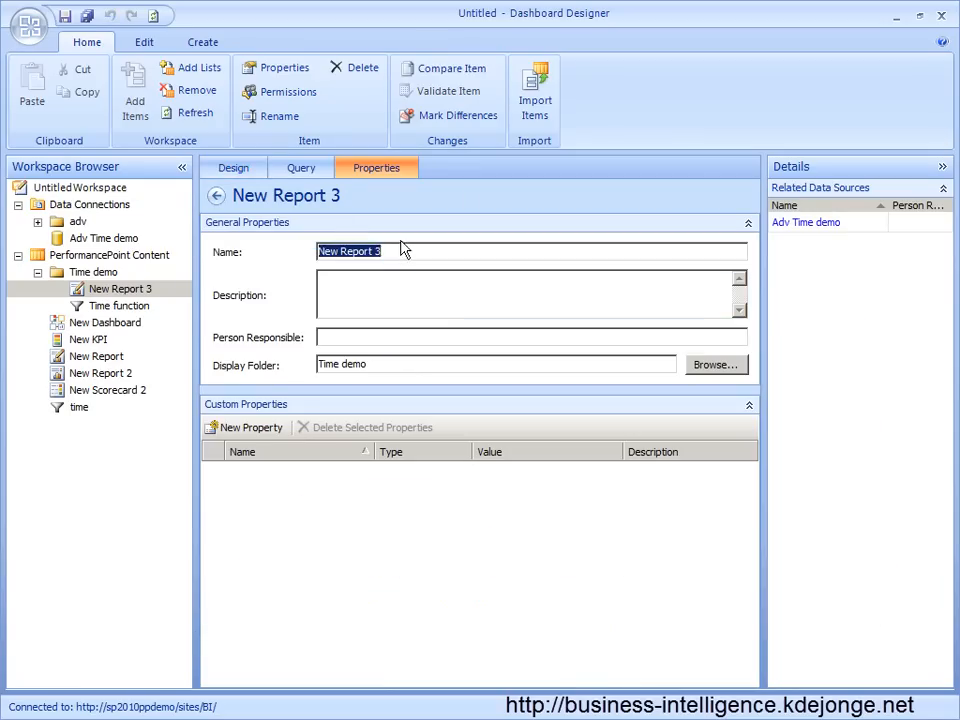
Create a KPI in Time demo with Actual mapped to Adv Time demo Sales Amount.
{"action": "right_click", "coordinate": [94, 272]}
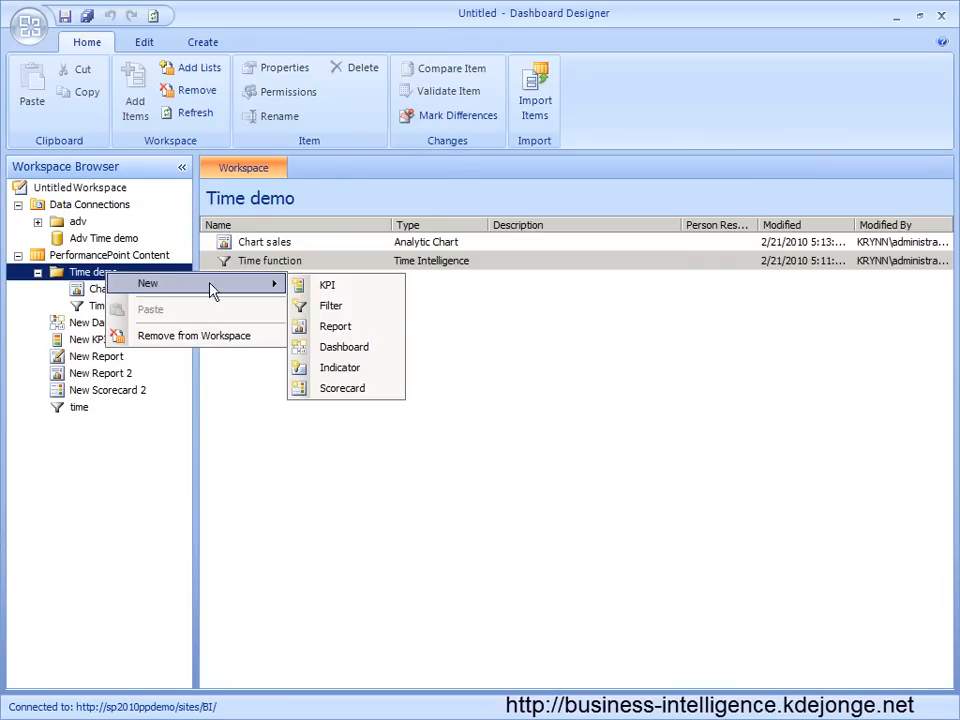
{"action": "left_click", "coordinate": [327, 285]}
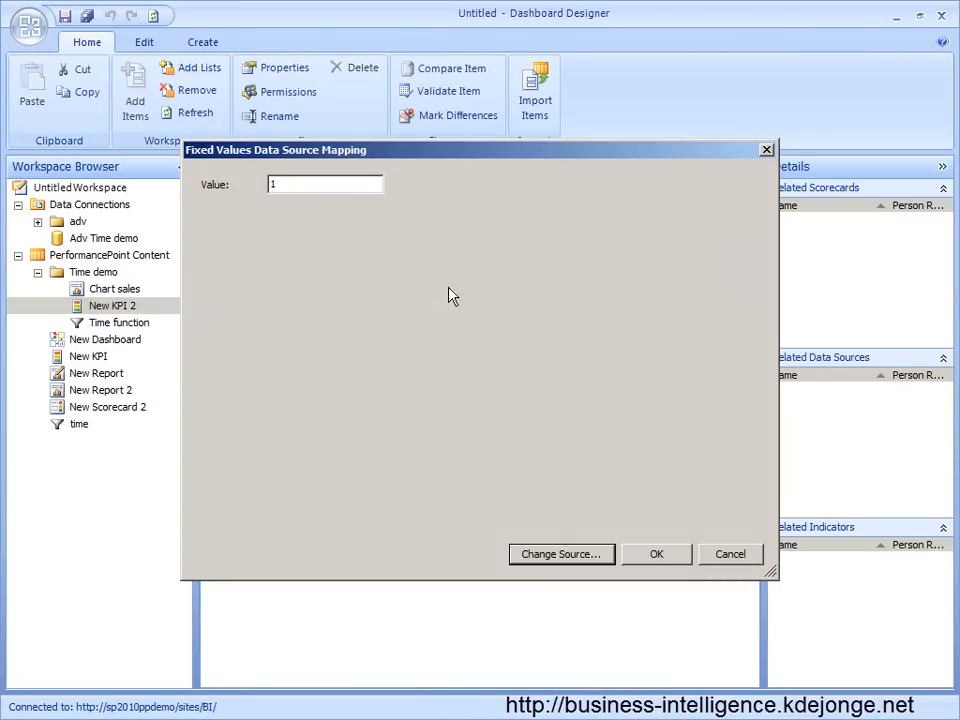
{"action": "left_click", "coordinate": [561, 554]}
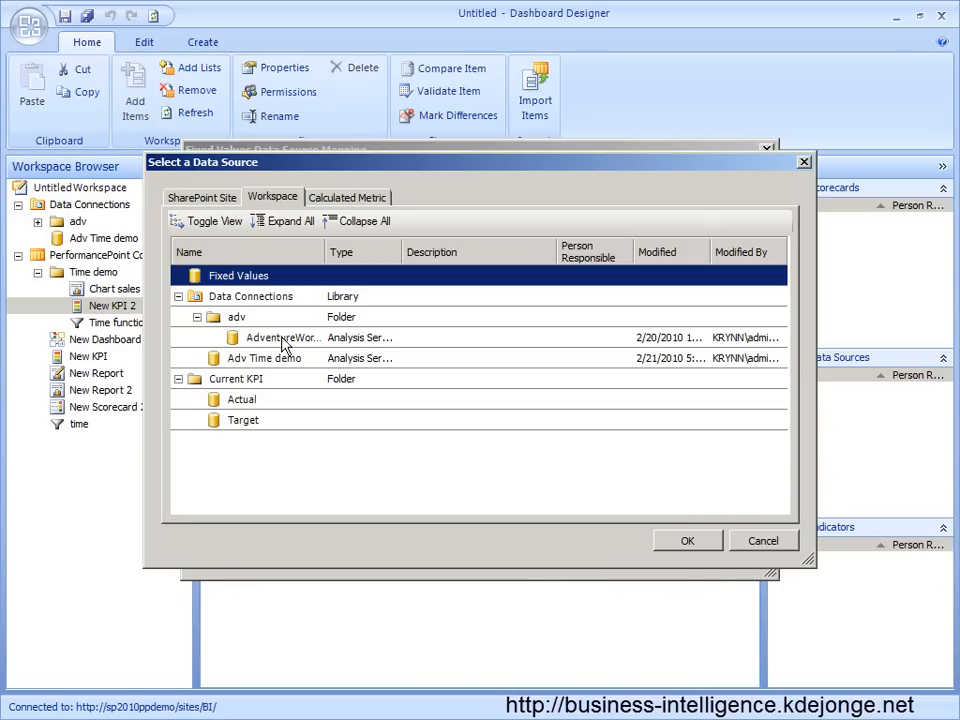
{"action": "left_click", "coordinate": [687, 540]}
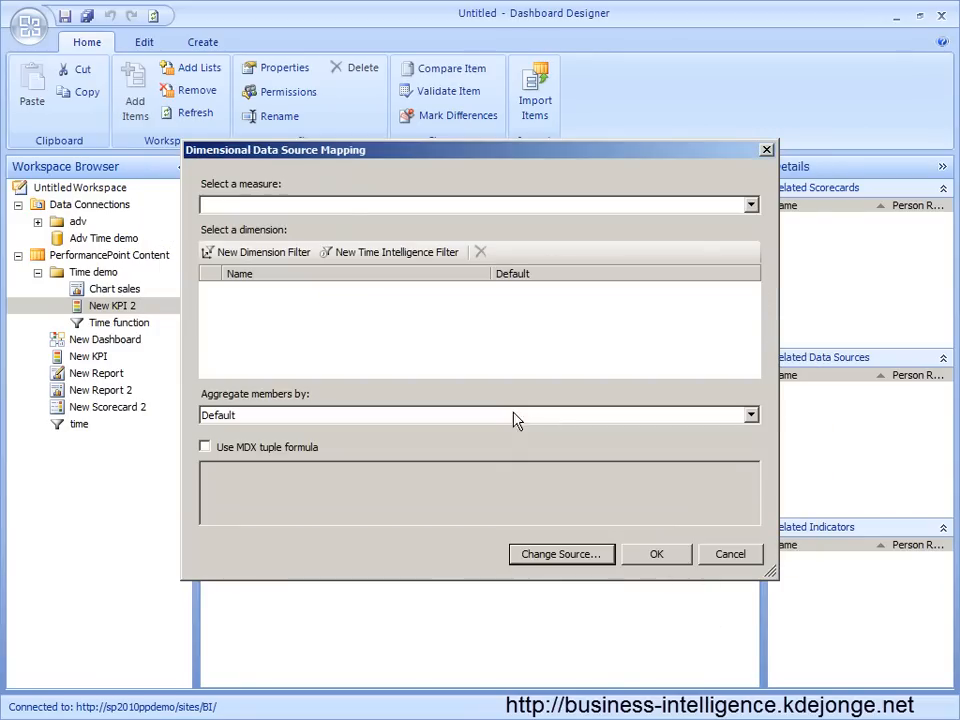
{"action": "left_click", "coordinate": [750, 204]}
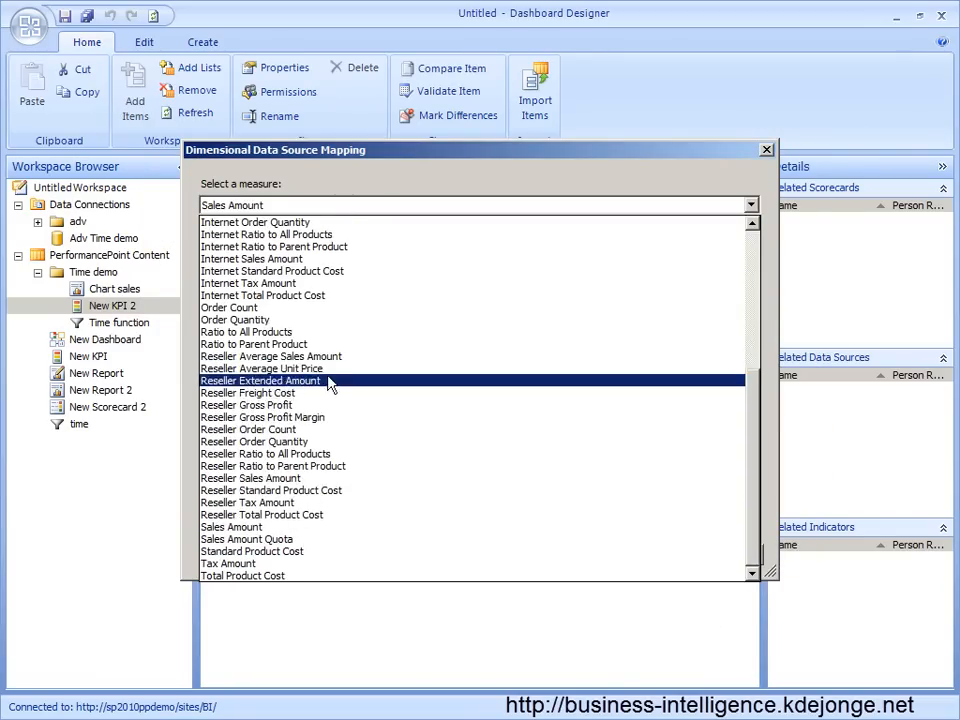
{"action": "left_click", "coordinate": [232, 527]}
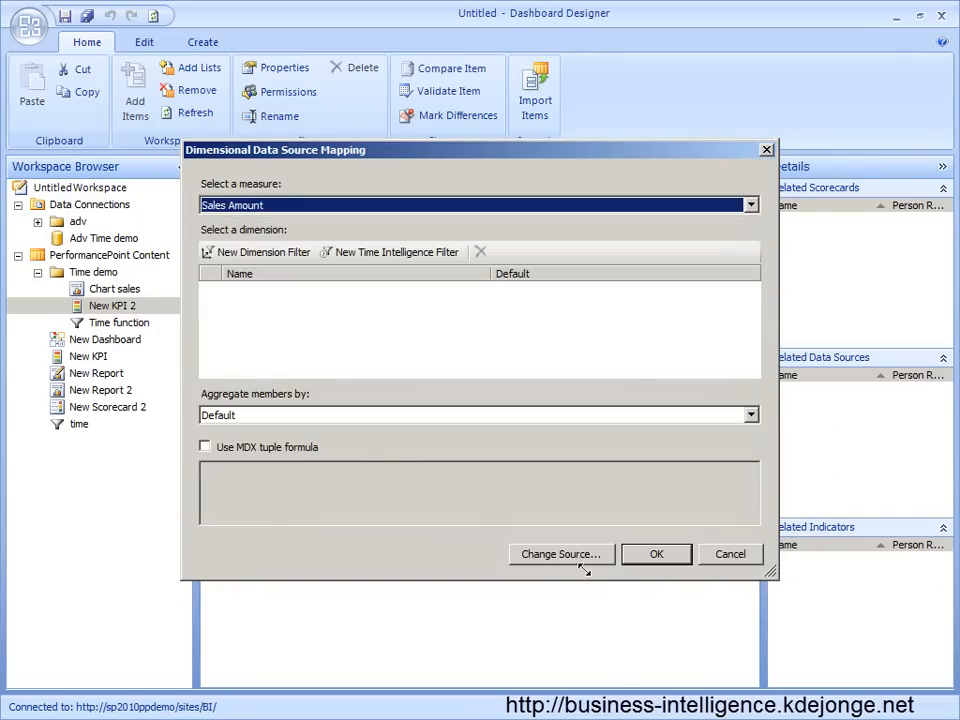
{"action": "left_click", "coordinate": [656, 554]}
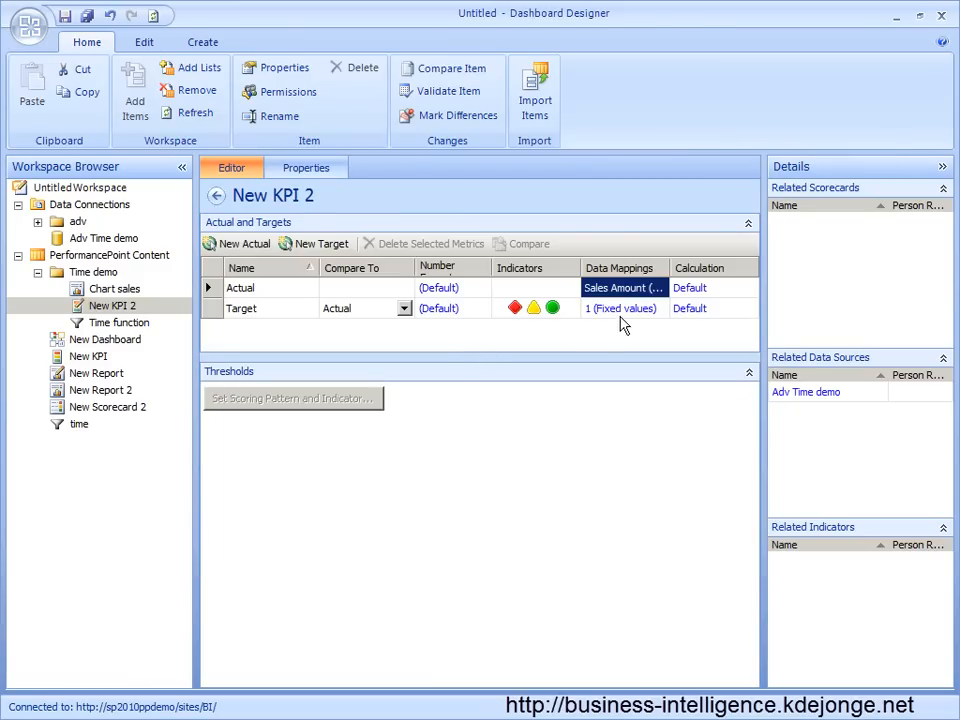
Map the KPI's Target to a sales measure from Adv Time demo.
{"action": "left_click", "coordinate": [620, 287]}
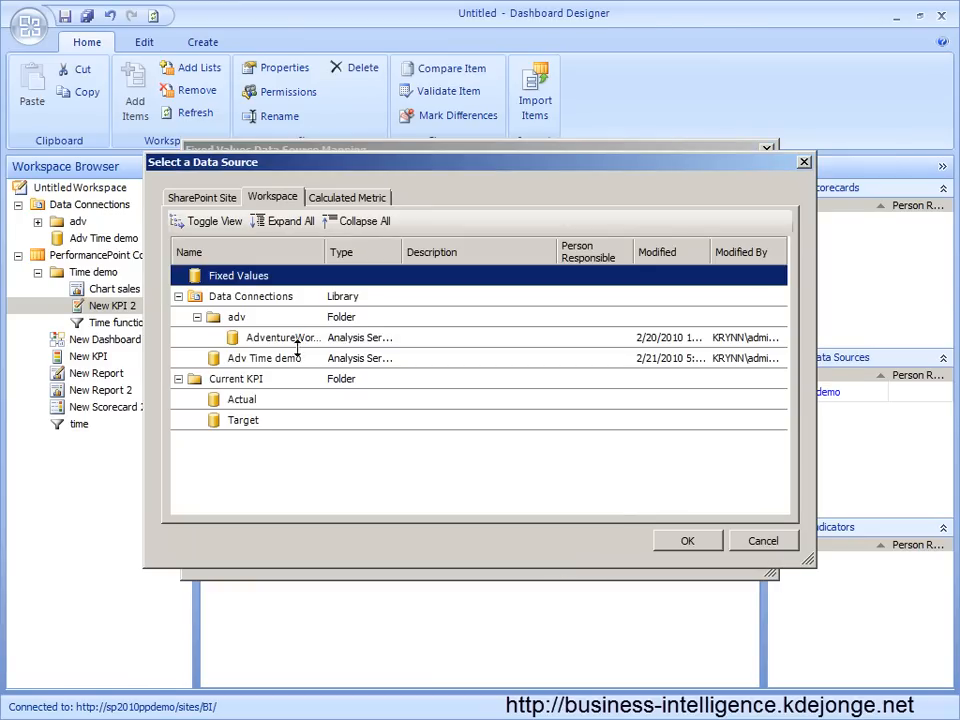
{"action": "left_click", "coordinate": [687, 540]}
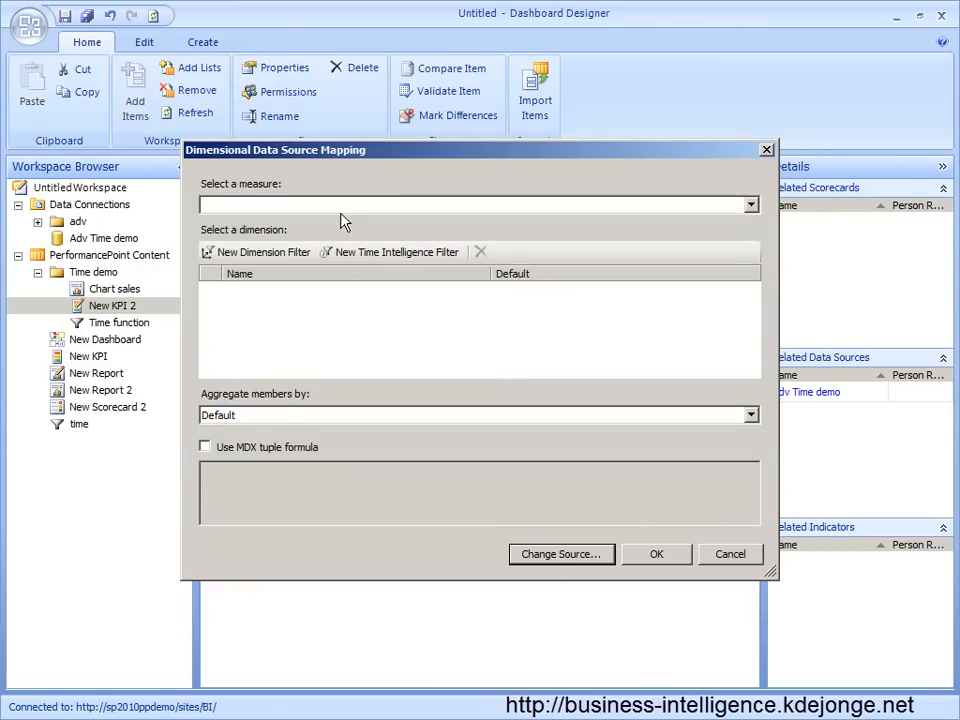
{"action": "left_click", "coordinate": [750, 204]}
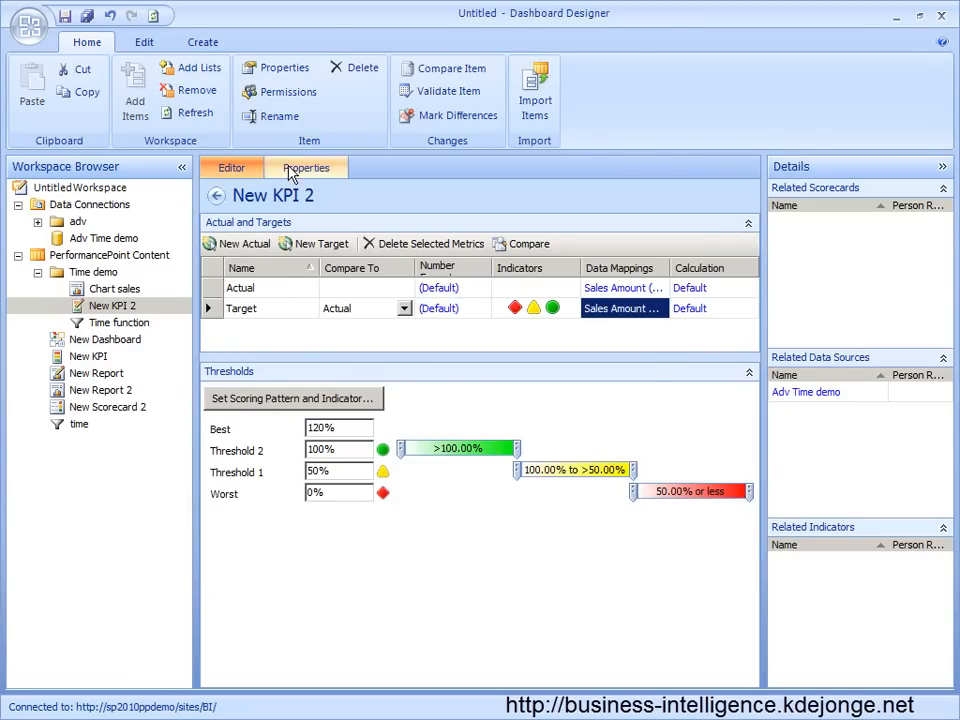
{"action": "left_click", "coordinate": [305, 167]}
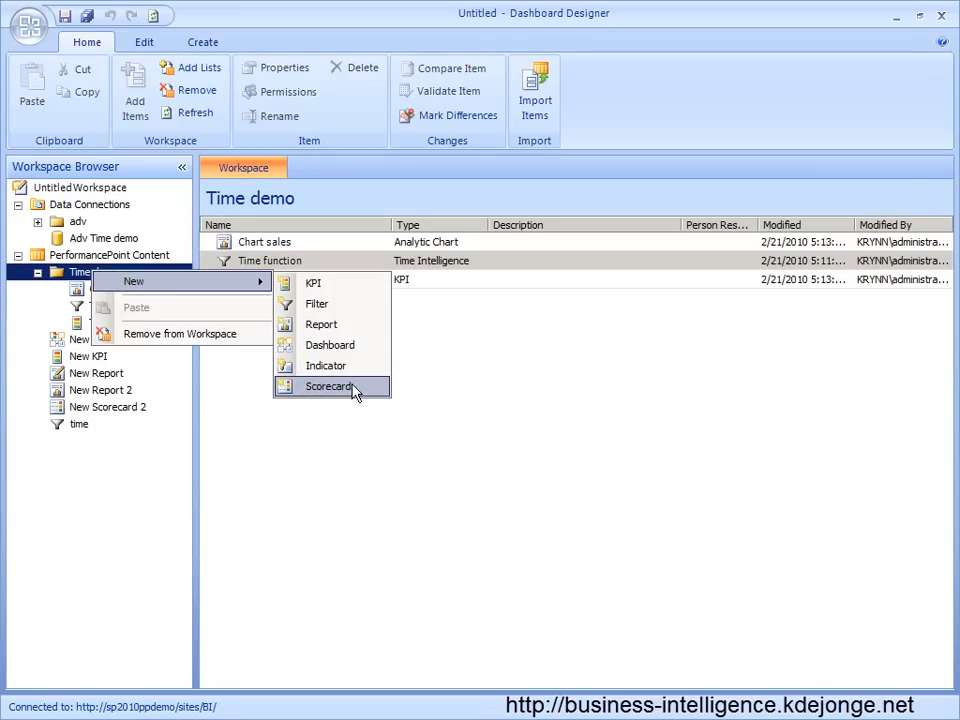
Build an Analysis Services scorecard from Adv Time demo, accepting the wizard defaults.
{"action": "left_click", "coordinate": [329, 386]}
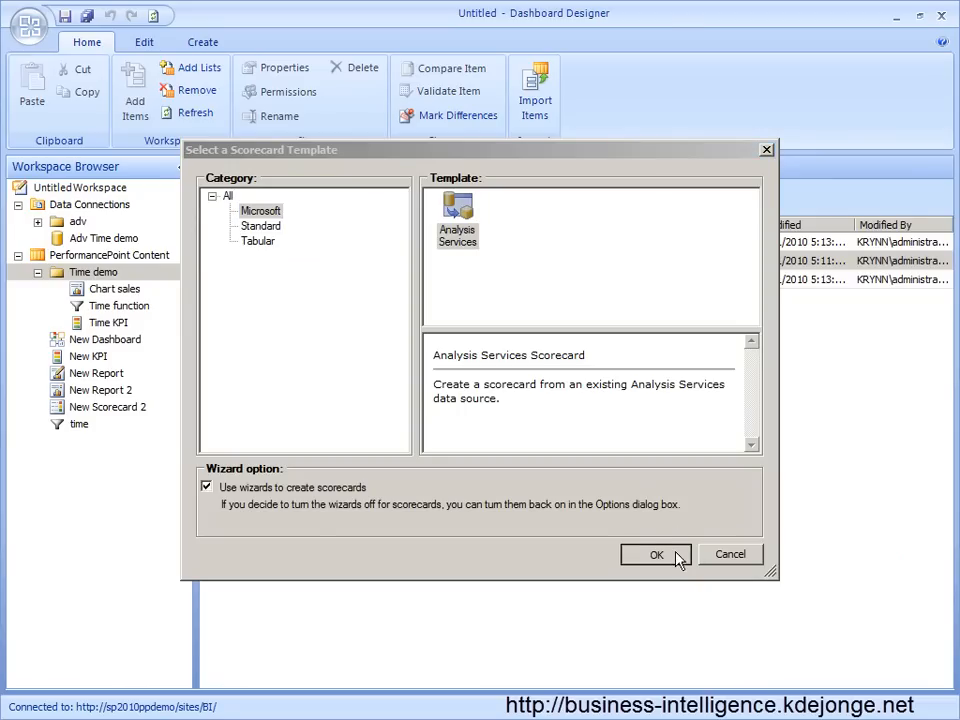
{"action": "left_click", "coordinate": [656, 555]}
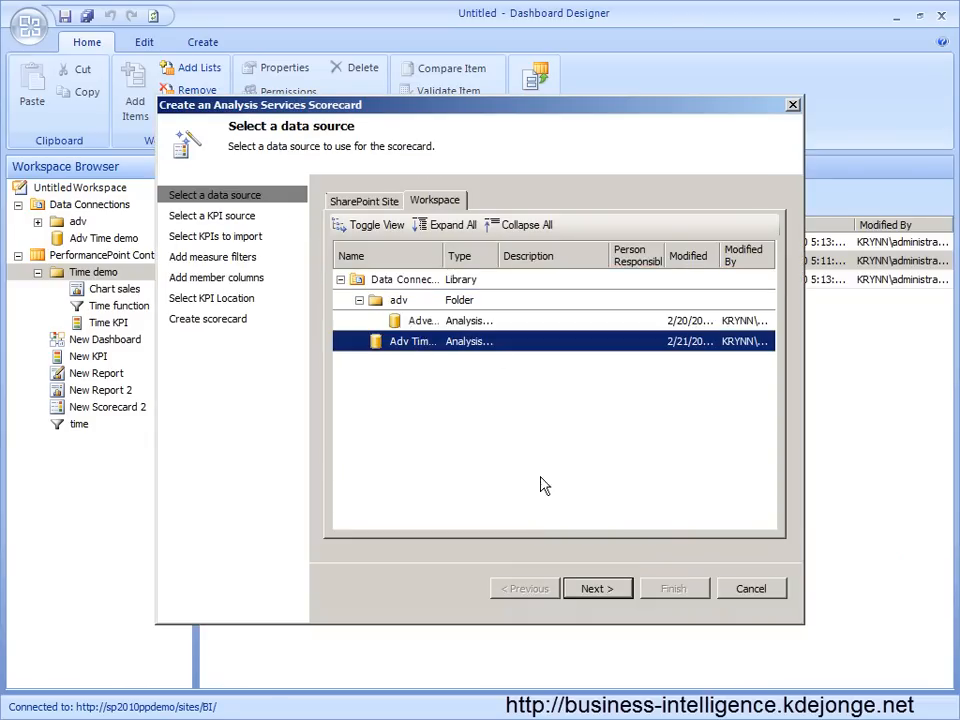
{"action": "left_click", "coordinate": [597, 588]}
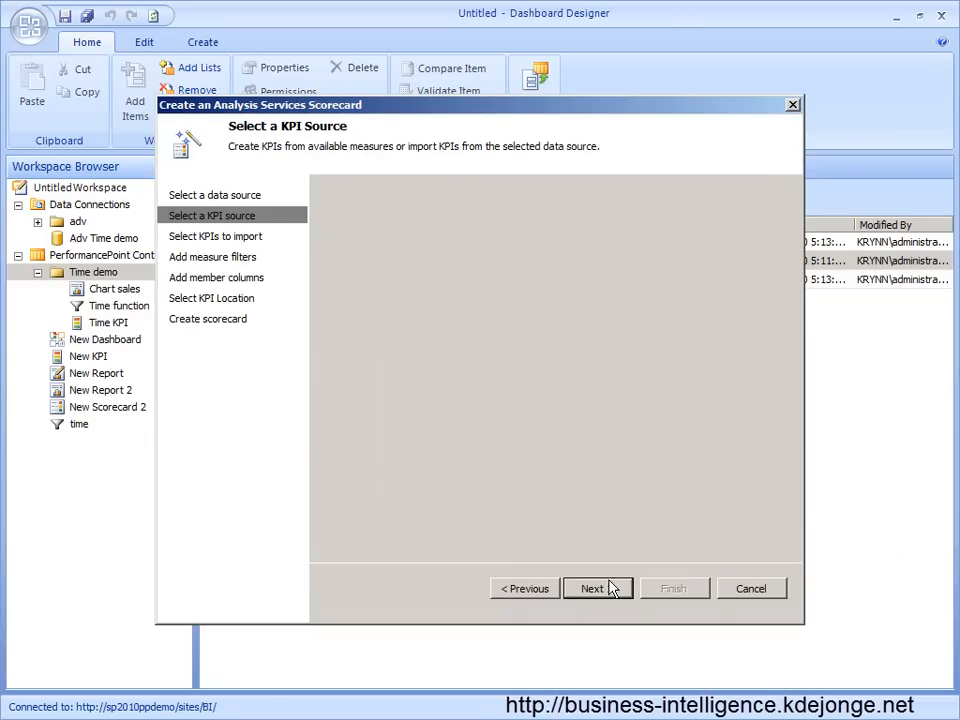
{"action": "left_click", "coordinate": [591, 588]}
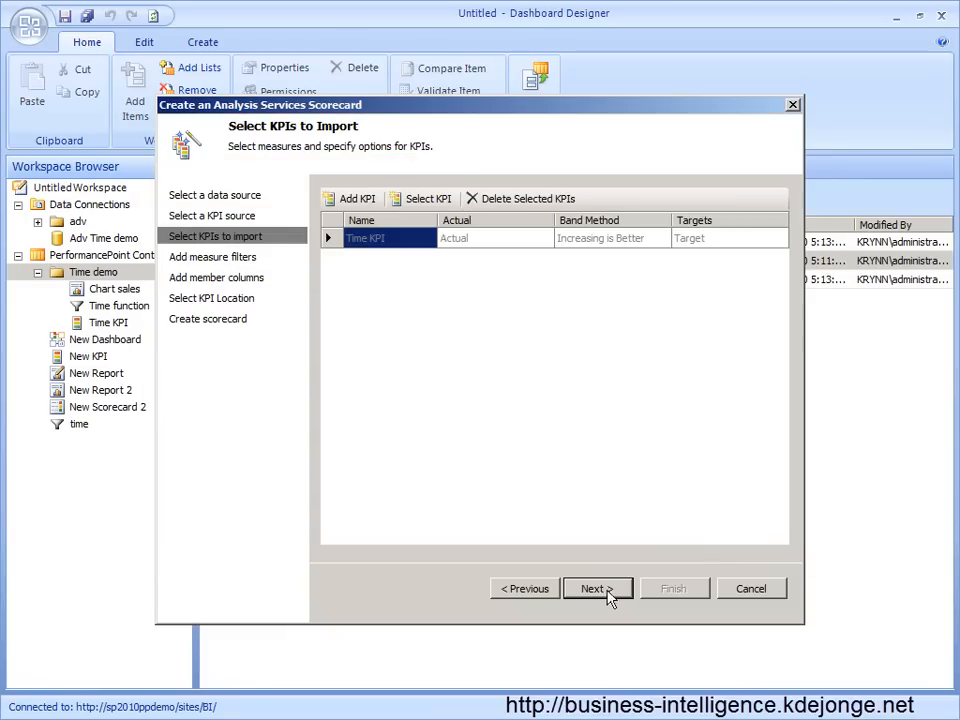
{"action": "left_click", "coordinate": [593, 588]}
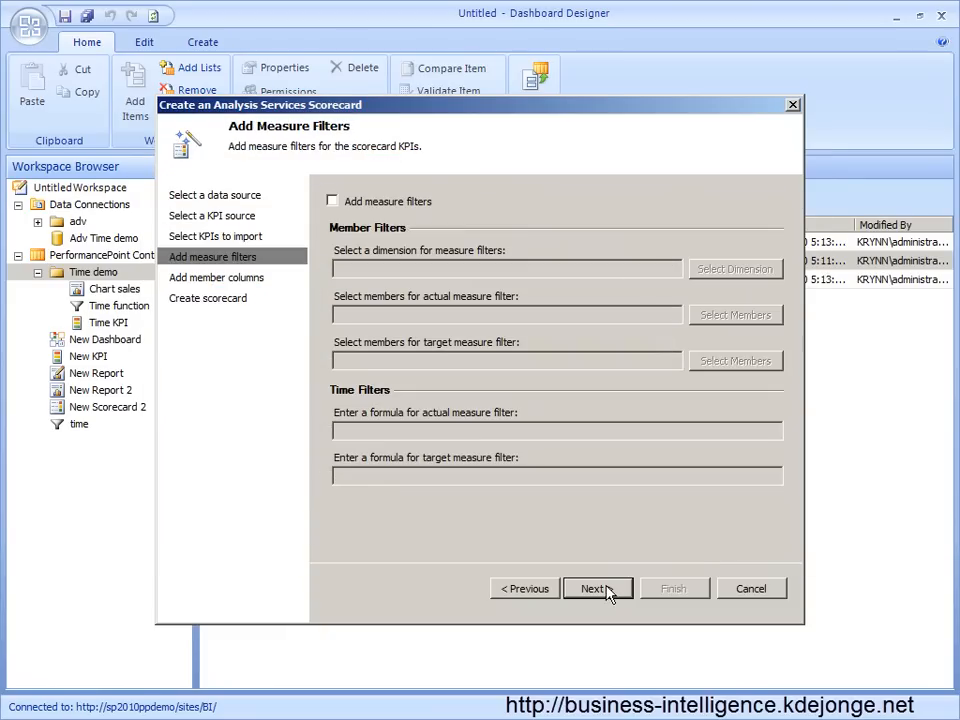
{"action": "left_click", "coordinate": [593, 588]}
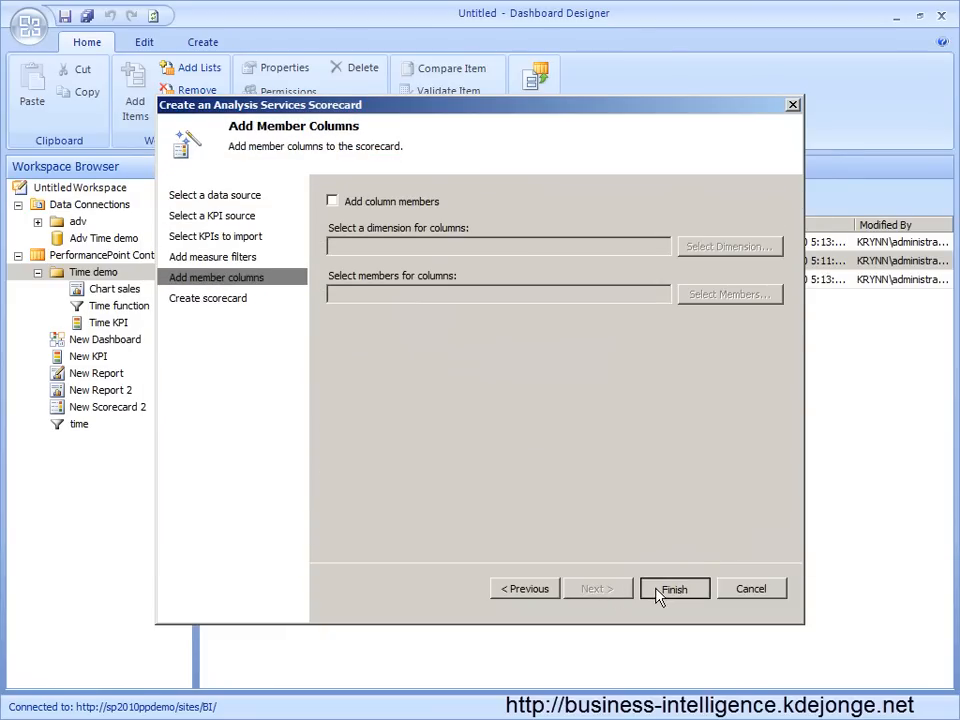
{"action": "left_click", "coordinate": [674, 588]}
{"action": "type", "text": "Time s"}
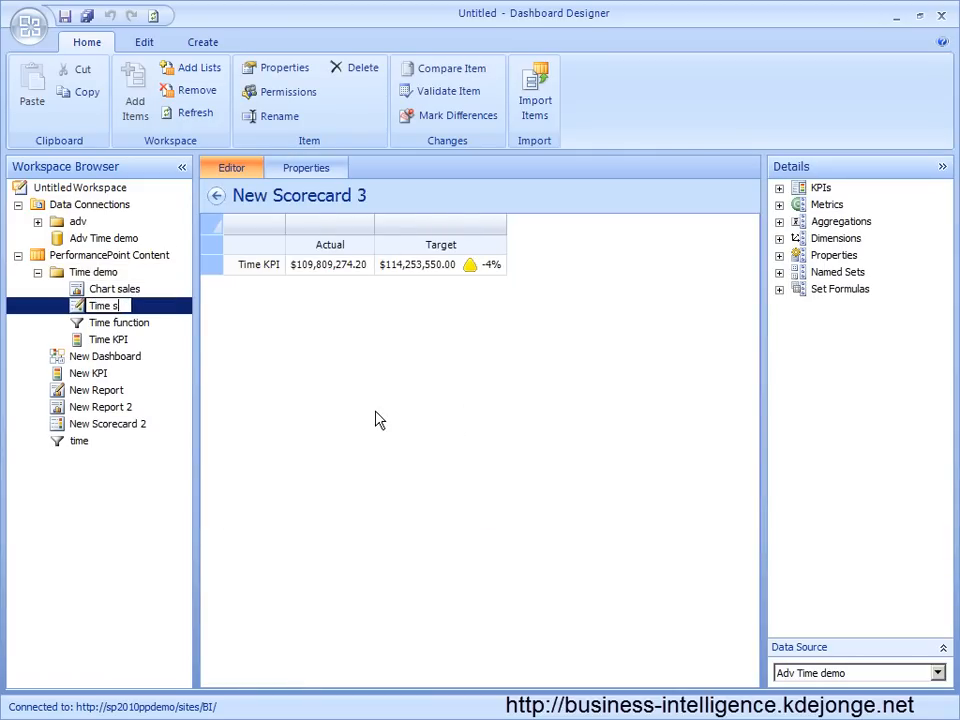
Add Europe, North America and Pacific territories as scorecard rows.
{"action": "left_click", "coordinate": [780, 238]}
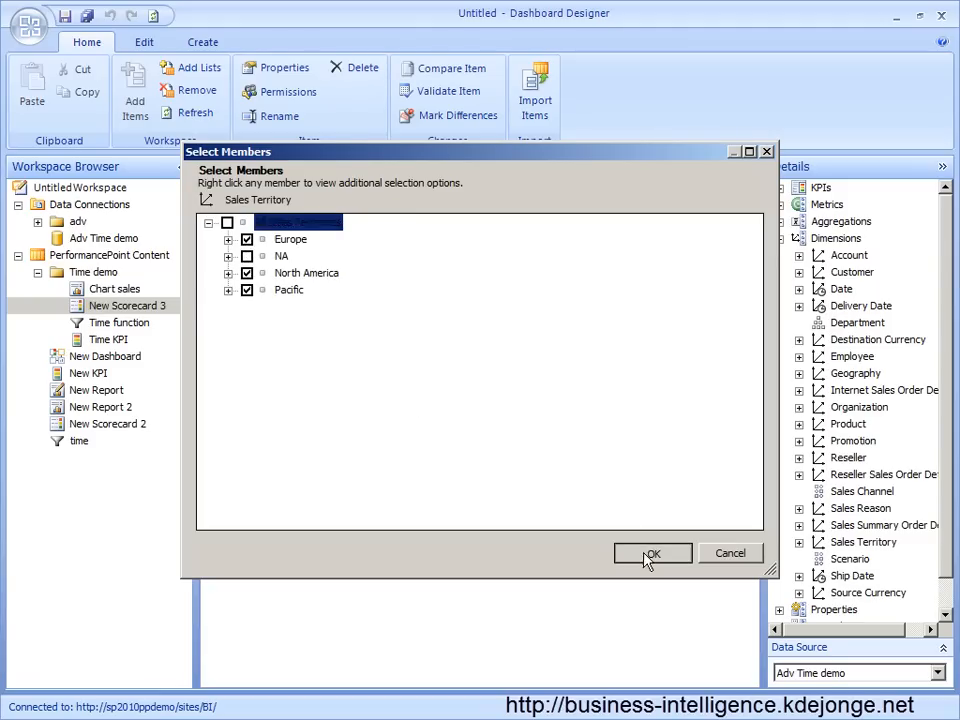
{"action": "left_click", "coordinate": [652, 553]}
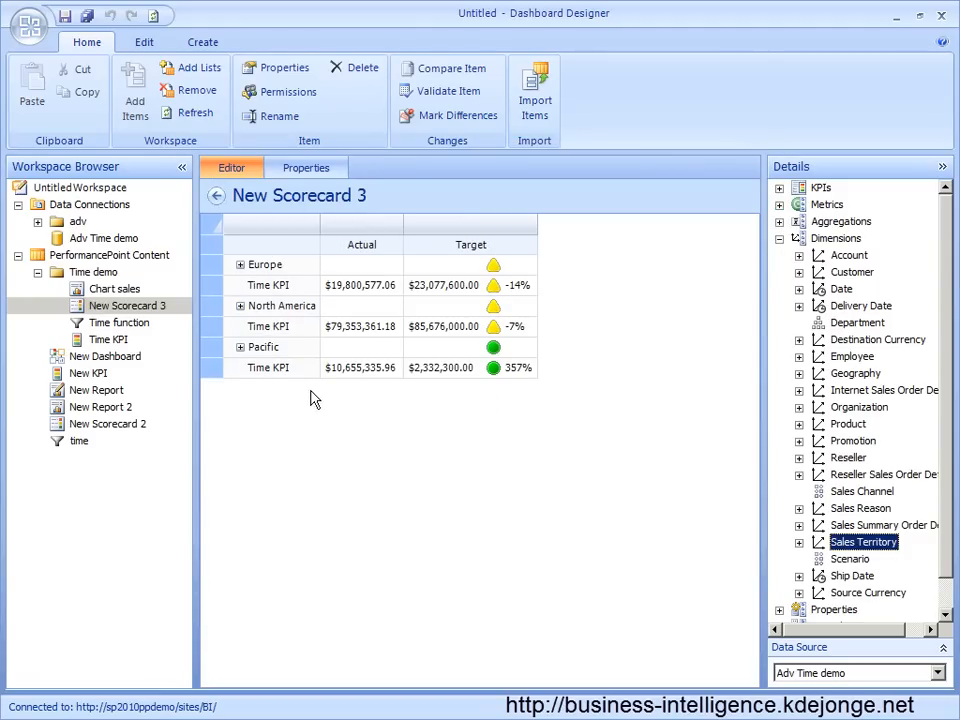
Create a header-and-two-column dashboard in Time demo with the Time function filter in the header.
{"action": "right_click", "coordinate": [94, 271]}
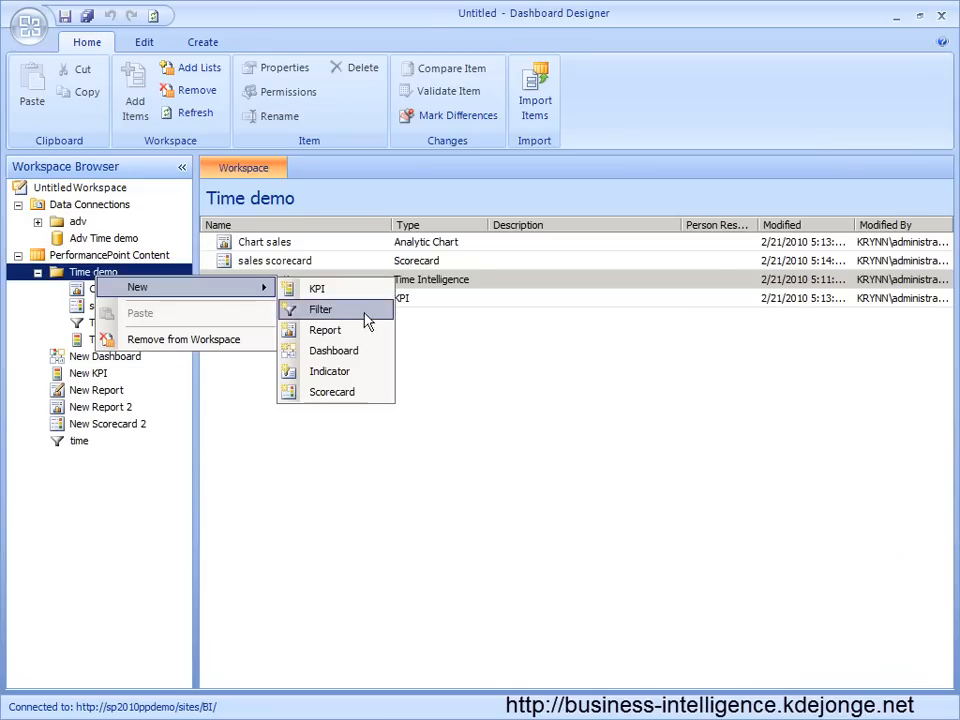
{"action": "left_click", "coordinate": [333, 350]}
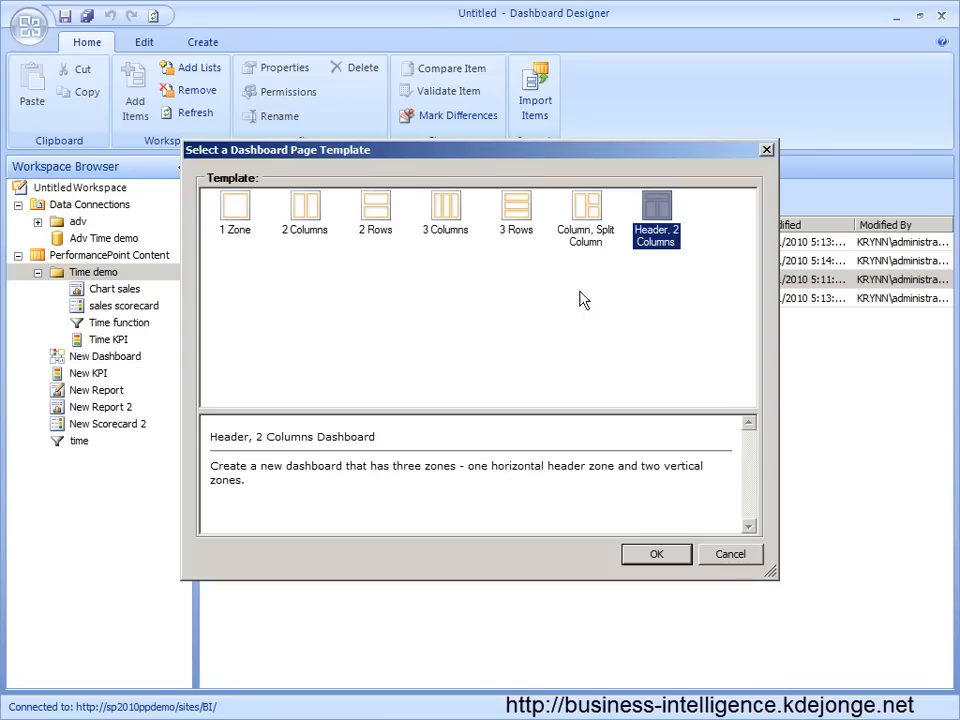
{"action": "left_click", "coordinate": [656, 554]}
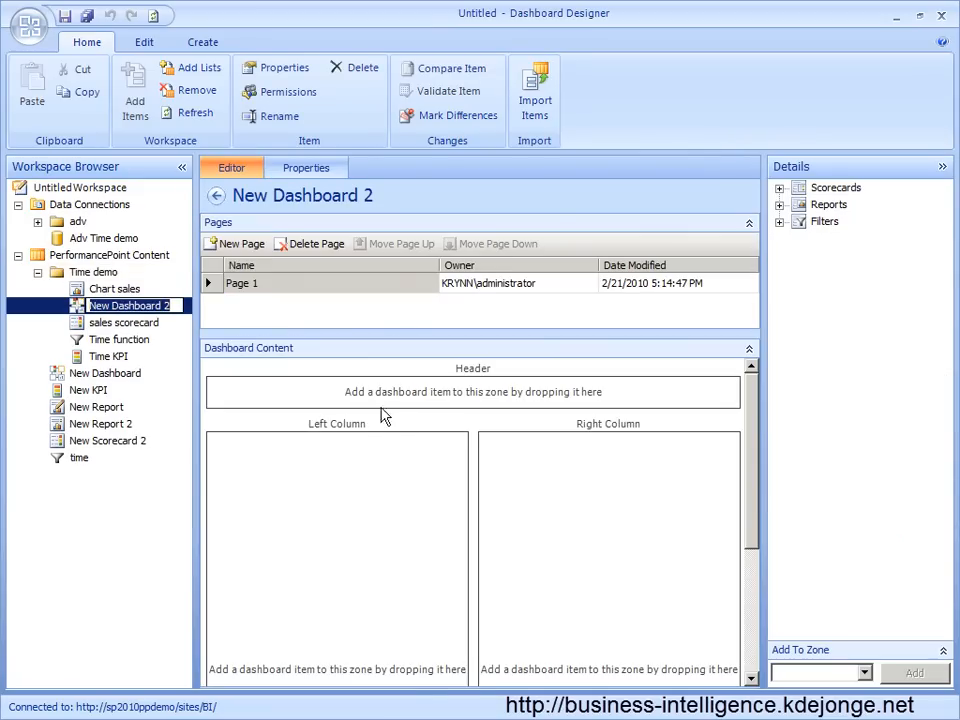
{"action": "left_click", "coordinate": [779, 188]}
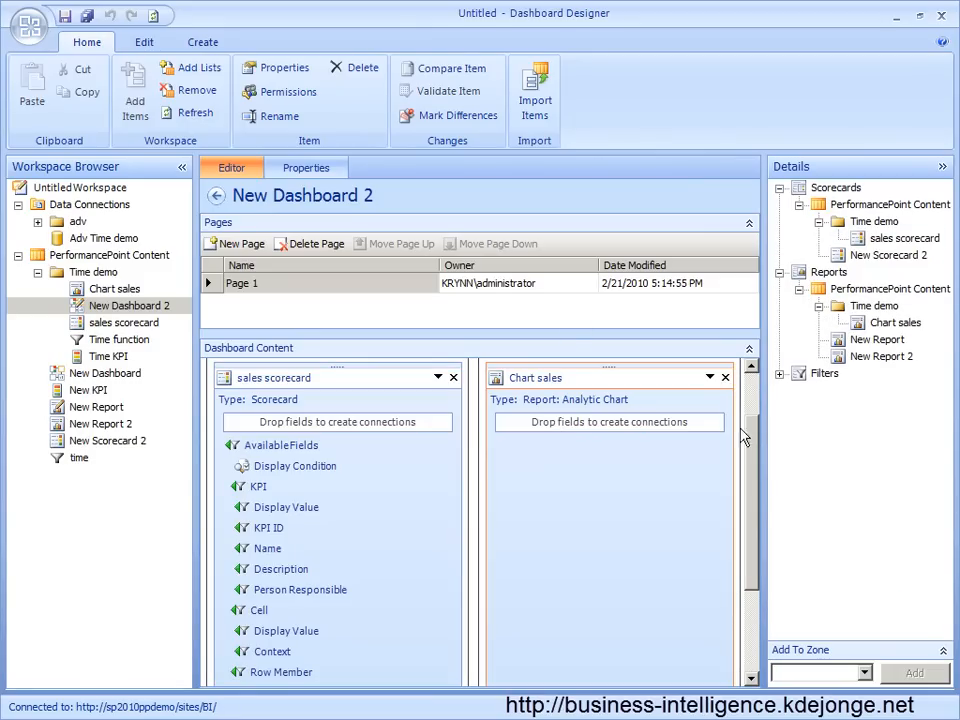
{"action": "left_click", "coordinate": [779, 373]}
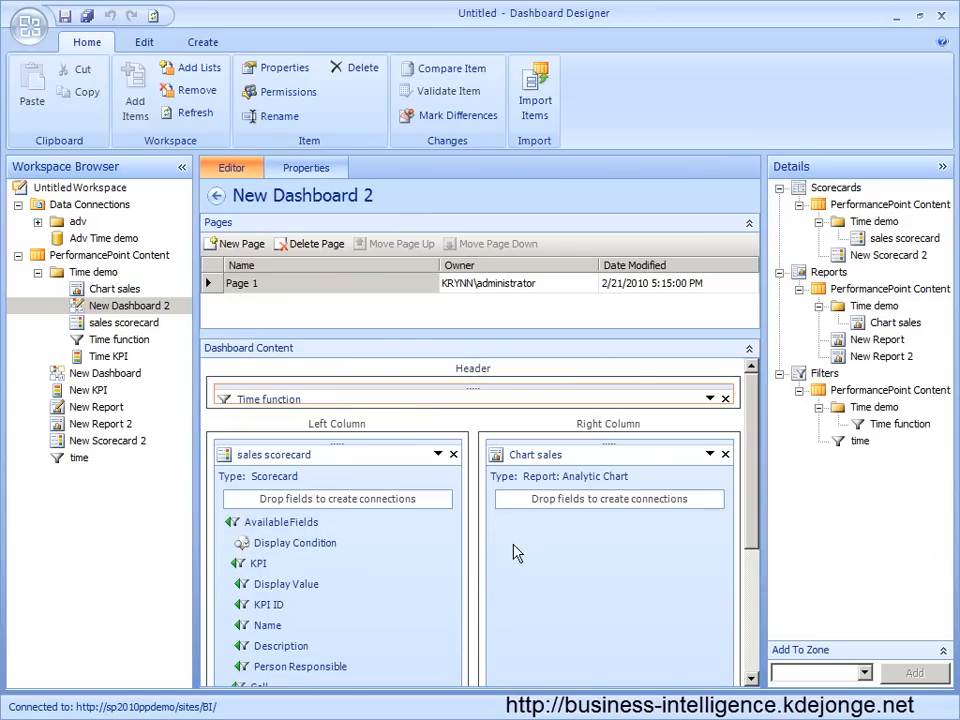
{"action": "mouse_move", "coordinate": [257, 497]}
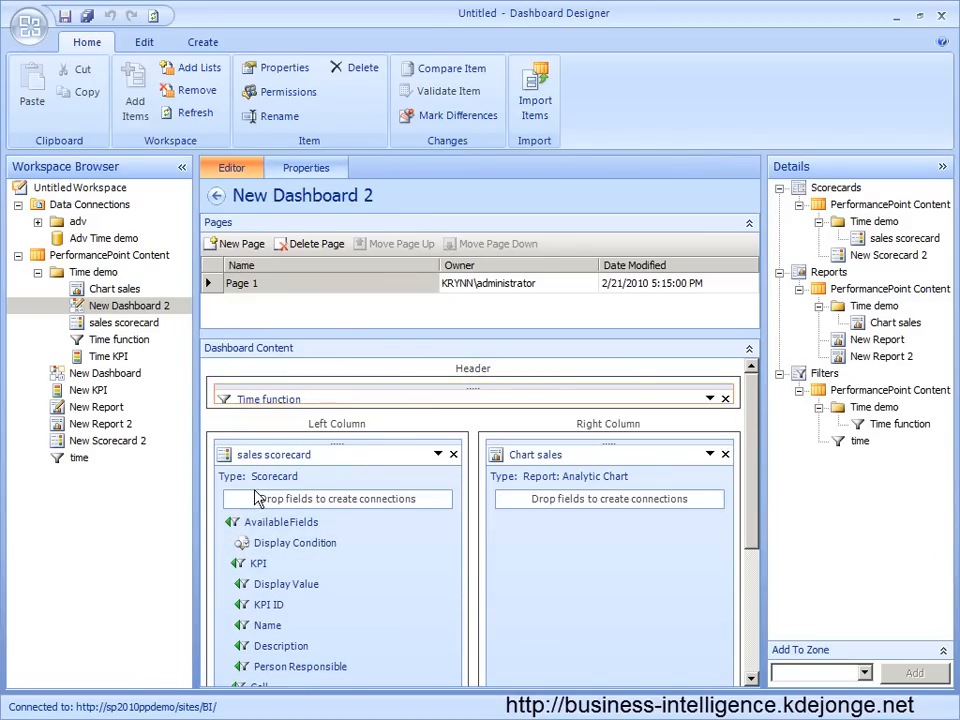
Connect the Time function filter to Chart sales through Date Calendar.
{"action": "left_click", "coordinate": [268, 398]}
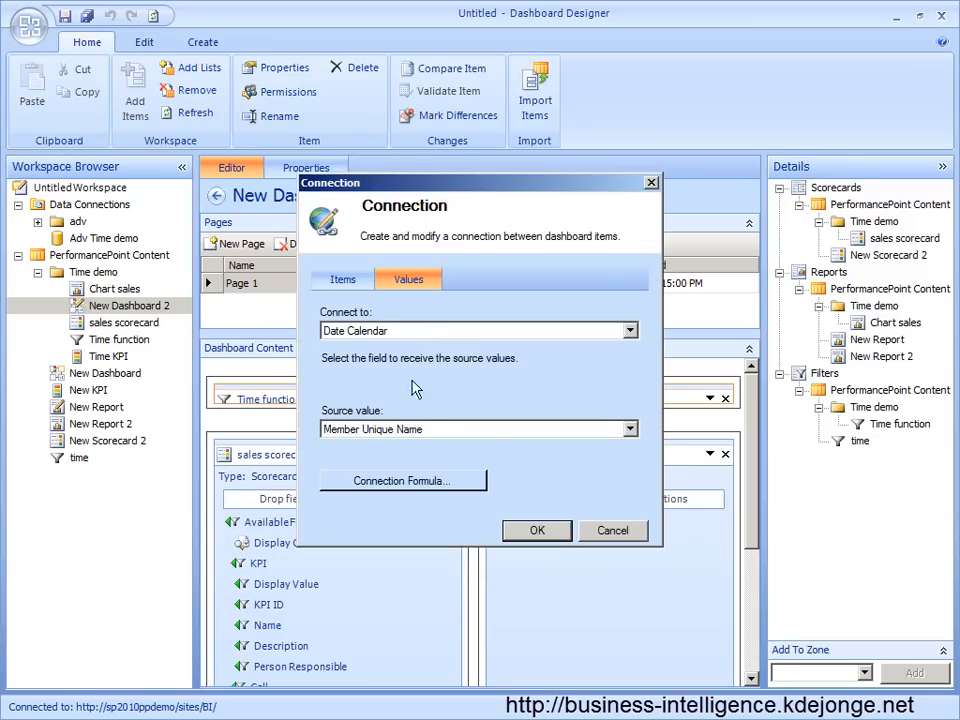
{"action": "left_click", "coordinate": [629, 330]}
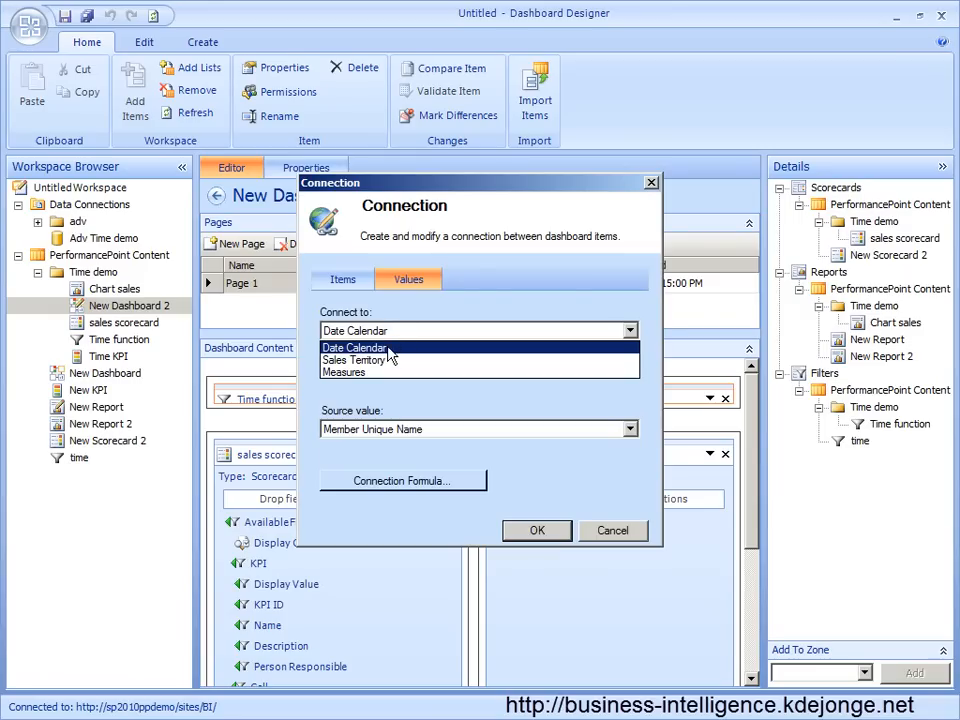
{"action": "left_click", "coordinate": [354, 347]}
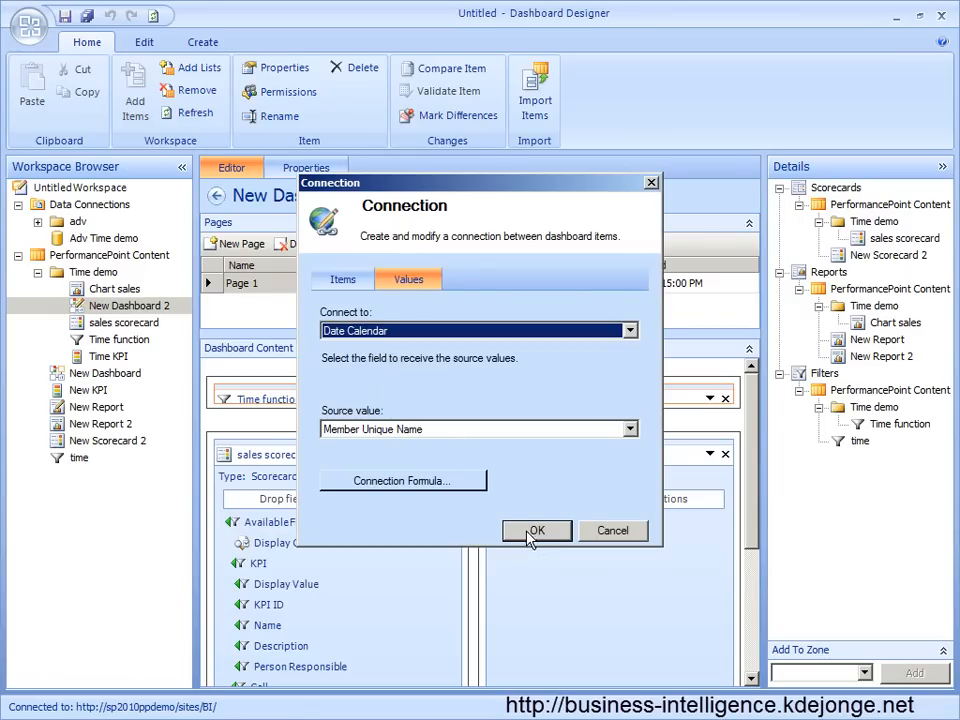
{"action": "left_click", "coordinate": [537, 530]}
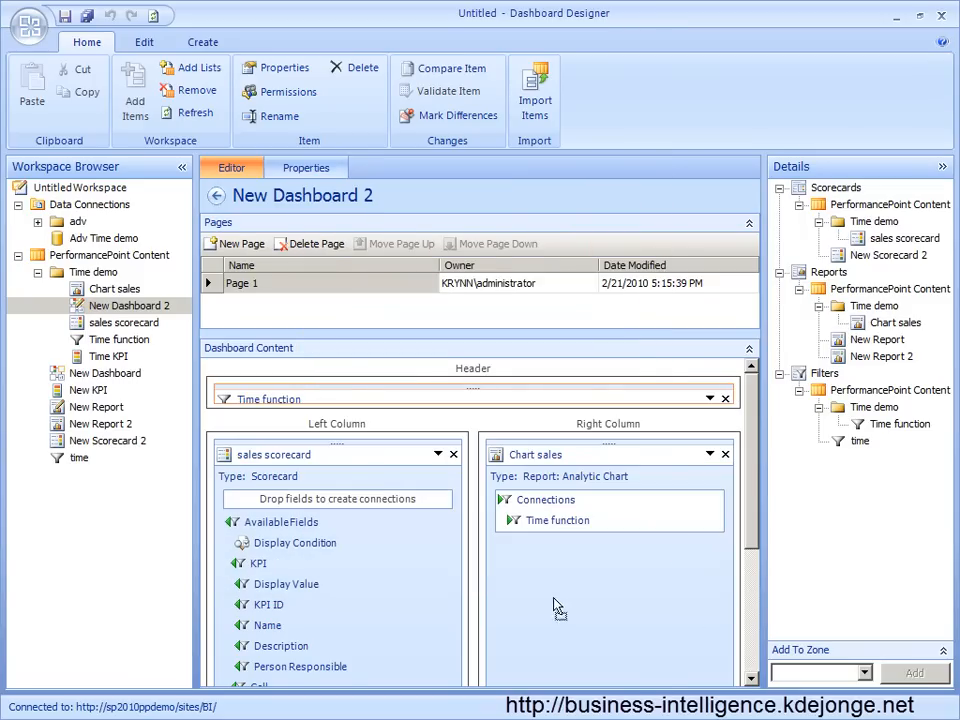
{"action": "left_click", "coordinate": [294, 543]}
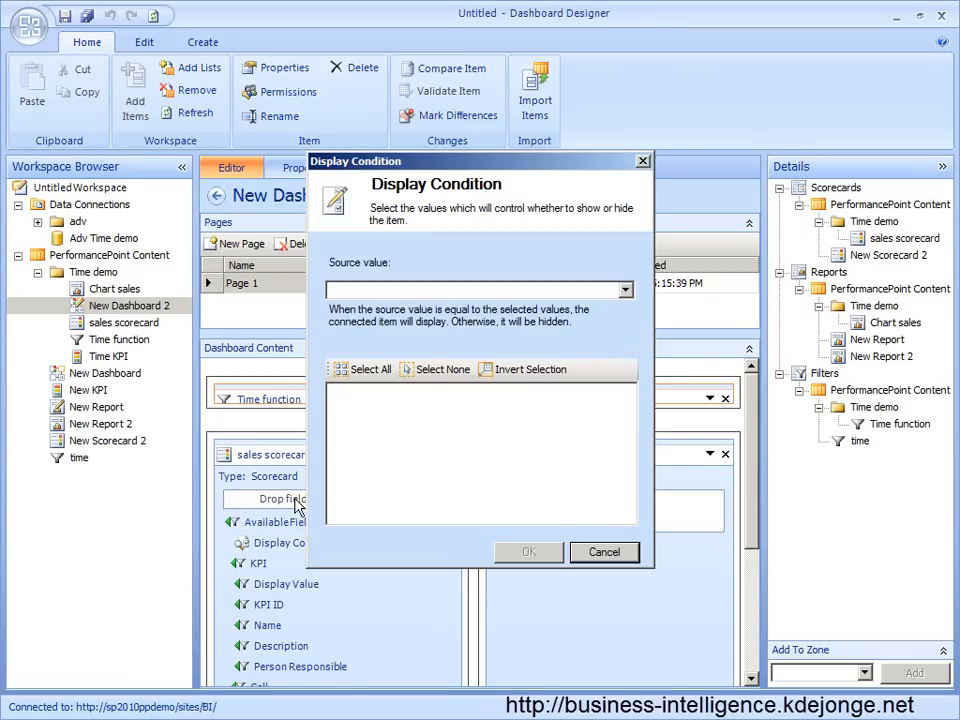
{"action": "left_click", "coordinate": [603, 552]}
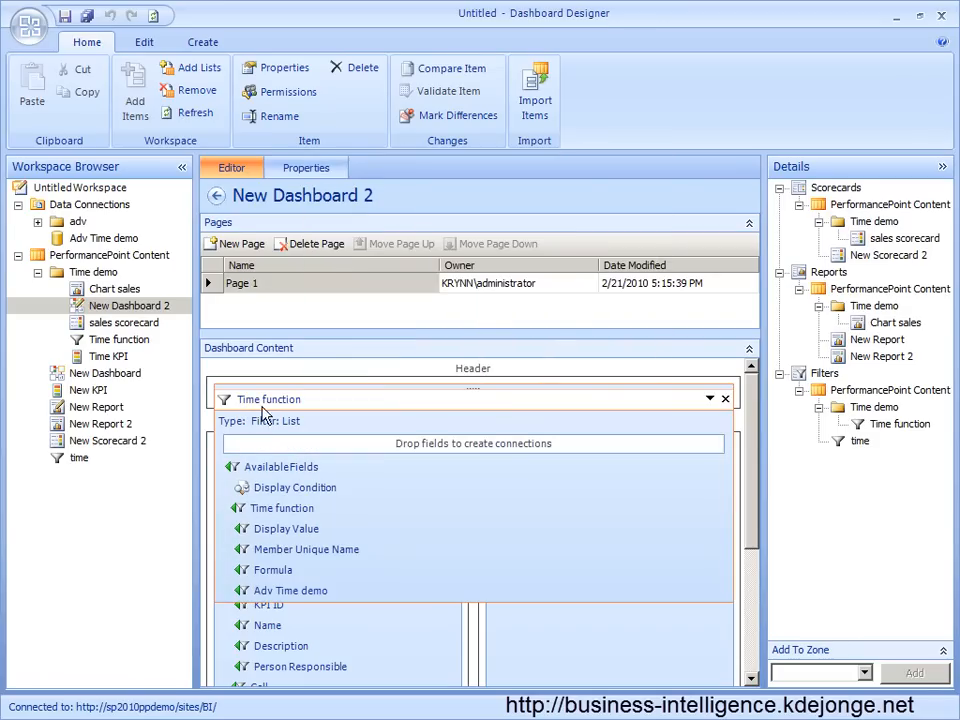
{"action": "mouse_move", "coordinate": [255, 404]}
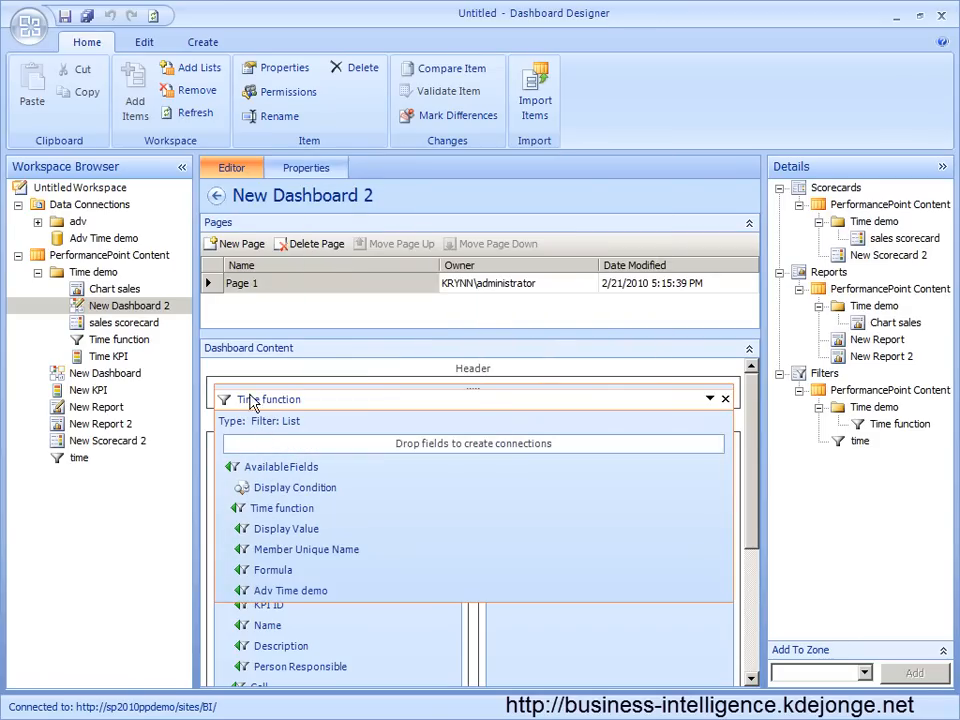
{"action": "mouse_move", "coordinate": [288, 510]}
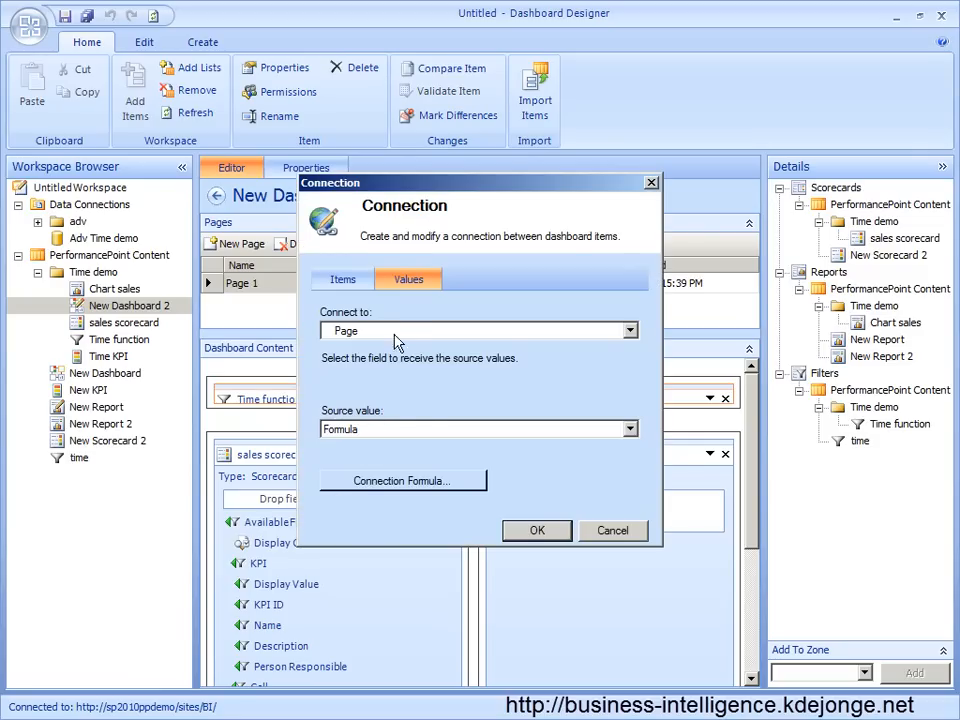
Connect the Time function filter to the sales scorecard's TI formula.
{"action": "left_click", "coordinate": [630, 330]}
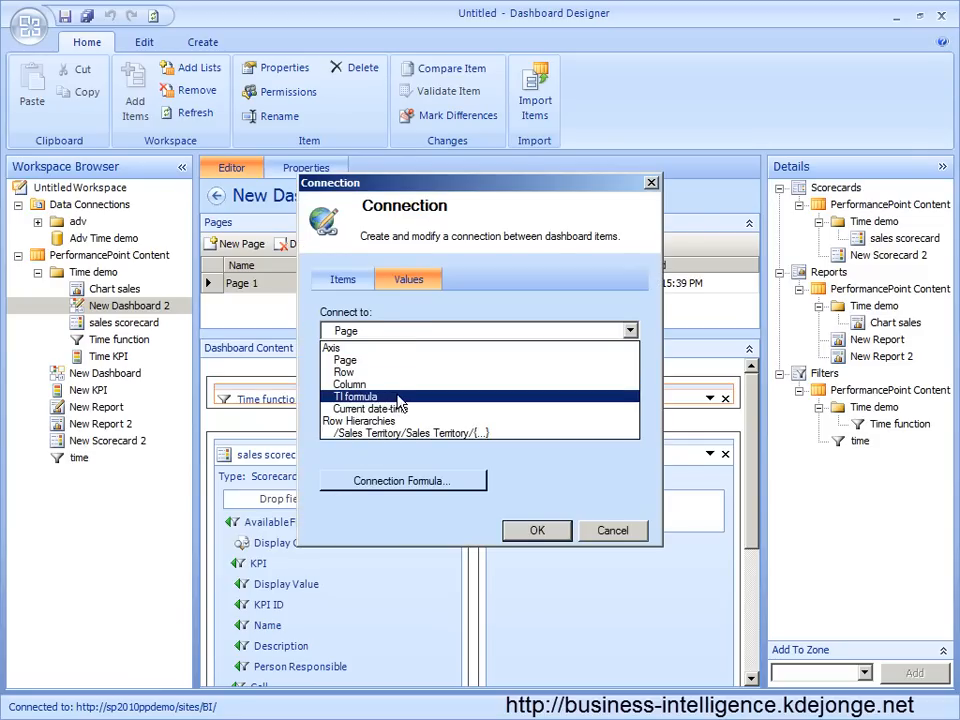
{"action": "left_click", "coordinate": [355, 396]}
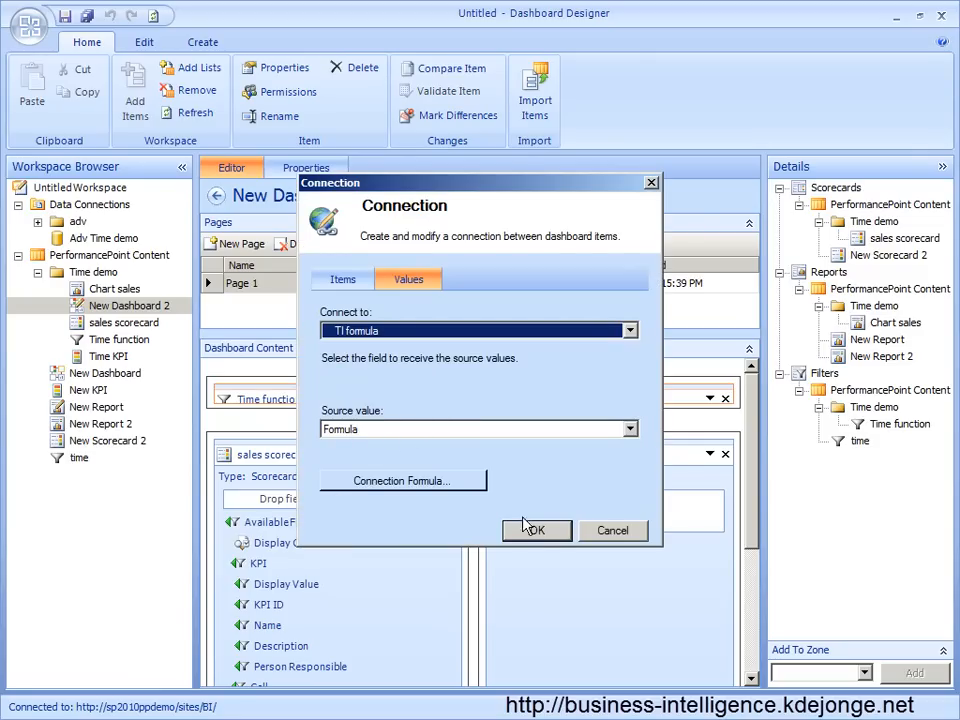
{"action": "left_click", "coordinate": [536, 530]}
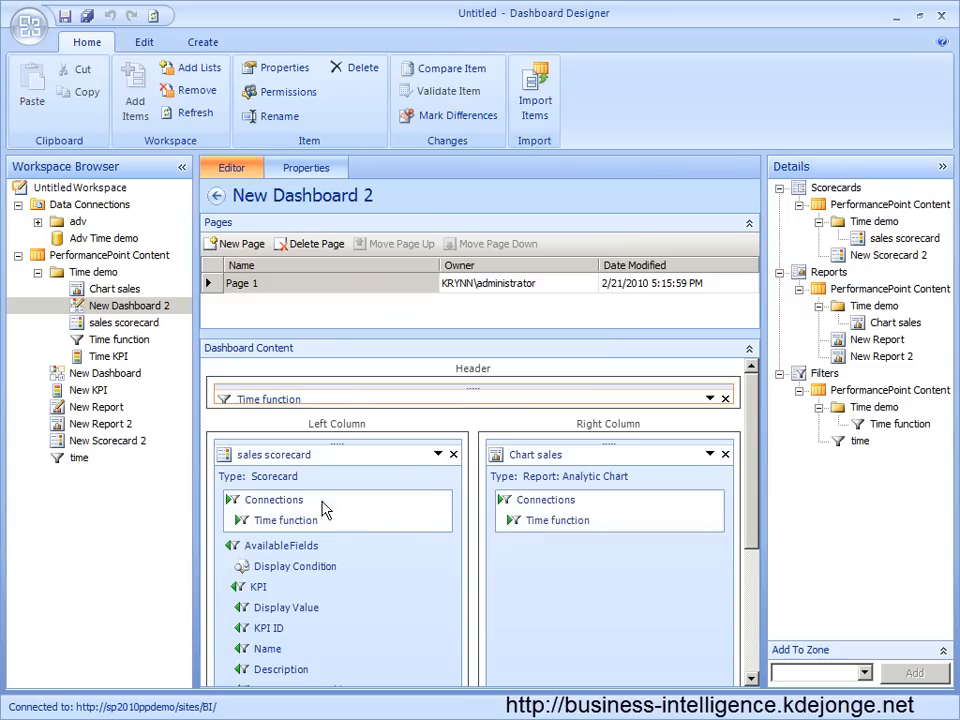
Deploy New Dashboard 2 to the SharePoint Dashboards library.
{"action": "right_click", "coordinate": [130, 305]}
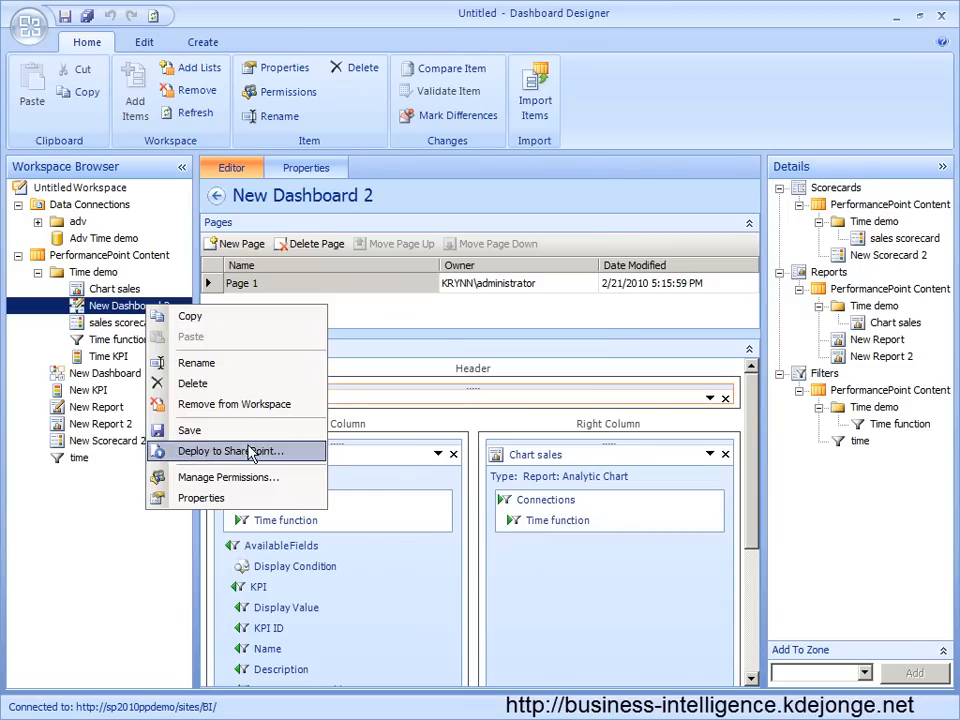
{"action": "left_click", "coordinate": [222, 451]}
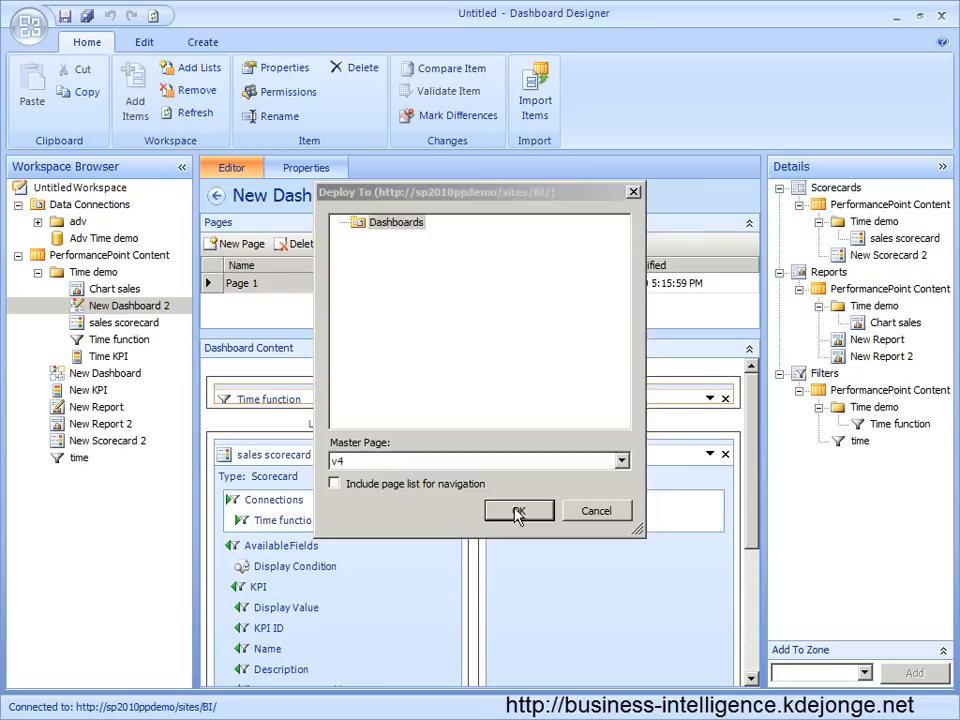
{"action": "left_click", "coordinate": [519, 511]}
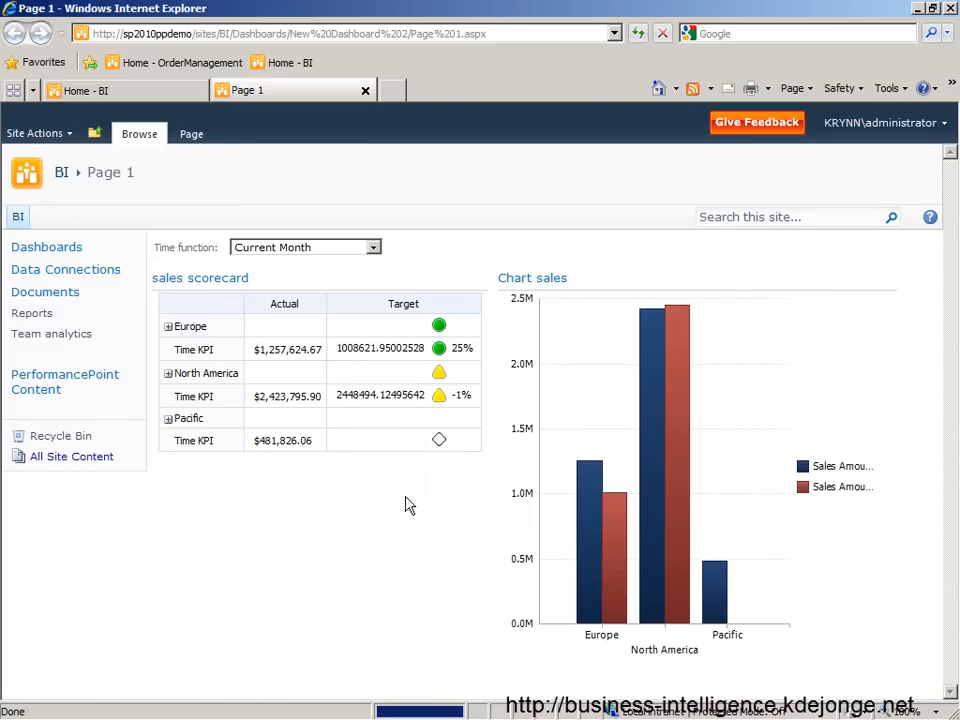
{"action": "mouse_move", "coordinate": [305, 250]}
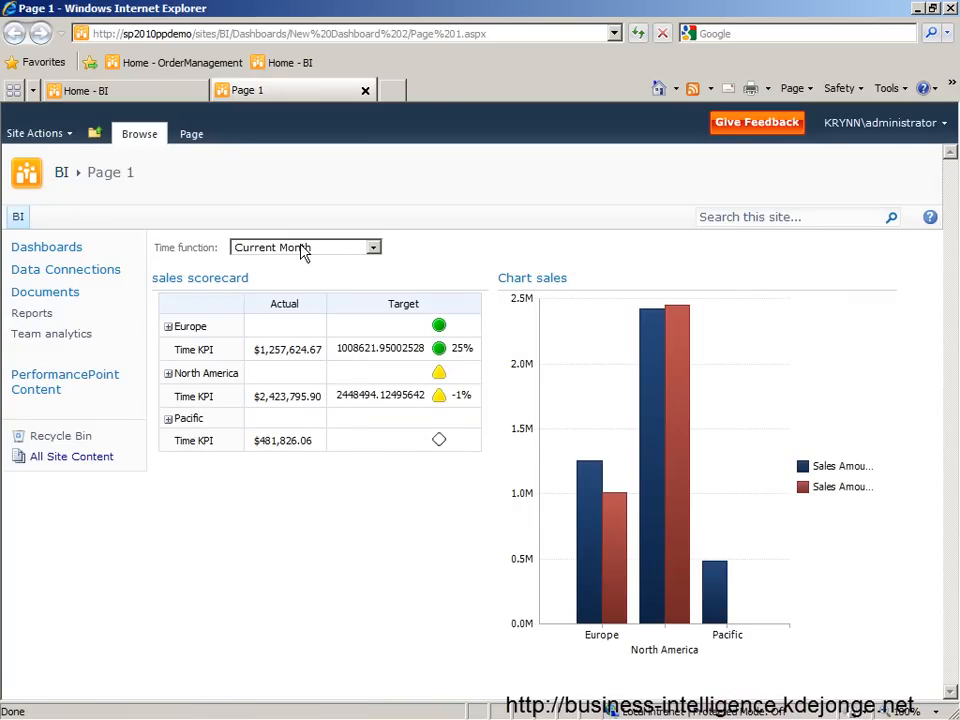
Try Current month last year, 6 months back and Year to date, then choose Last Month.
{"action": "left_click", "coordinate": [373, 247]}
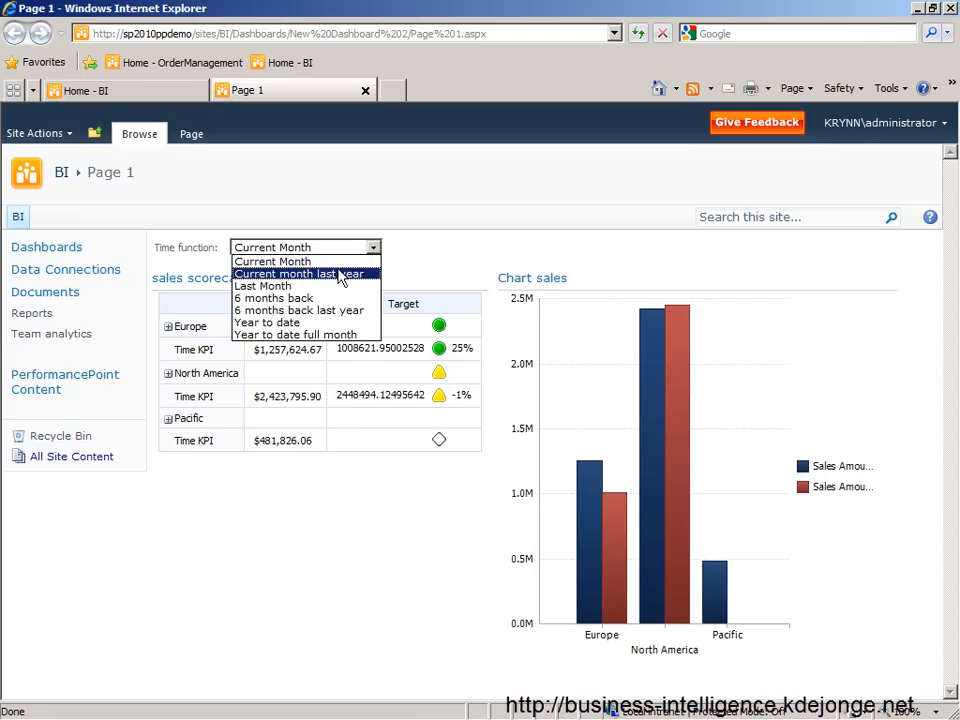
{"action": "mouse_move", "coordinate": [352, 280]}
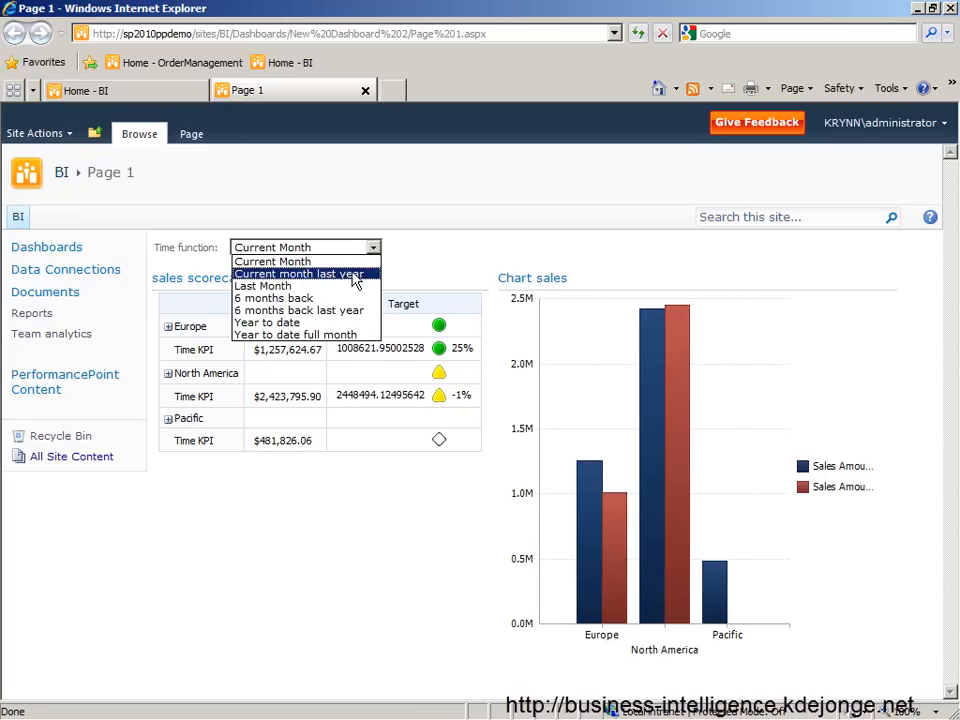
{"action": "left_click", "coordinate": [298, 274]}
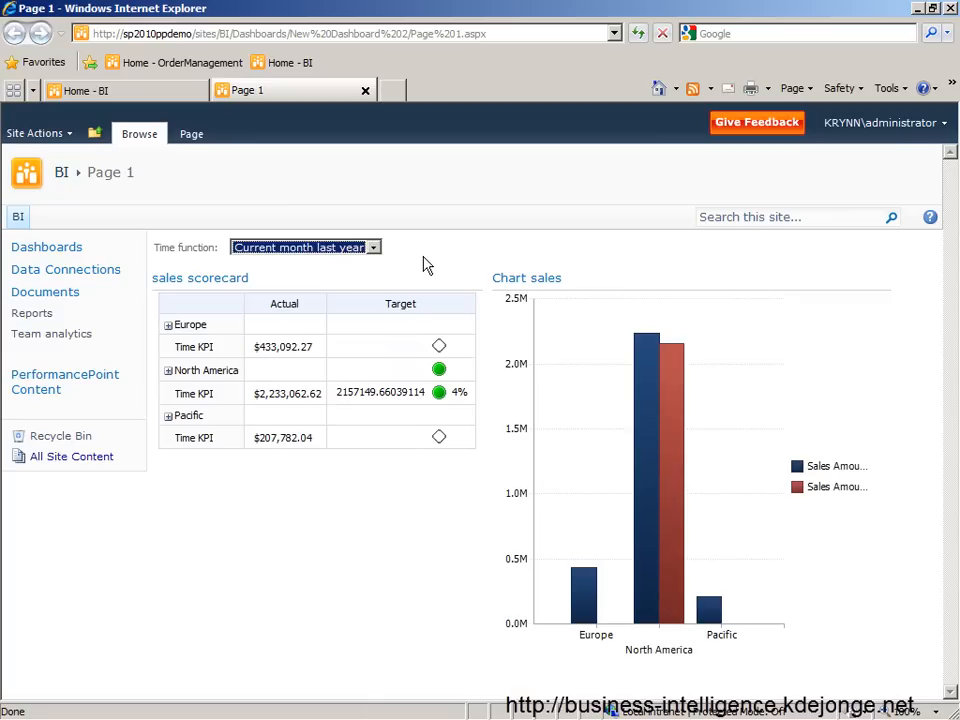
{"action": "left_click", "coordinate": [373, 247]}
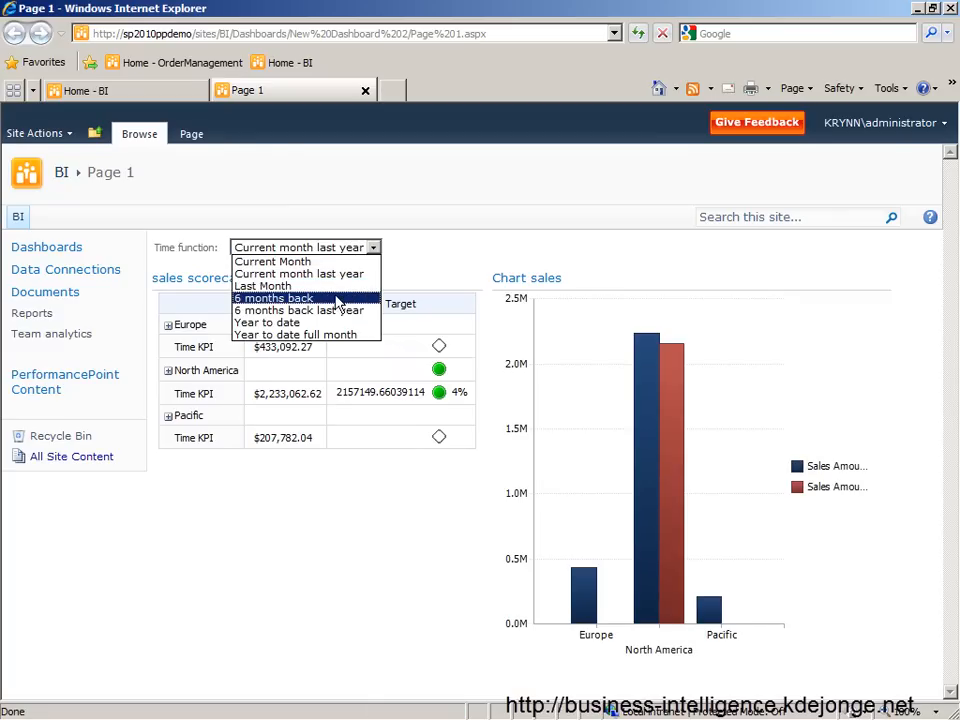
{"action": "left_click", "coordinate": [273, 298]}
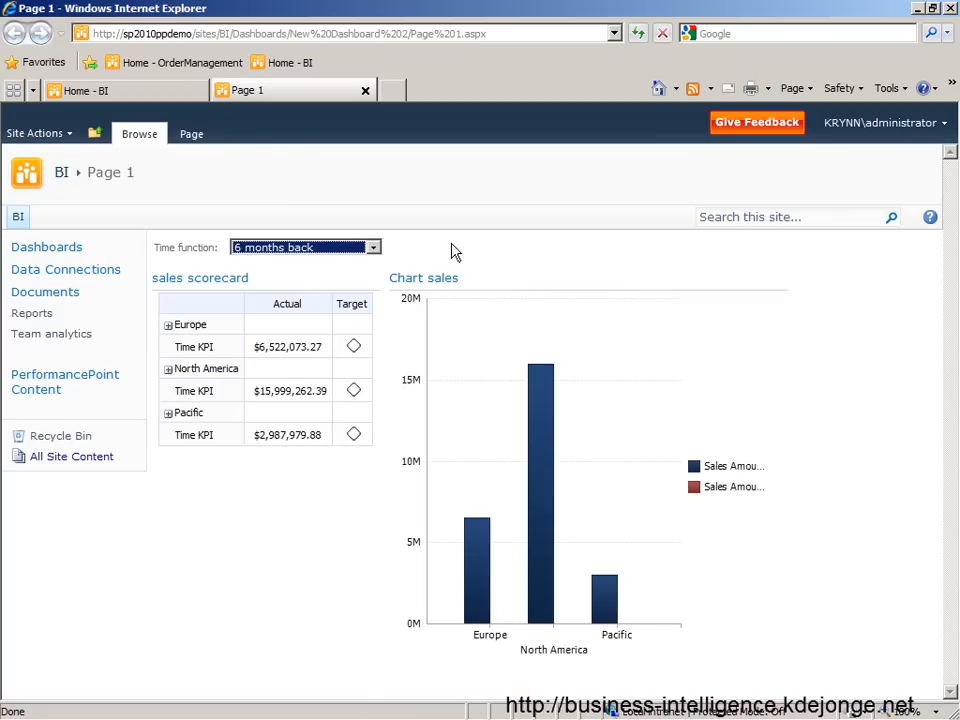
{"action": "left_click", "coordinate": [373, 247]}
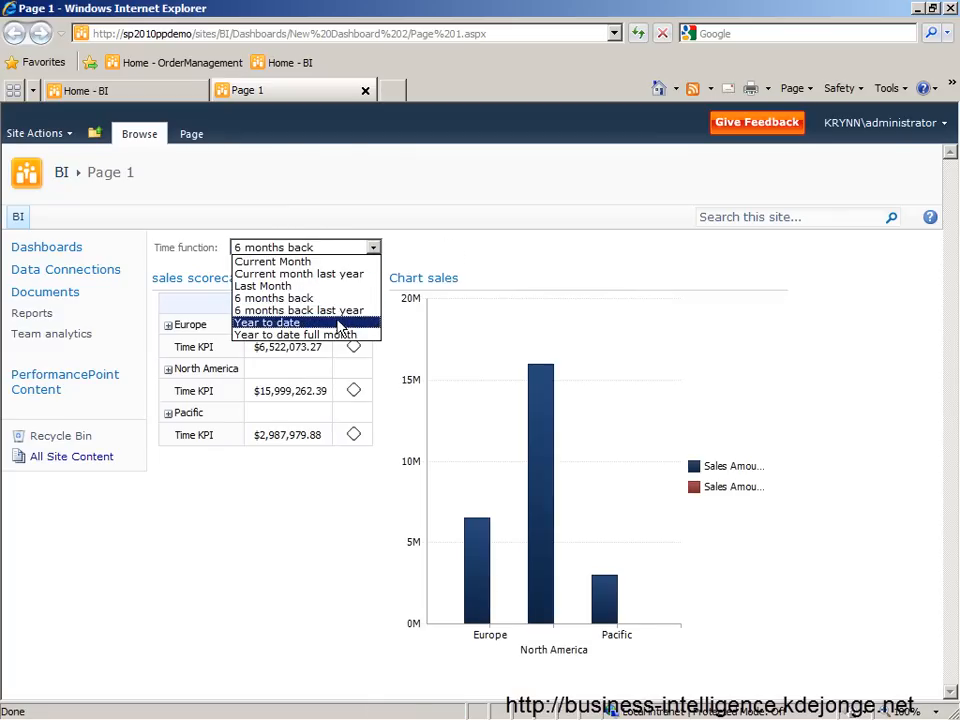
{"action": "left_click", "coordinate": [267, 322]}
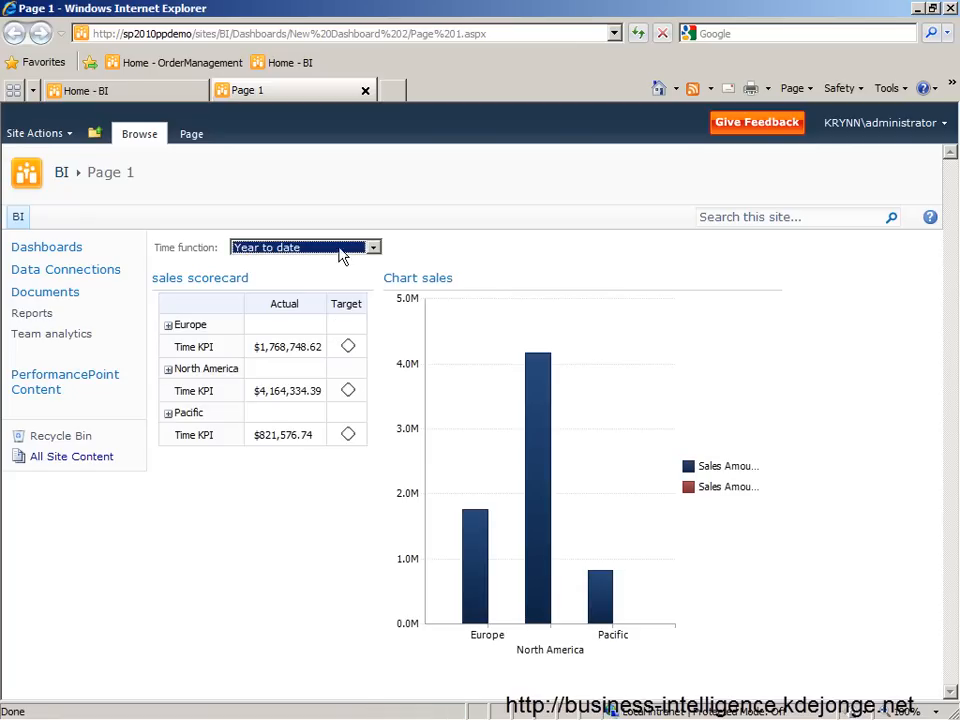
{"action": "left_click", "coordinate": [373, 247]}
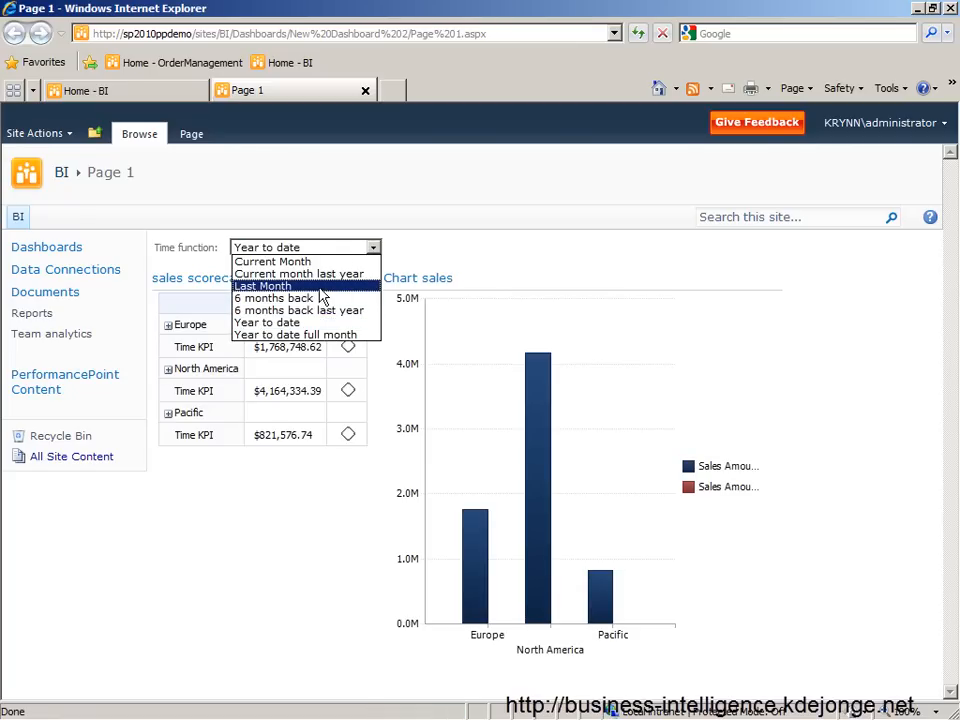
{"action": "left_click", "coordinate": [263, 286]}
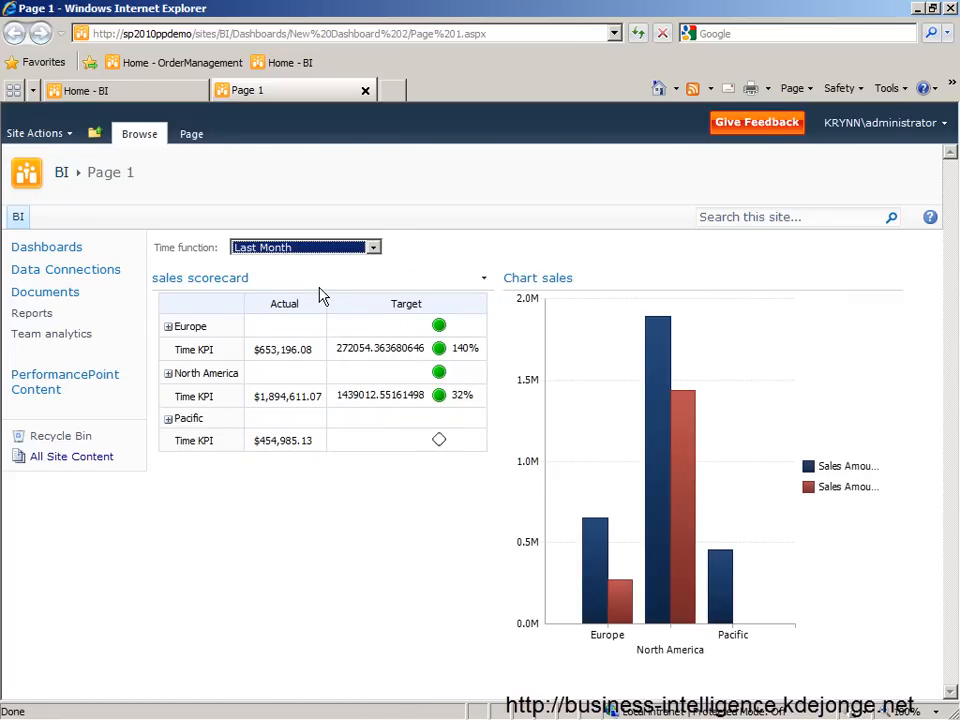
{"action": "mouse_move", "coordinate": [300, 300]}
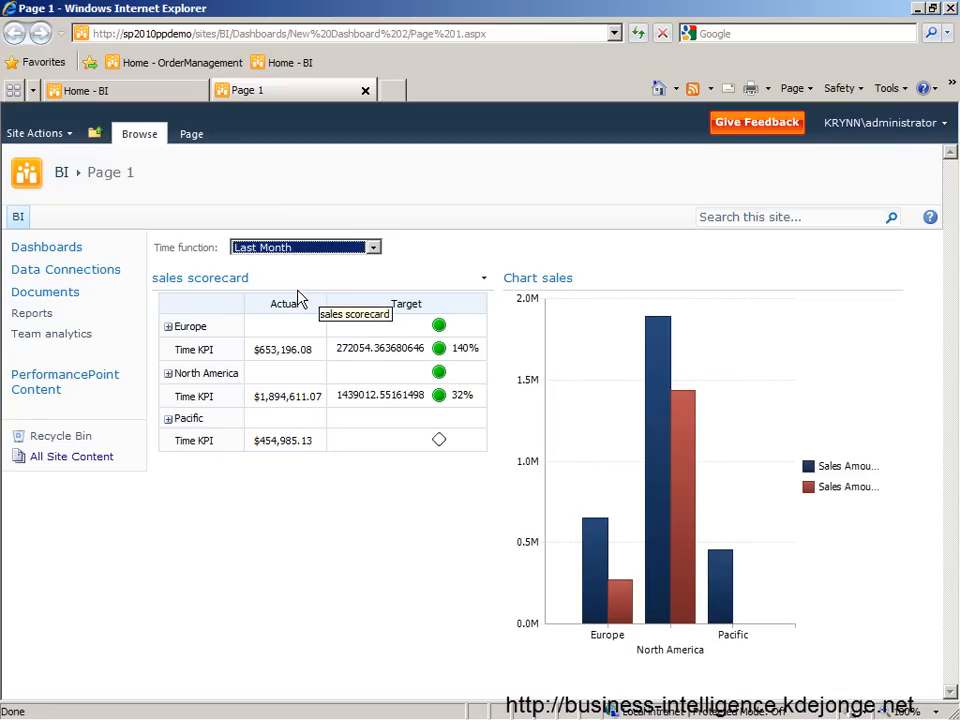
{"action": "mouse_move", "coordinate": [308, 255]}
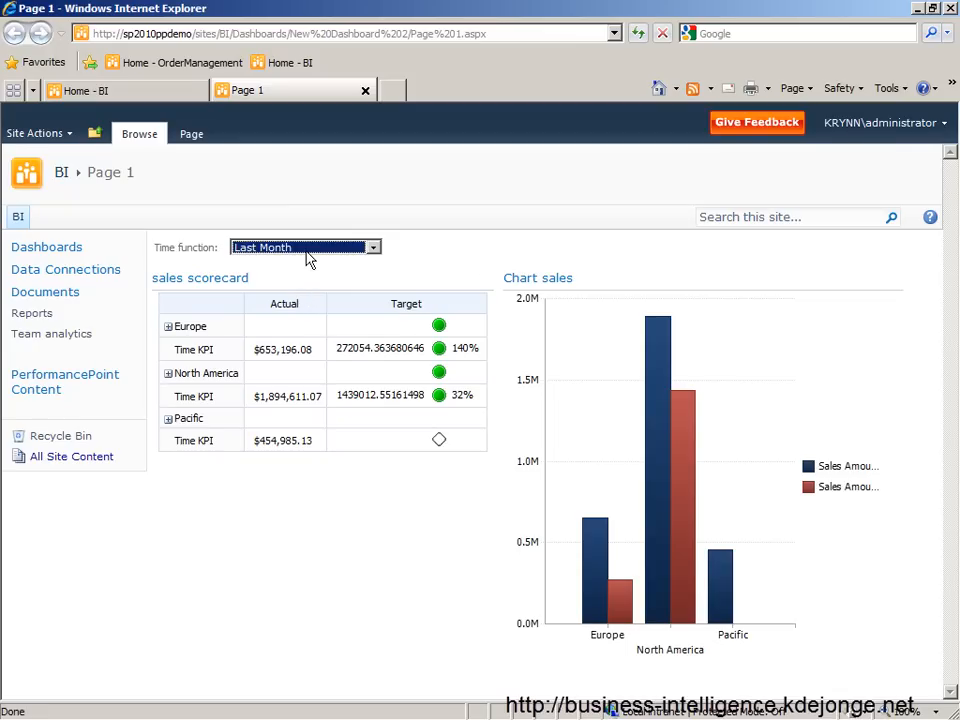